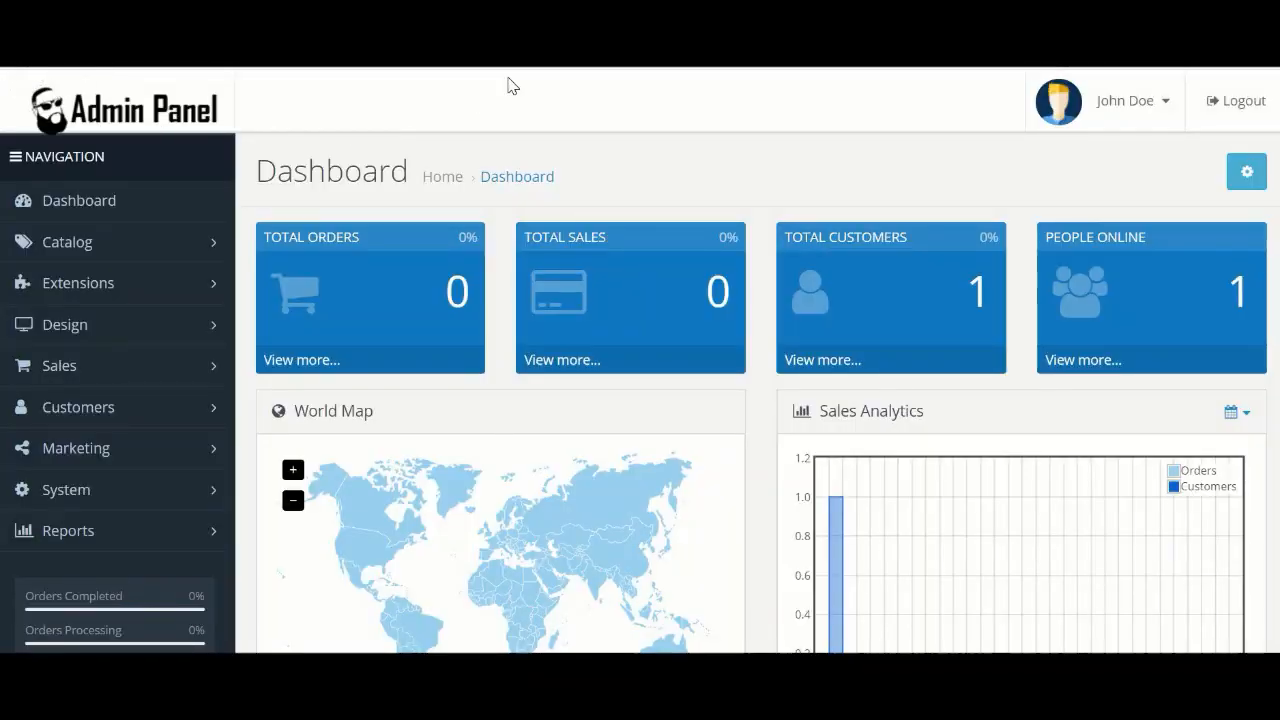
mouse_move(678, 140)
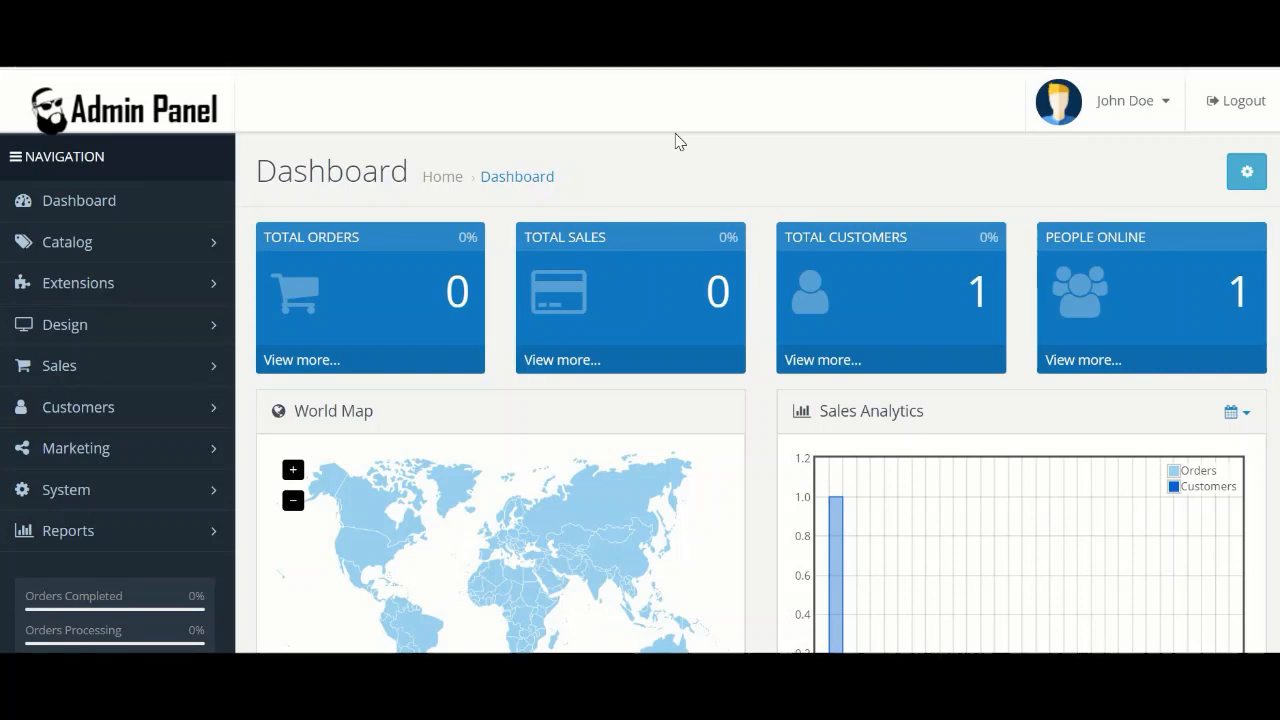
mouse_move(664, 108)
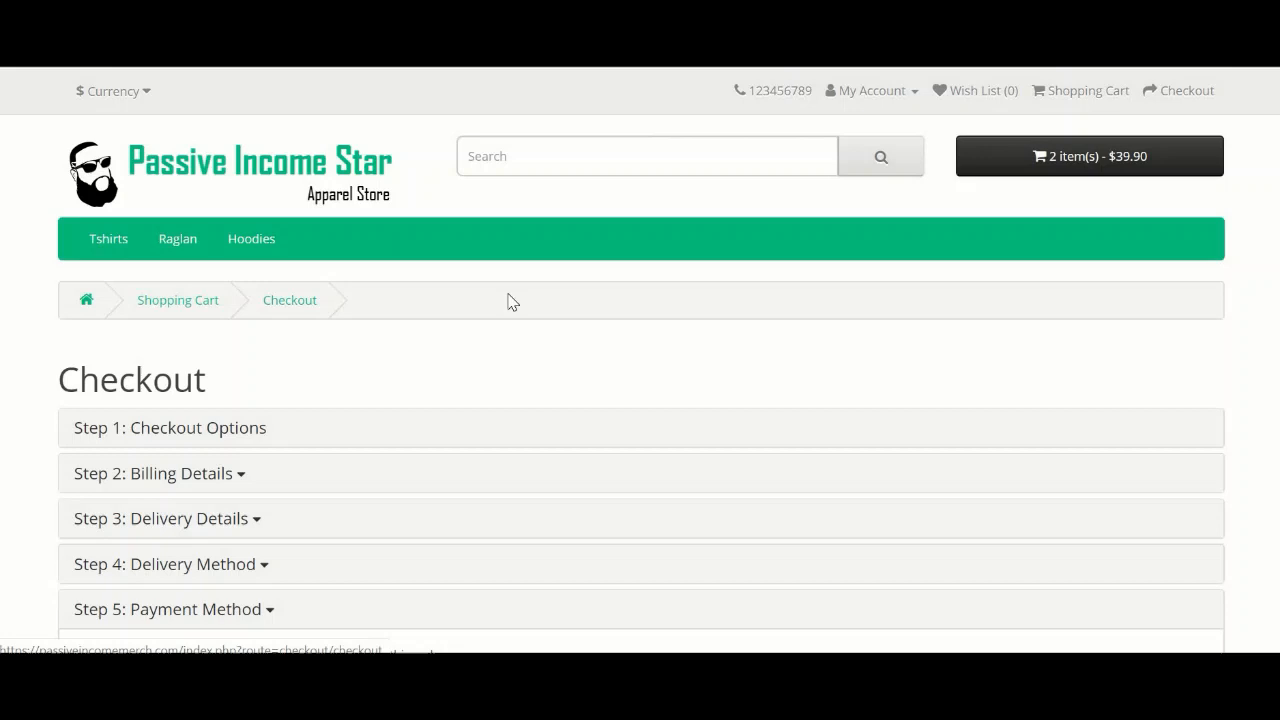
mouse_move(784, 210)
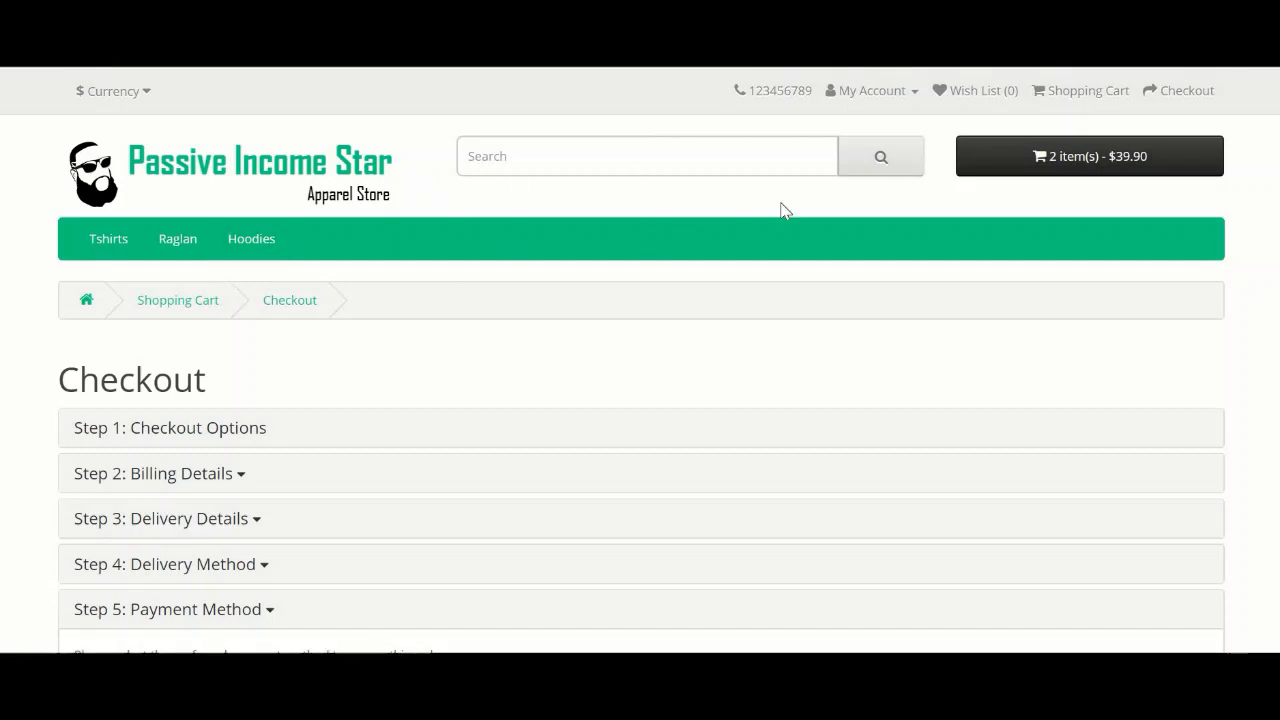
mouse_move(784, 212)
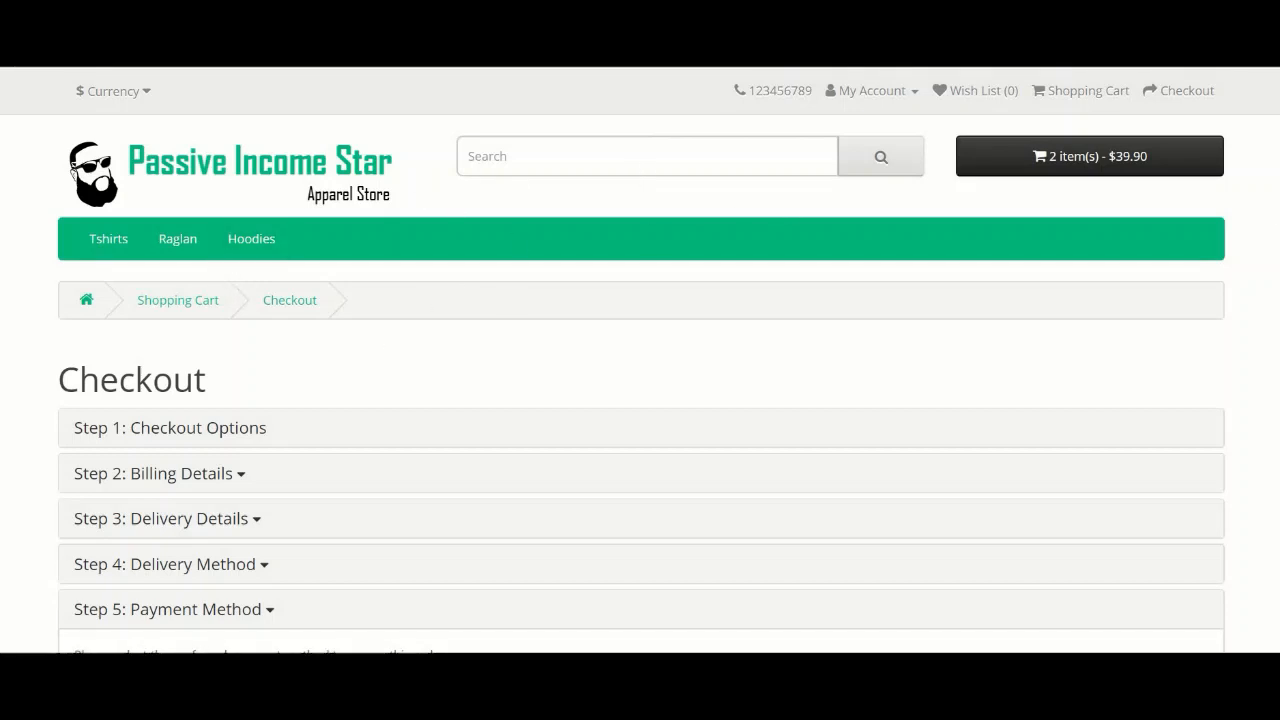
scroll("down", 3)
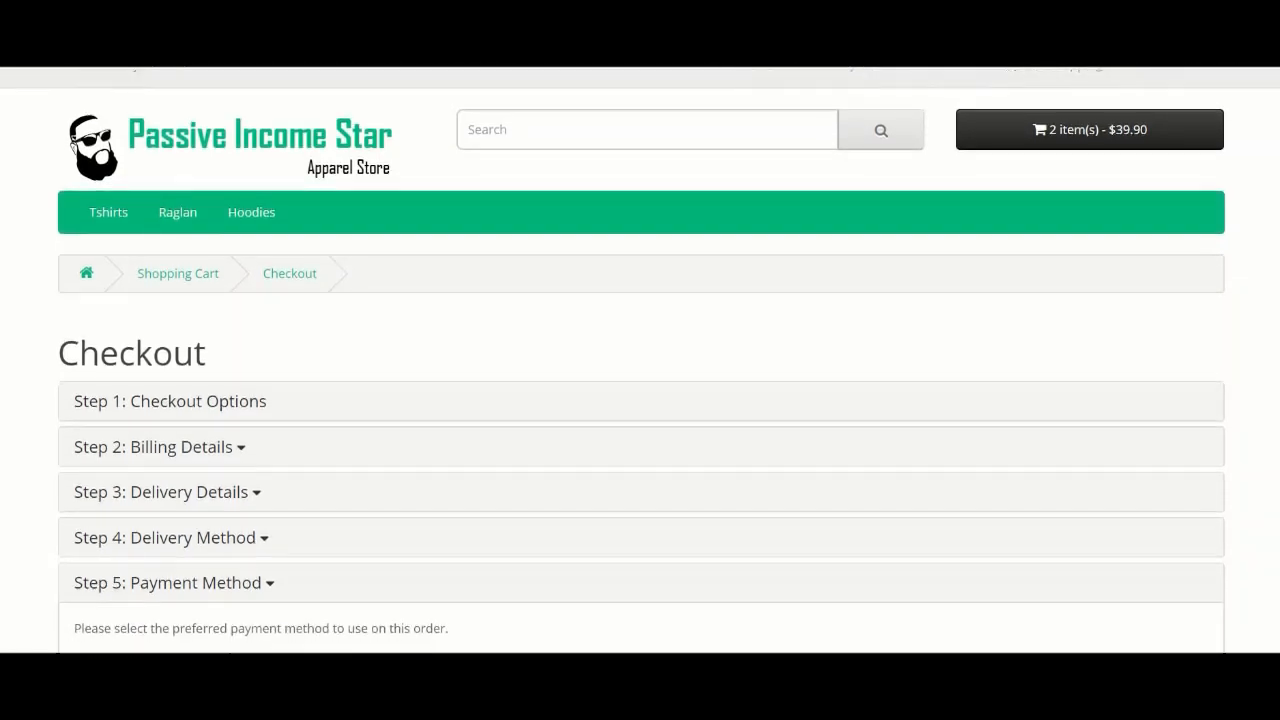
scroll("down", 3)
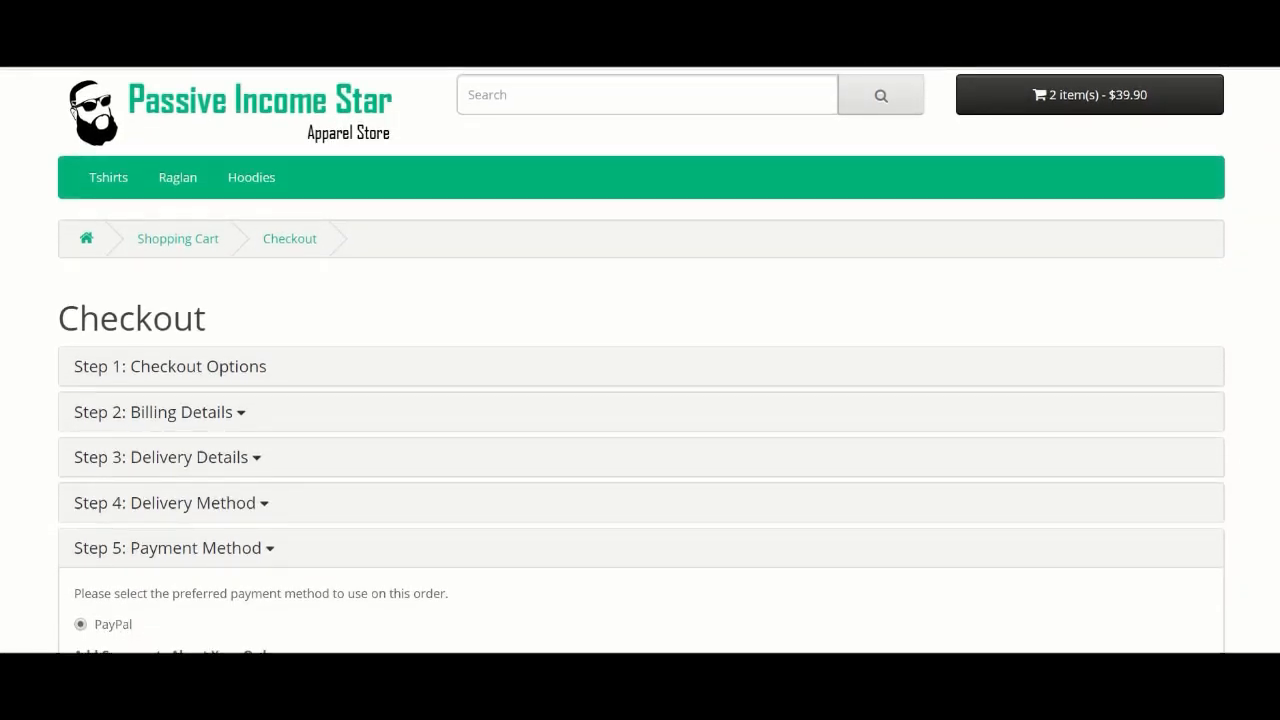
scroll("down", 3)
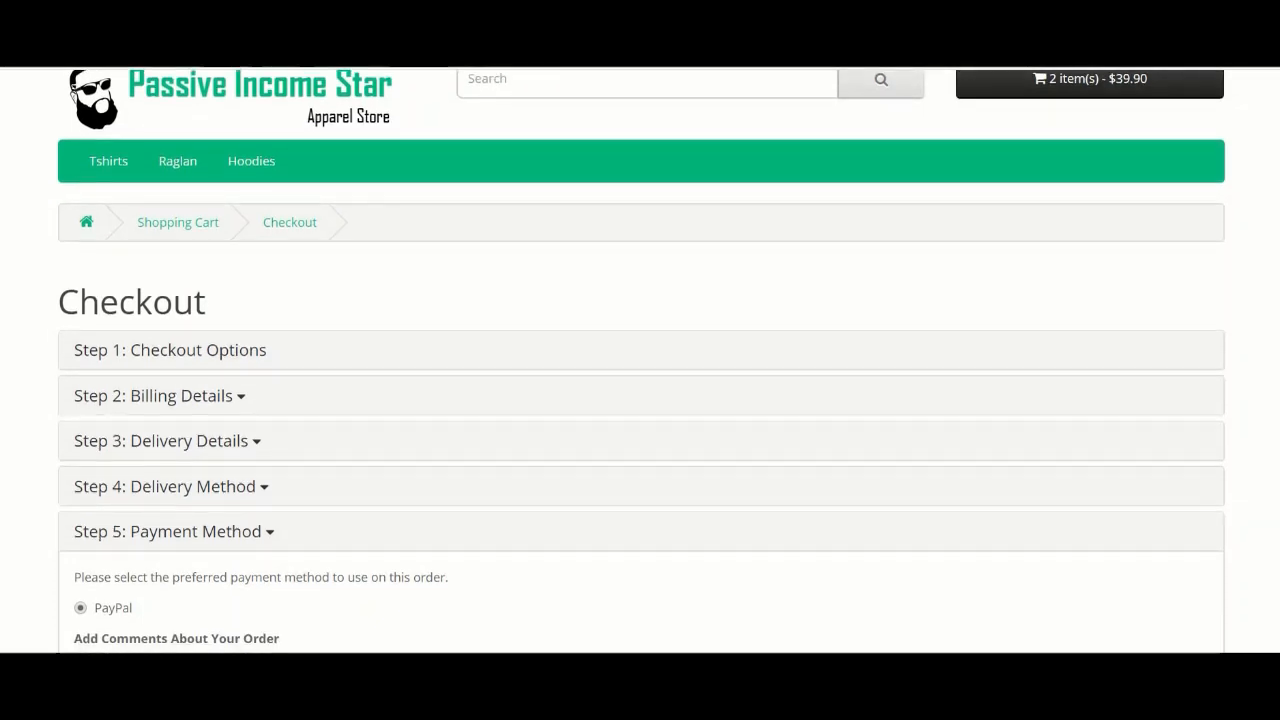
scroll("down", 3)
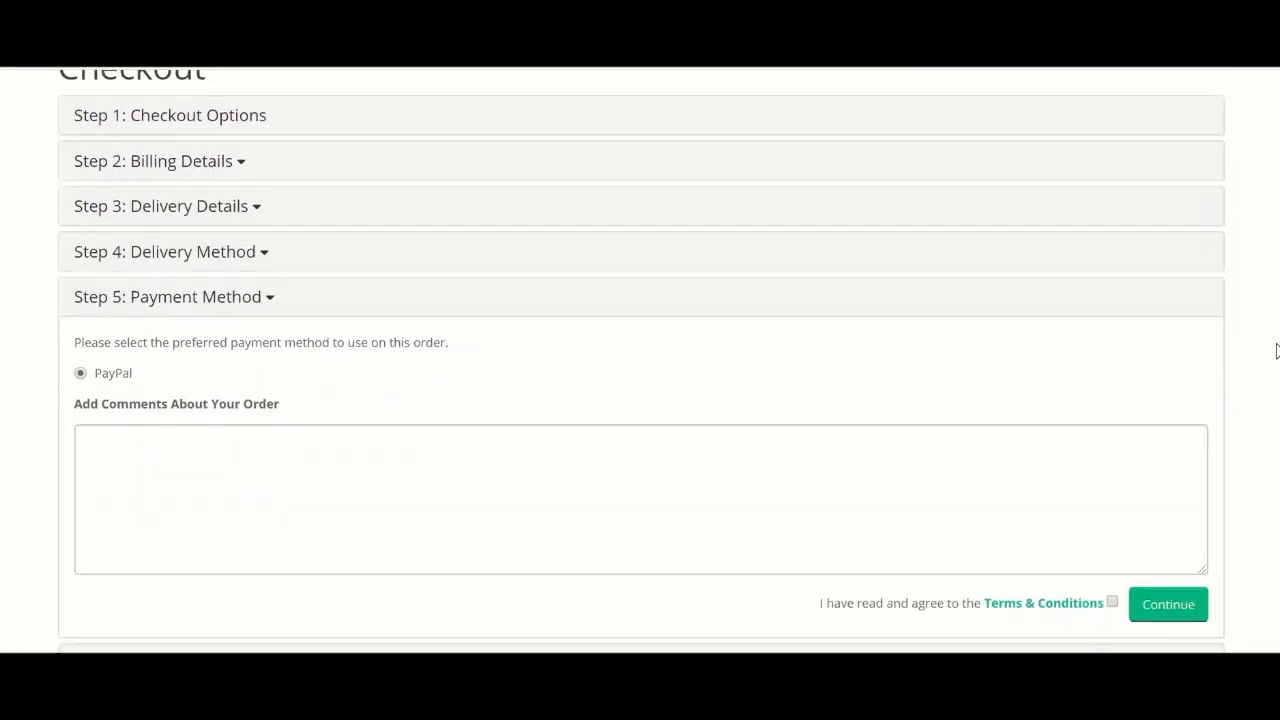
scroll("down", 3)
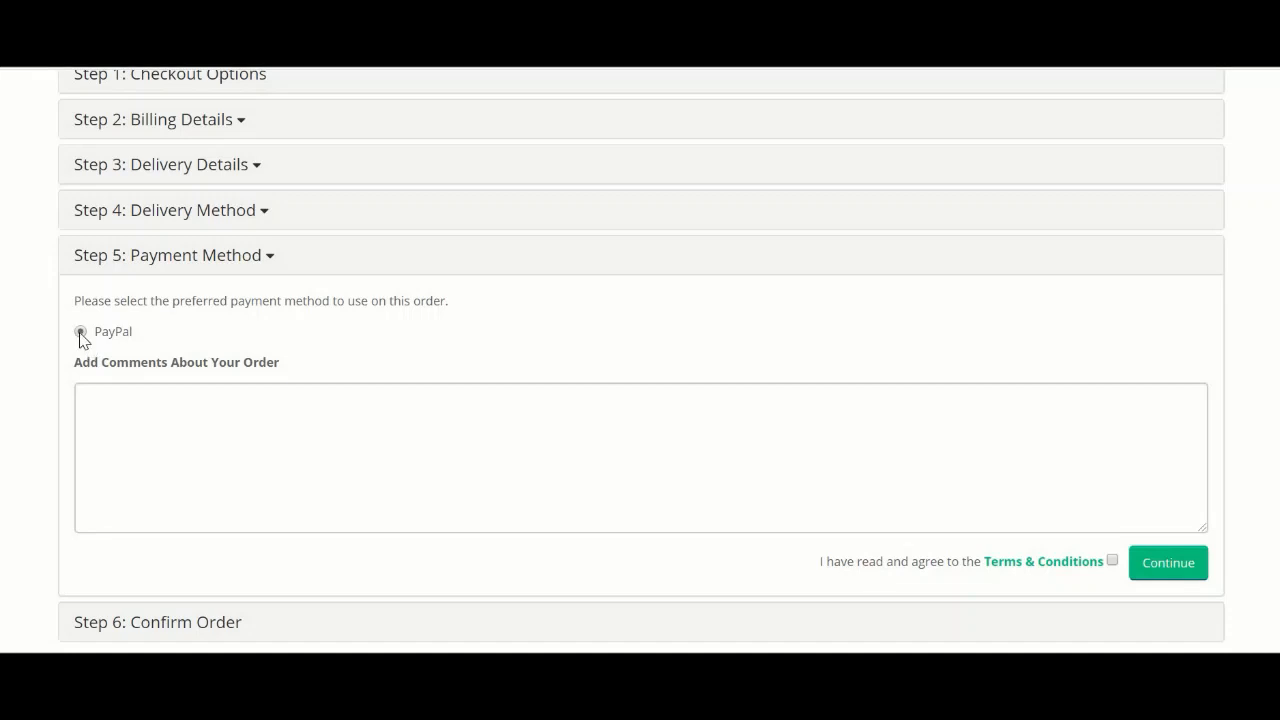
left_click(80, 332)
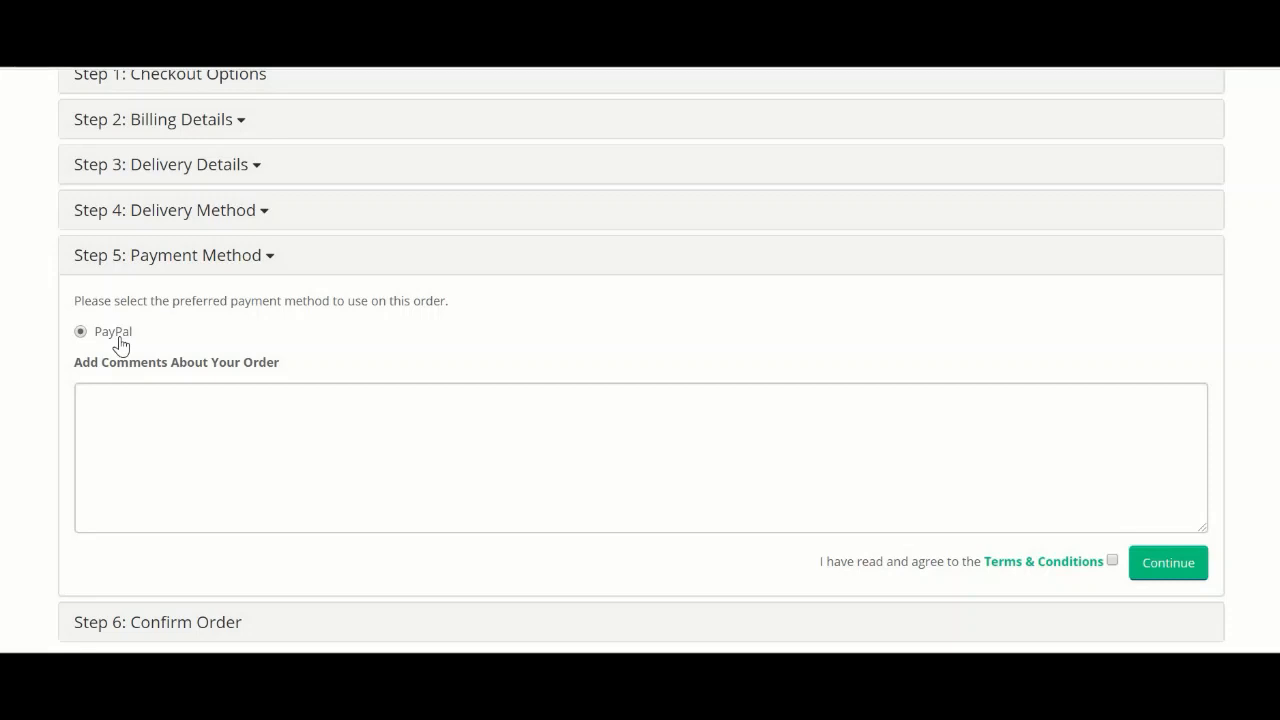
mouse_move(194, 362)
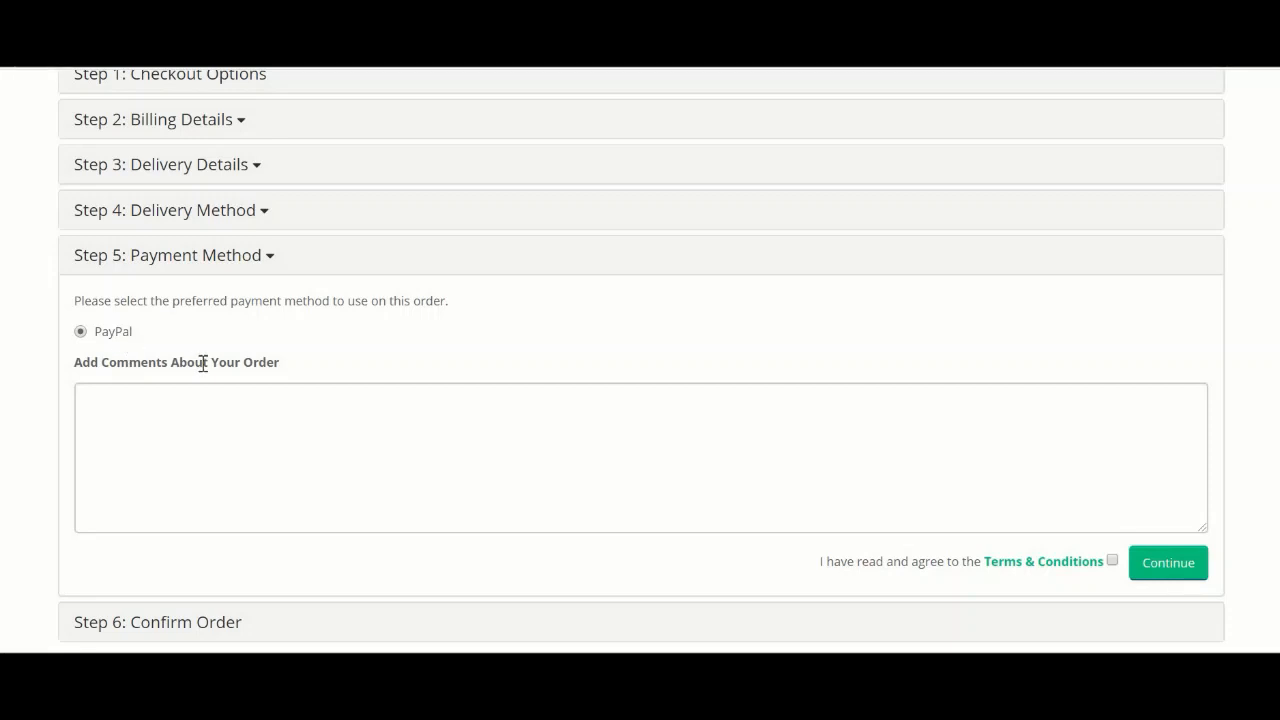
mouse_move(278, 388)
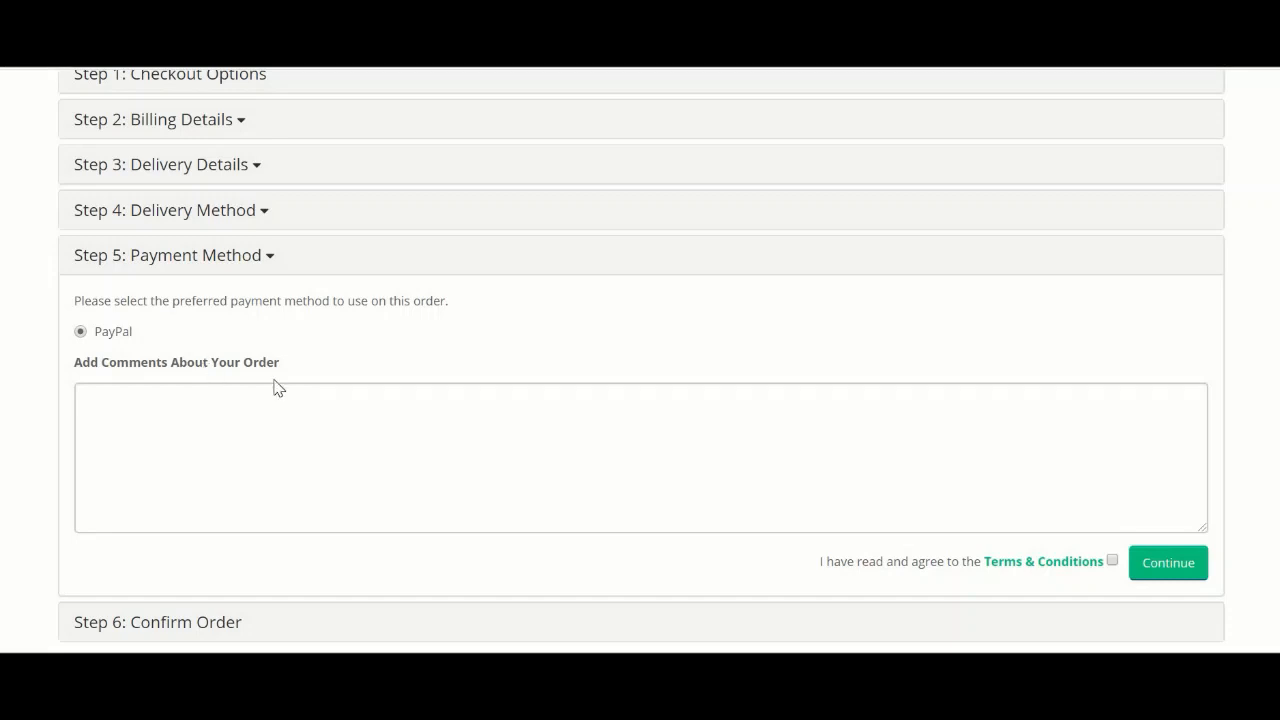
scroll("up", 3)
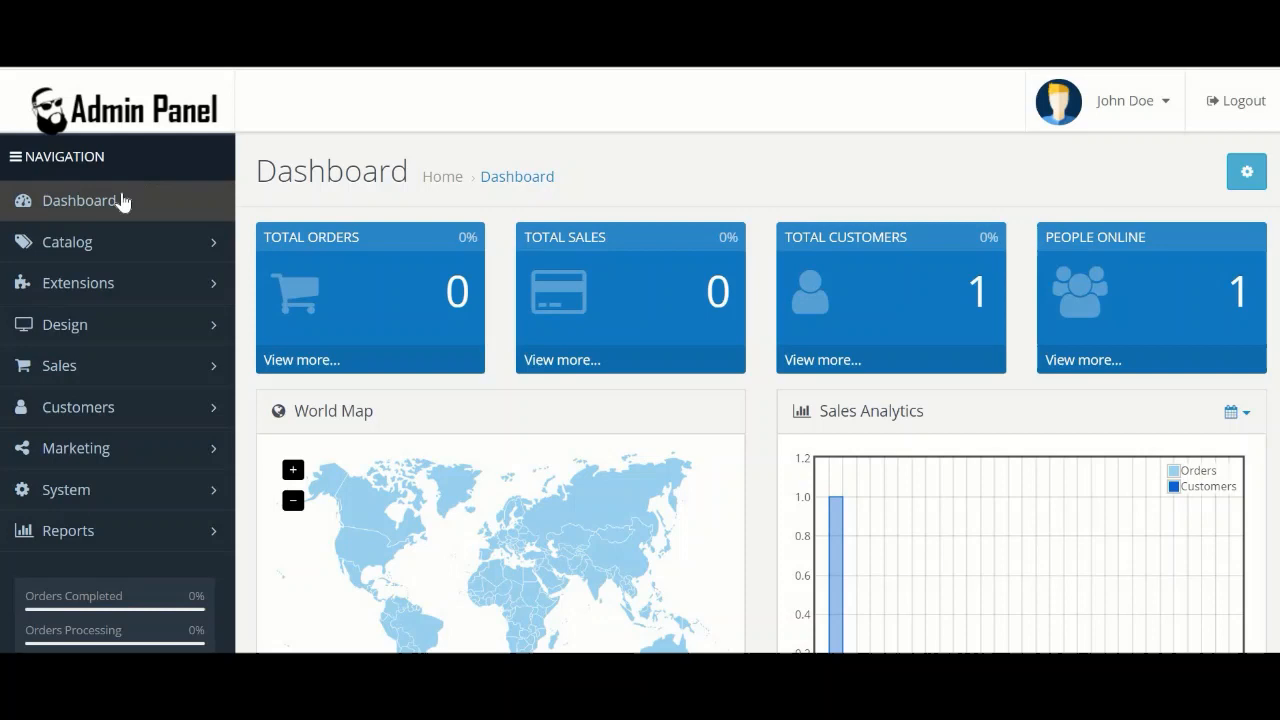
mouse_move(90, 282)
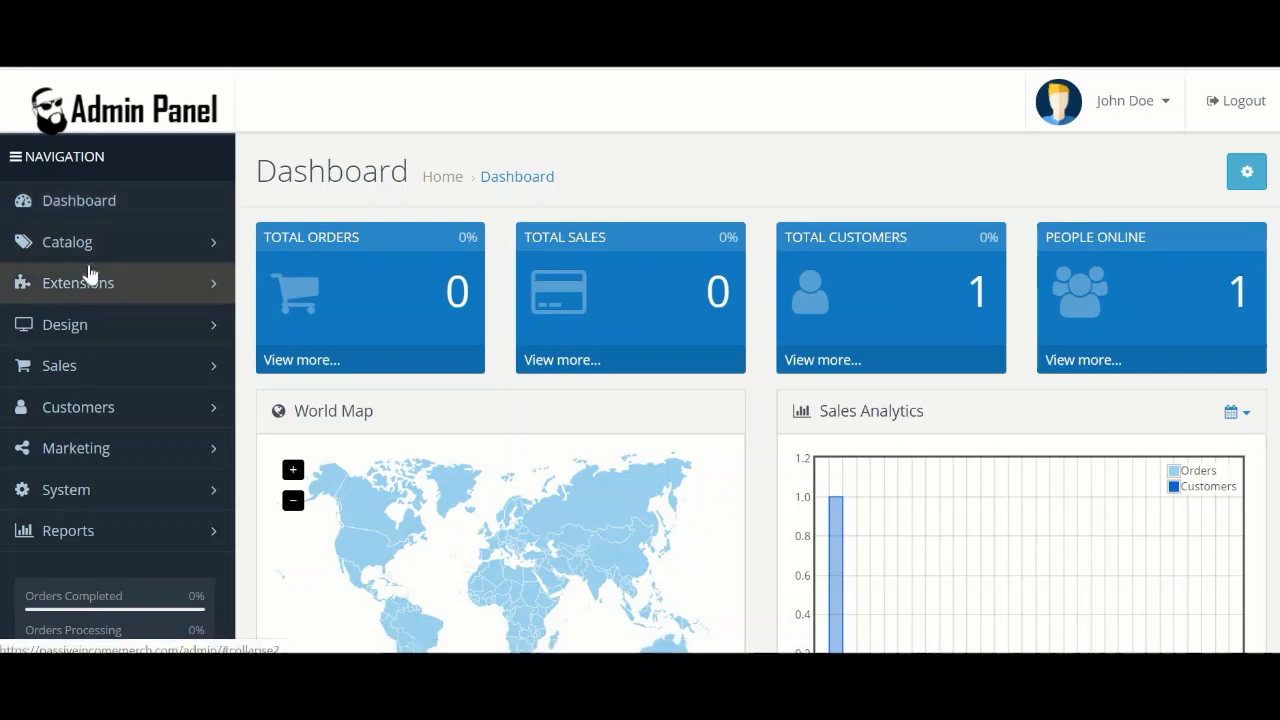
Step: Show the admin extensions list filtered to Payments
left_click(76, 282)
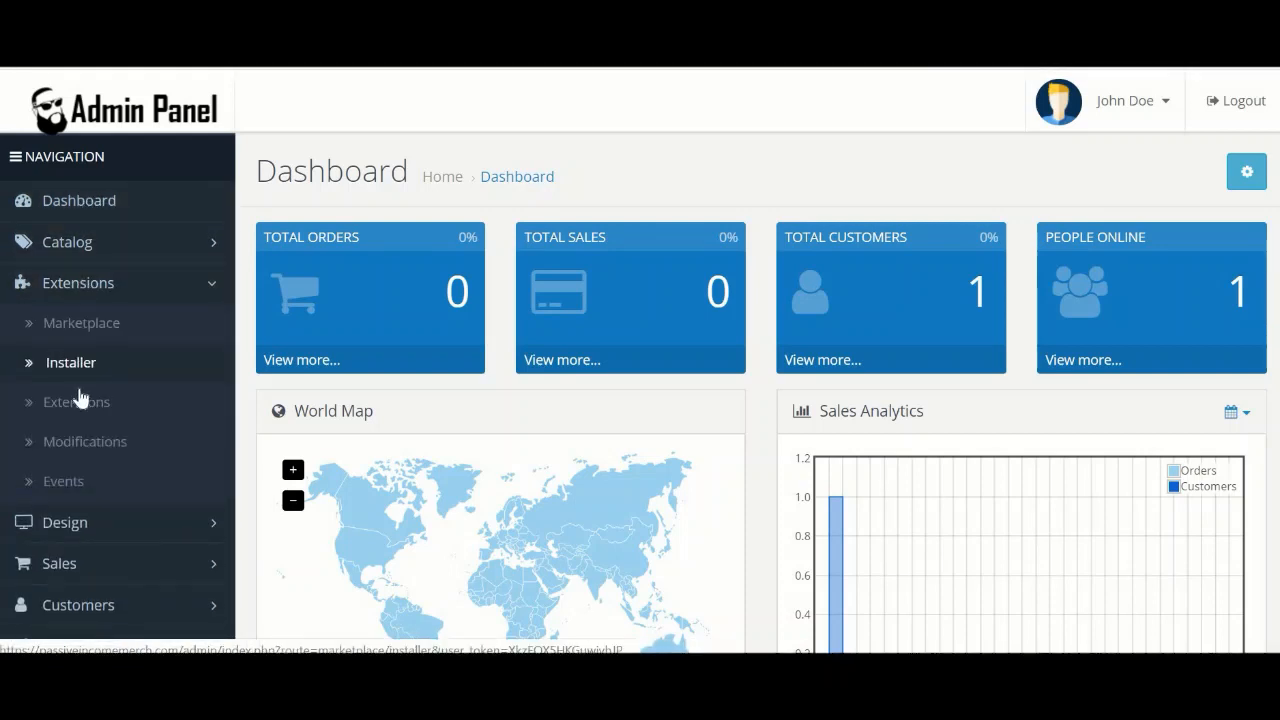
mouse_move(86, 400)
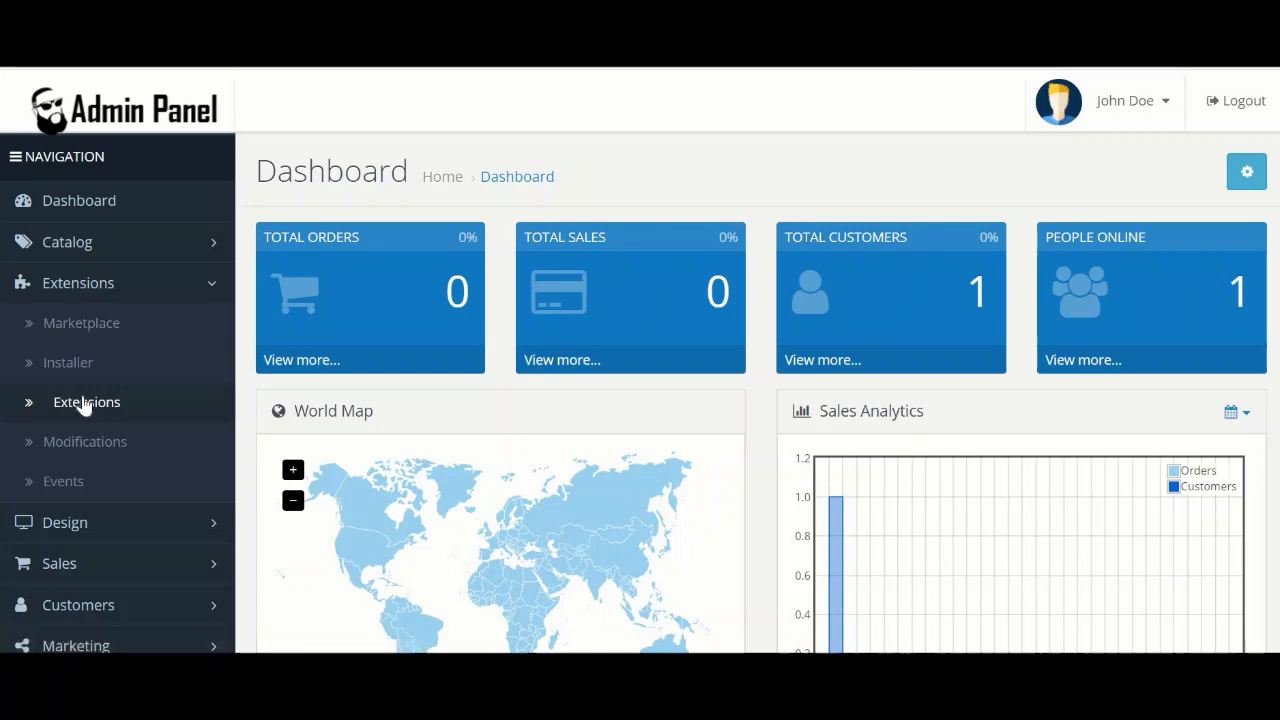
left_click(86, 402)
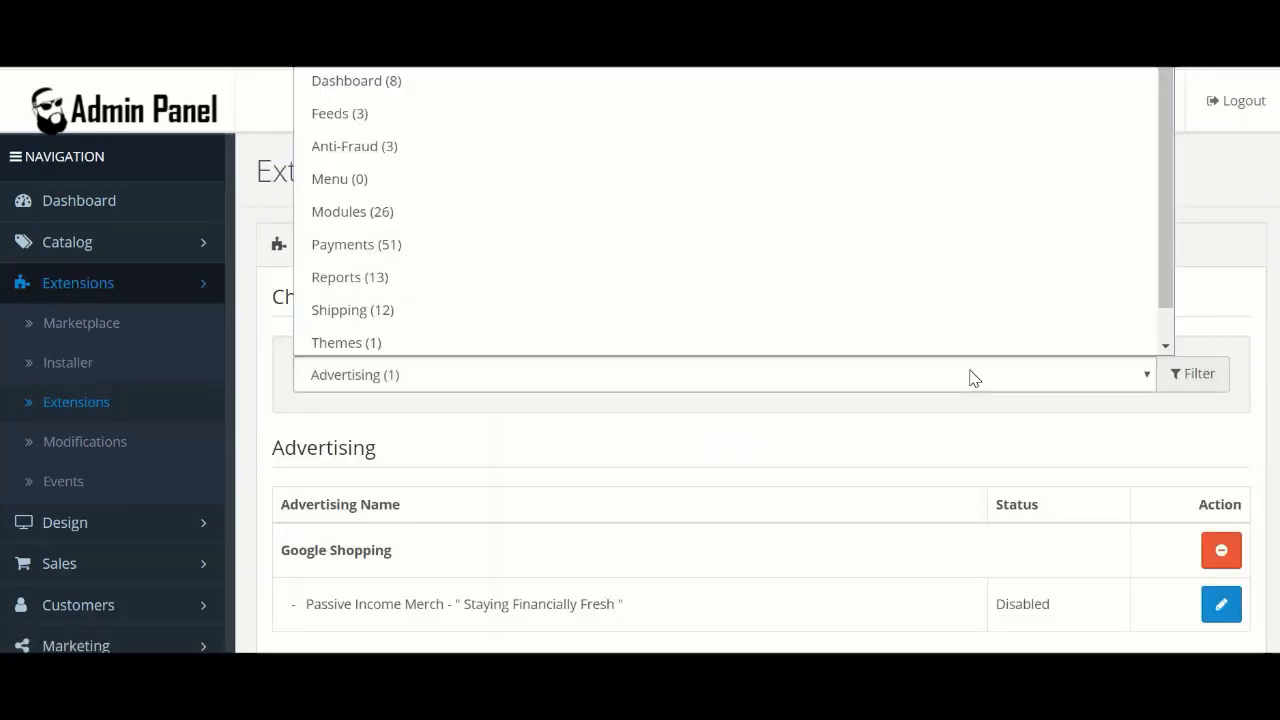
left_click(356, 244)
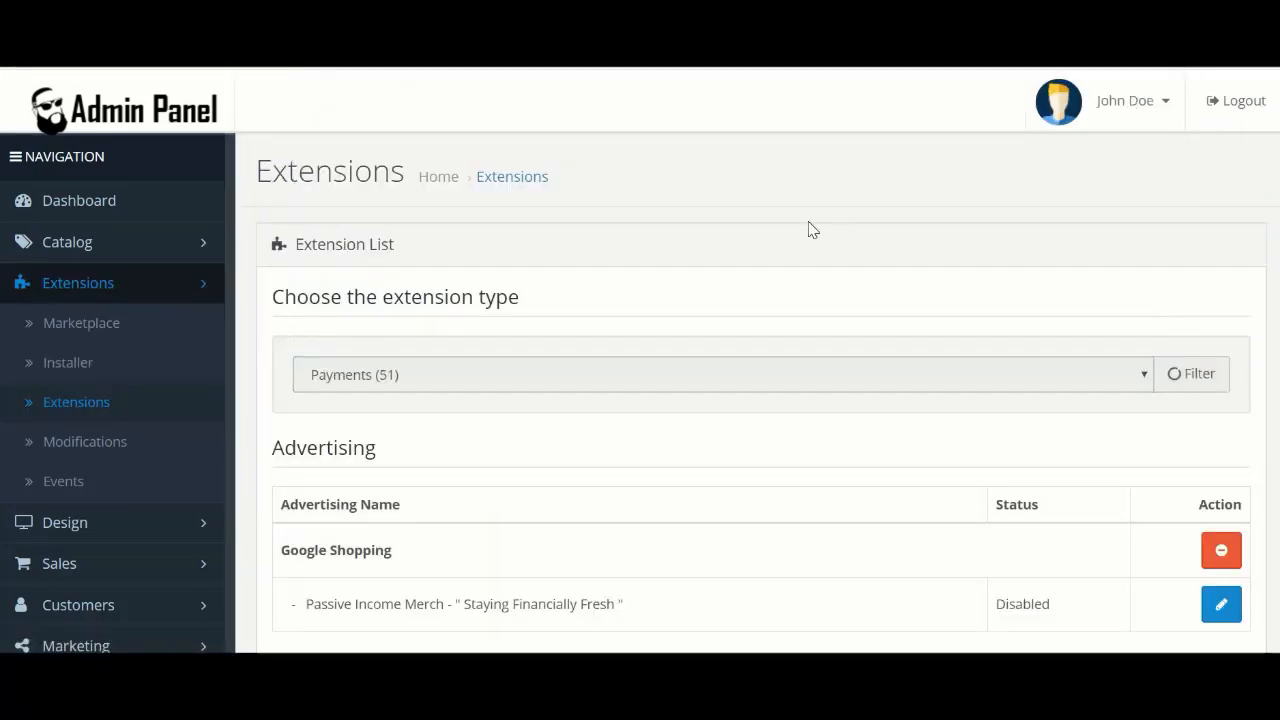
left_click(1190, 374)
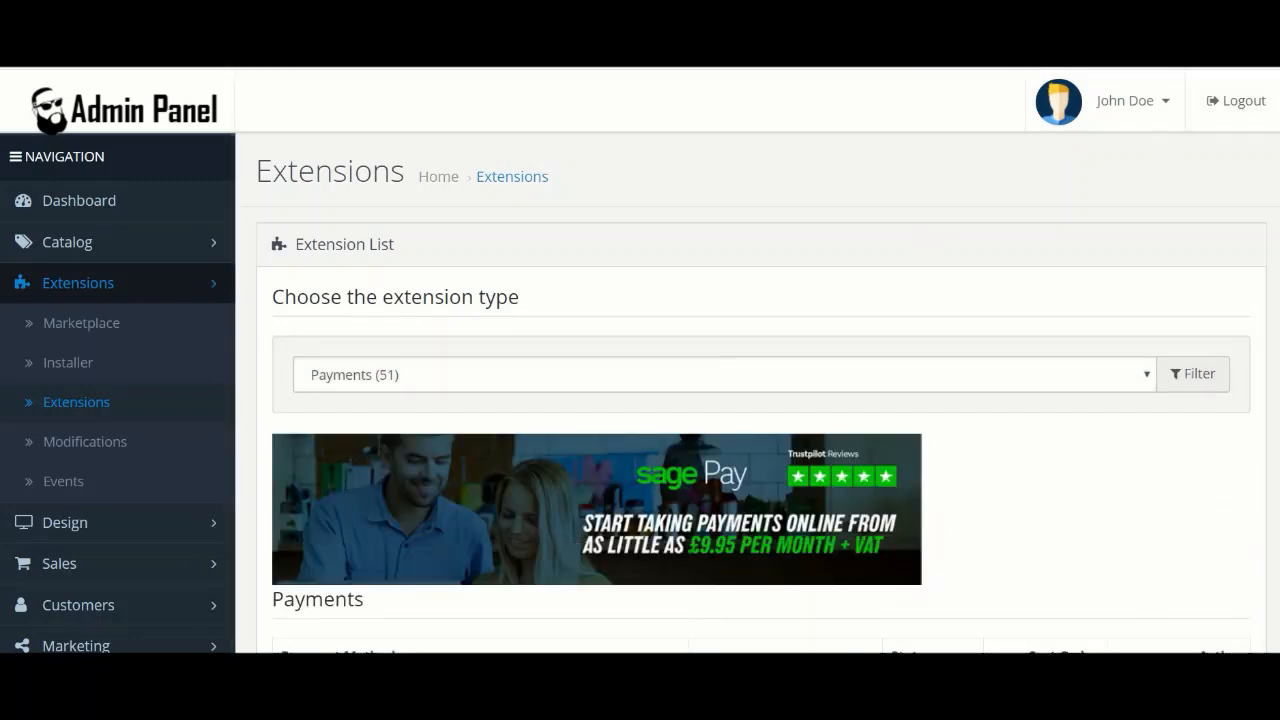
Step: Install the Square extension from the payments list
scroll("down", 3)
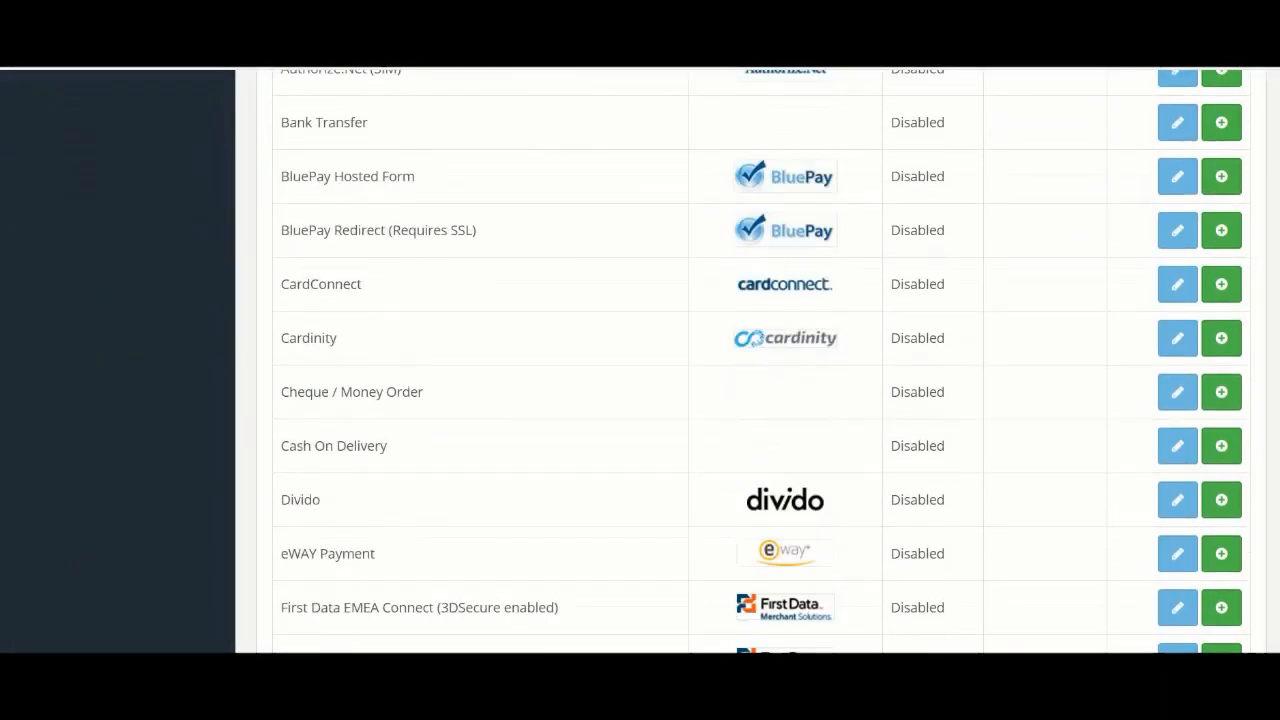
scroll("down", 3)
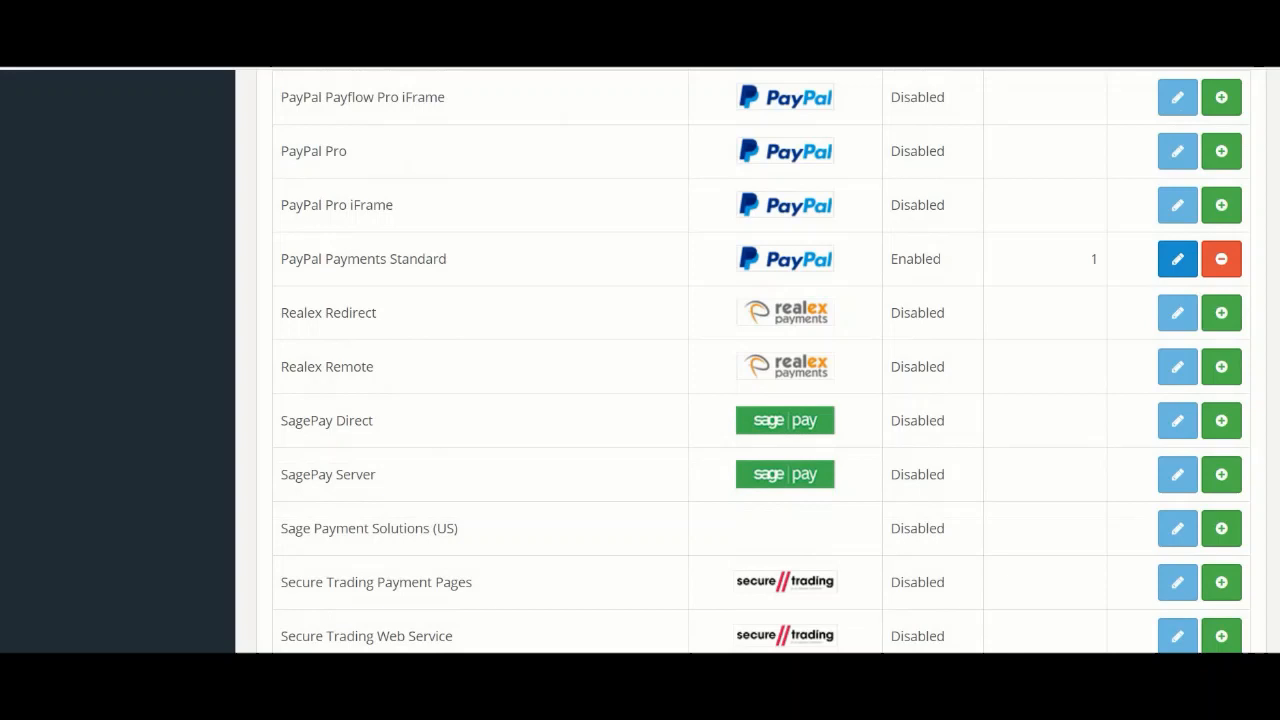
scroll("down", 3)
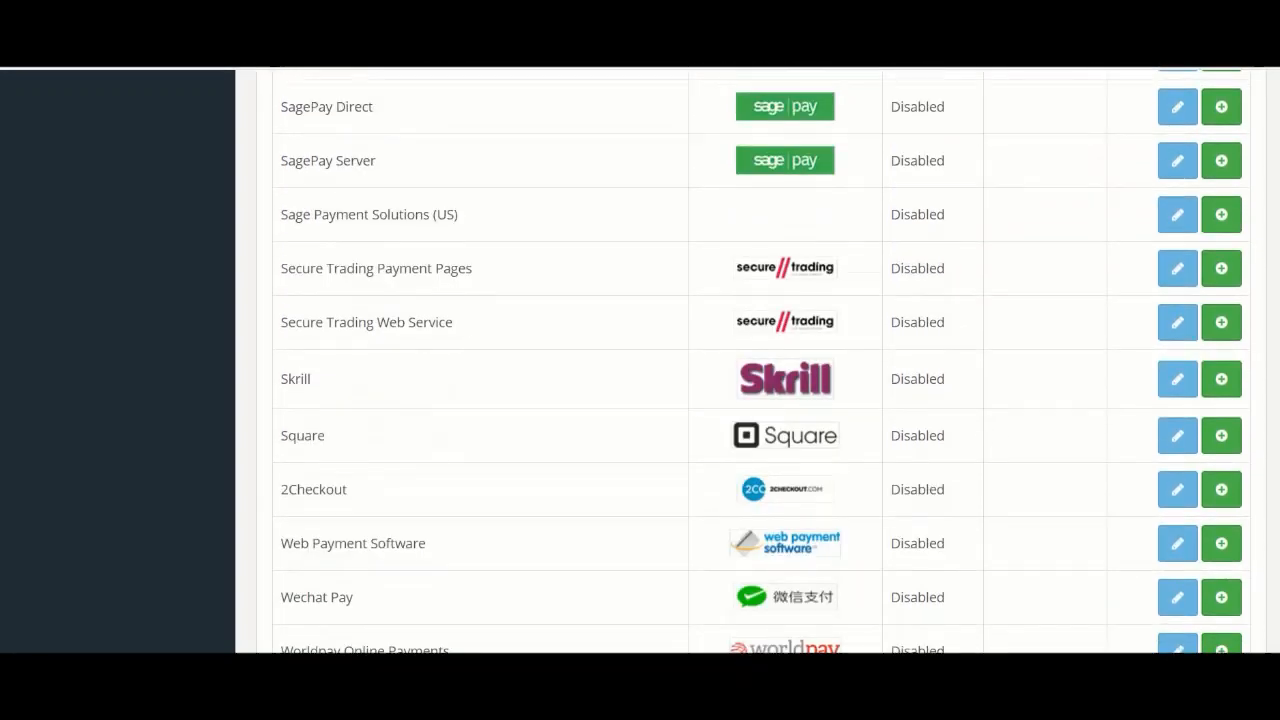
scroll("down", 3)
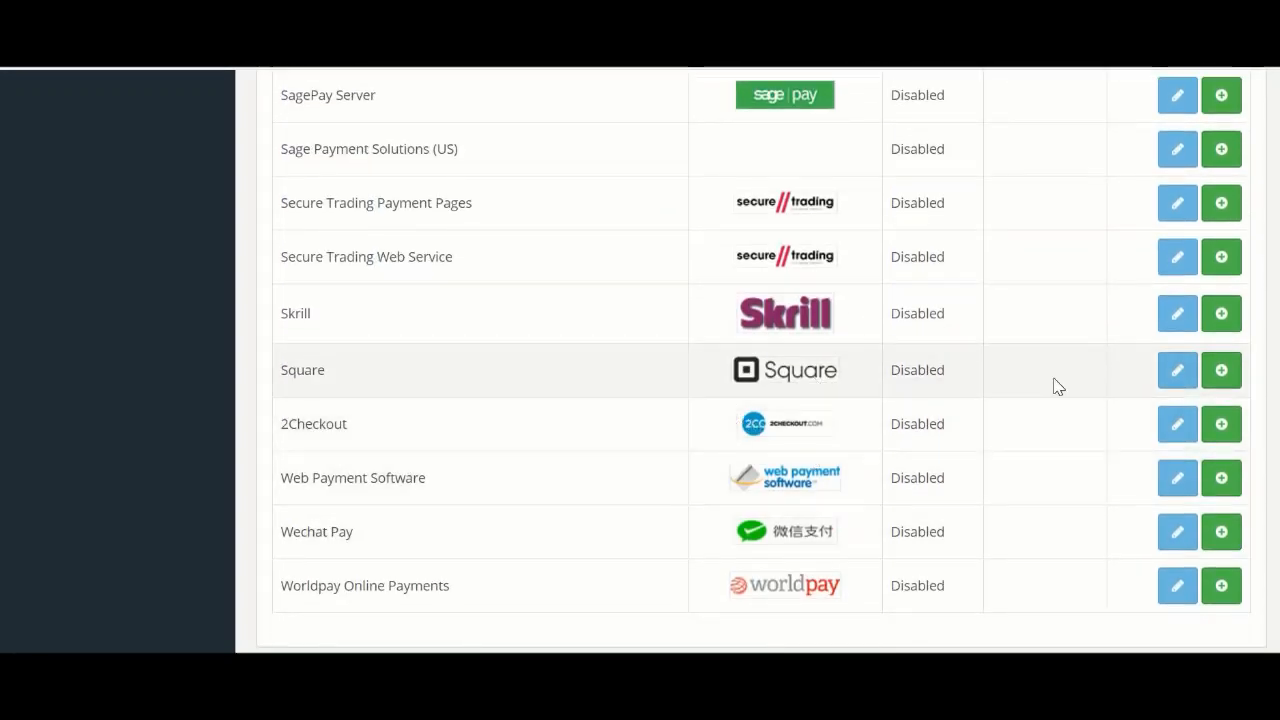
mouse_move(1220, 370)
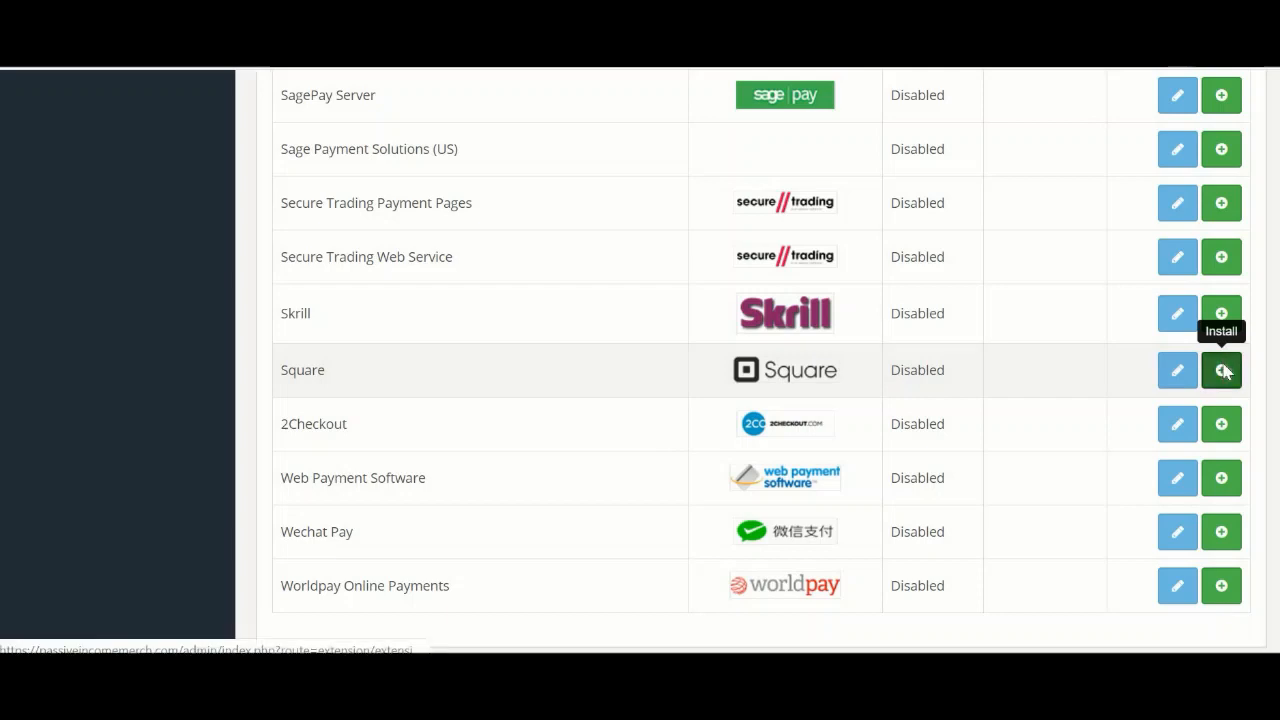
left_click(1220, 370)
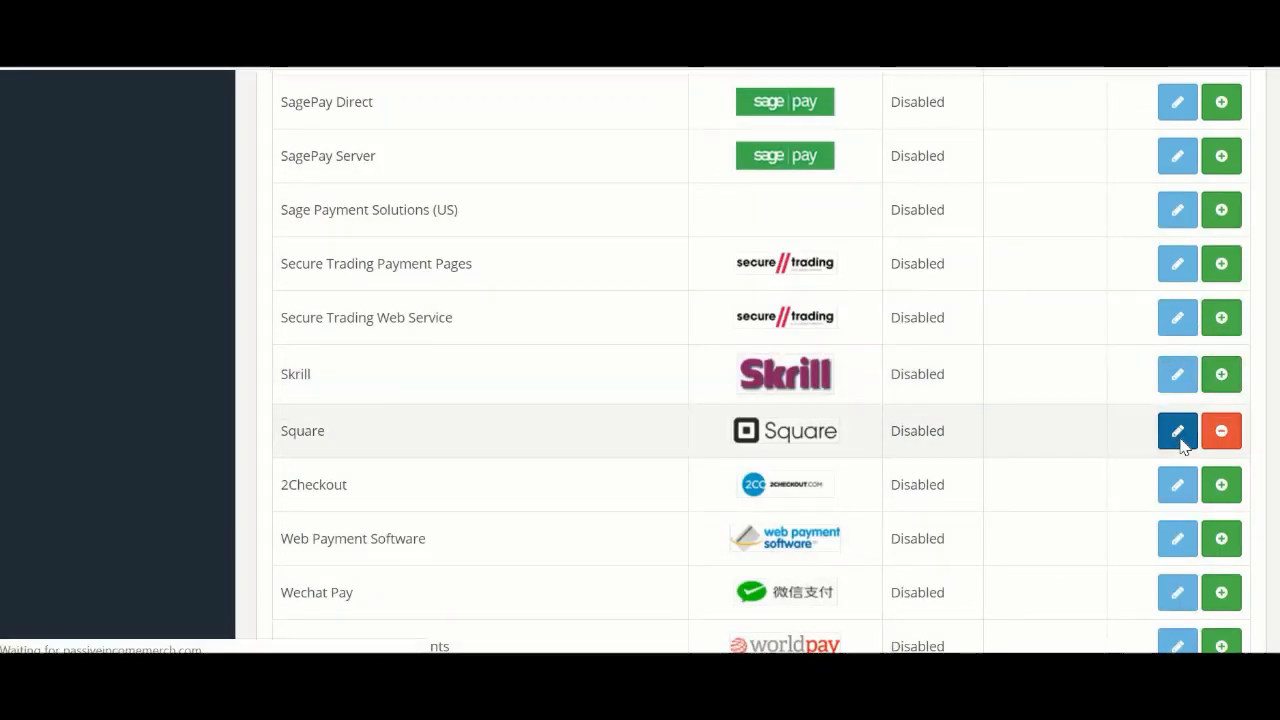
Step: In Square's settings, set the extension status to Enabled and review the Square Settings below
left_click(1176, 430)
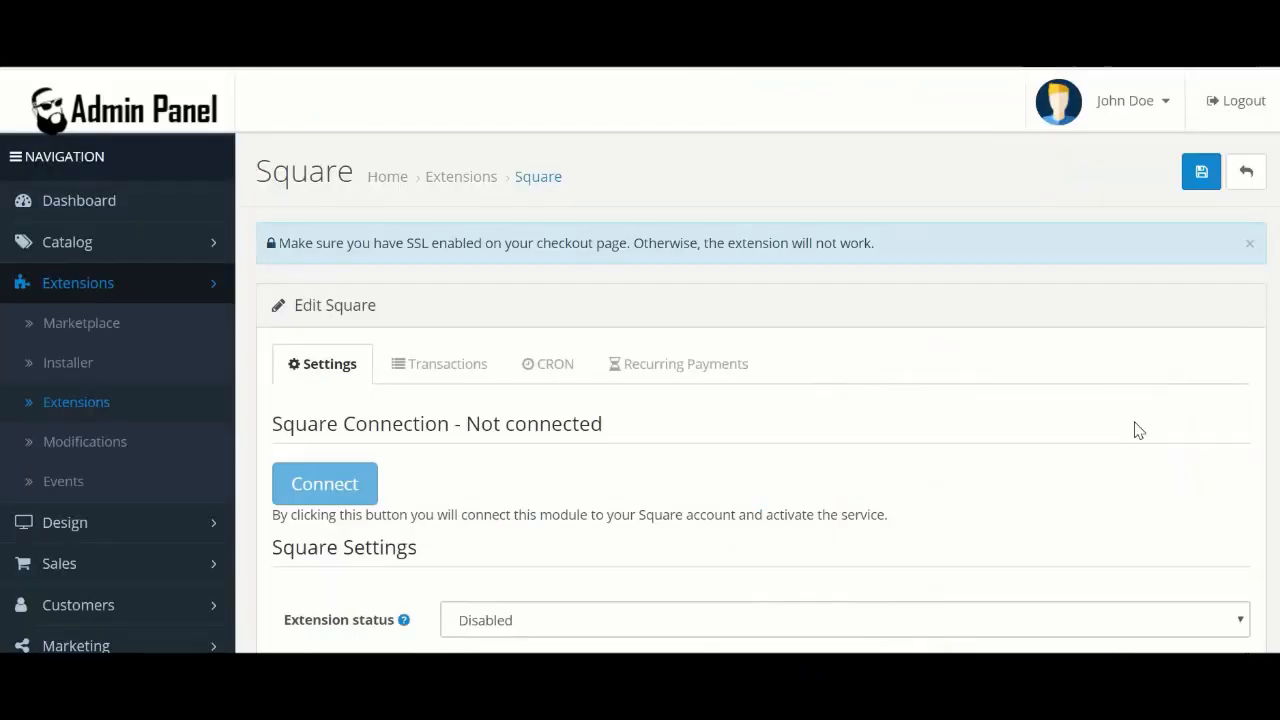
scroll("down", 3)
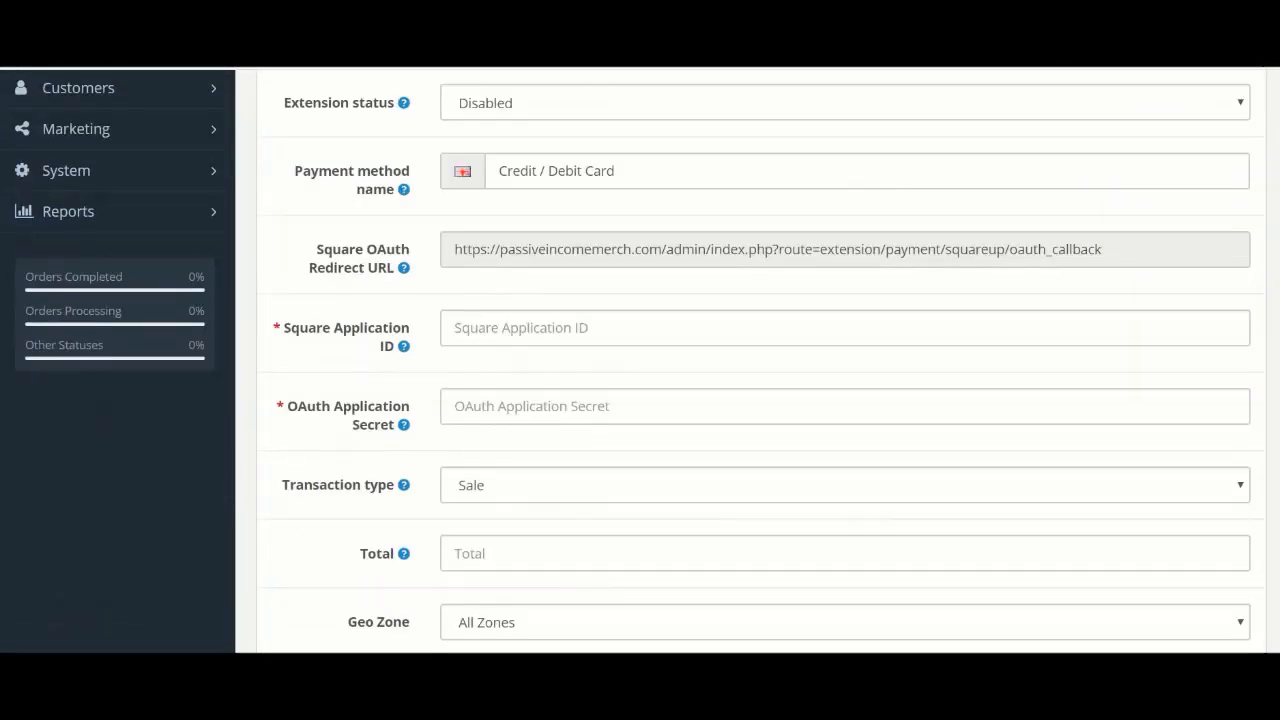
scroll("up", 3)
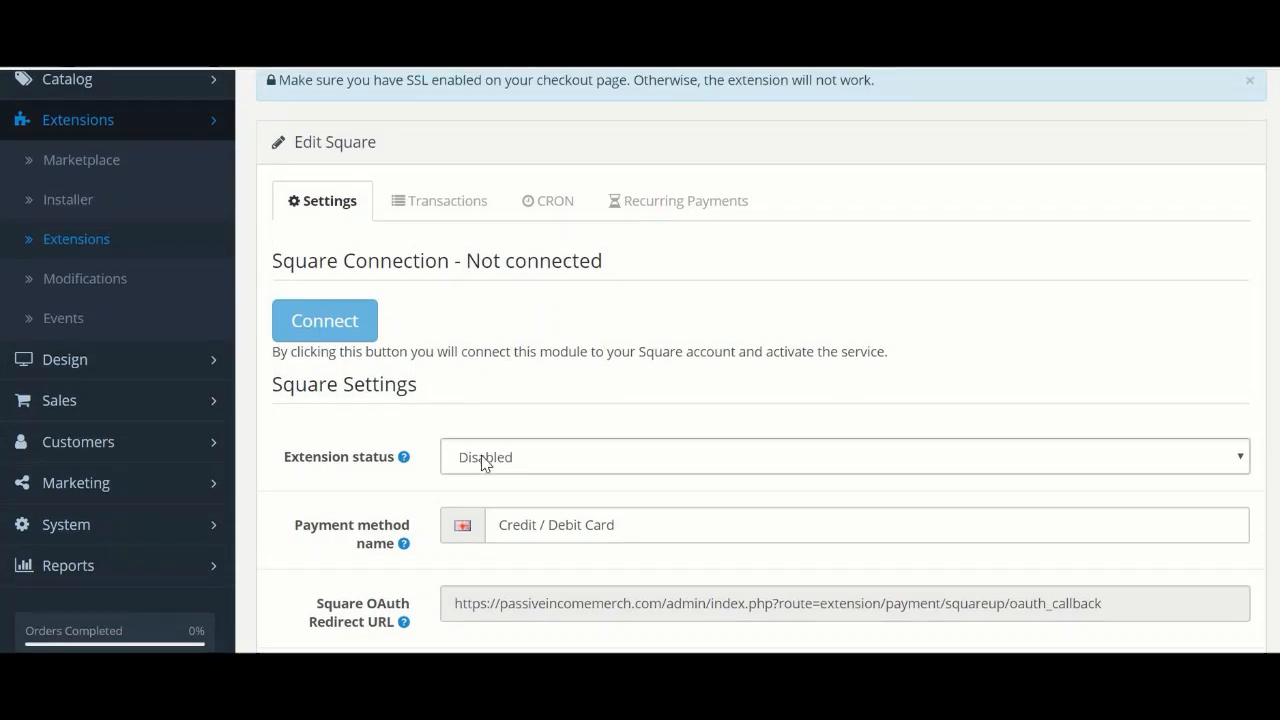
left_click(844, 456)
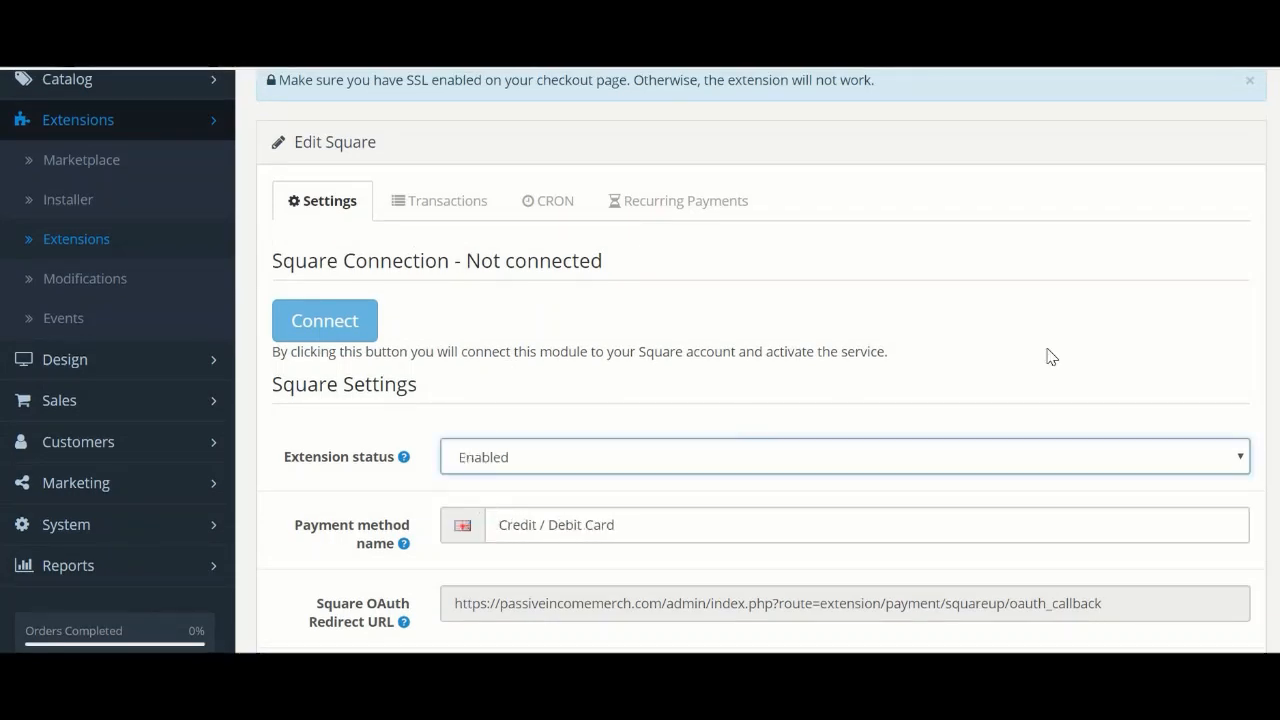
scroll("down", 3)
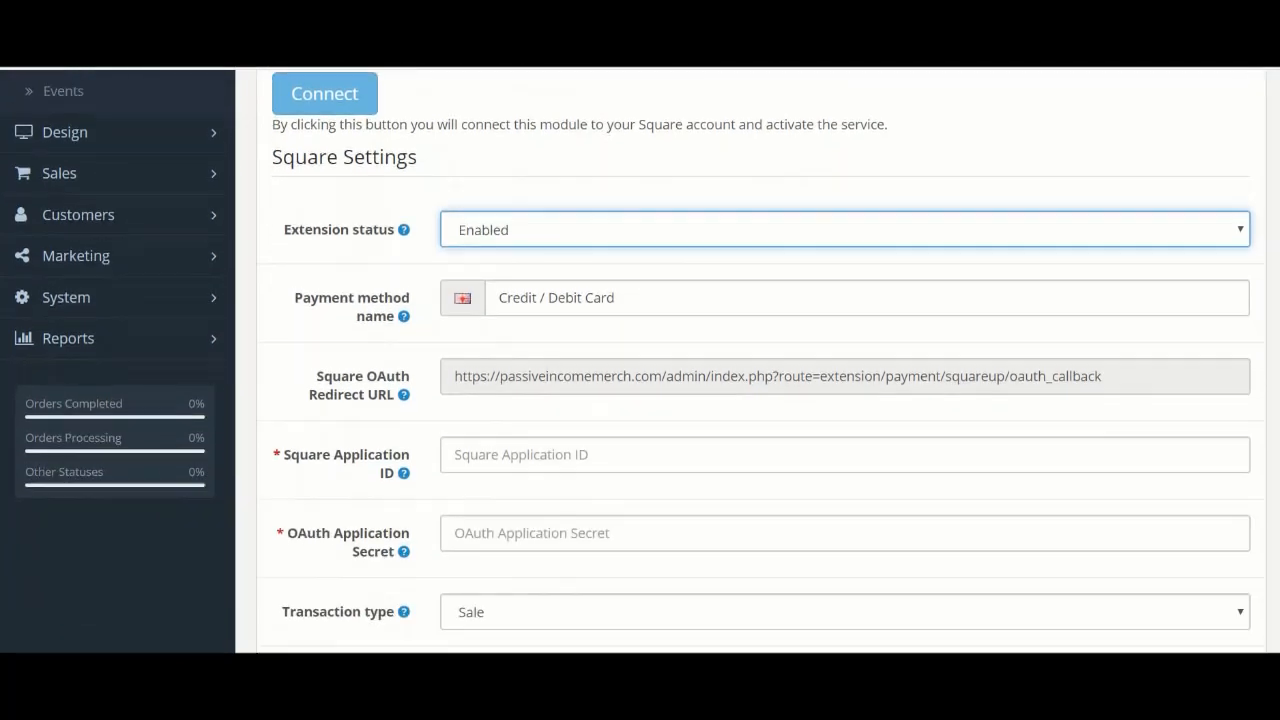
scroll("down", 3)
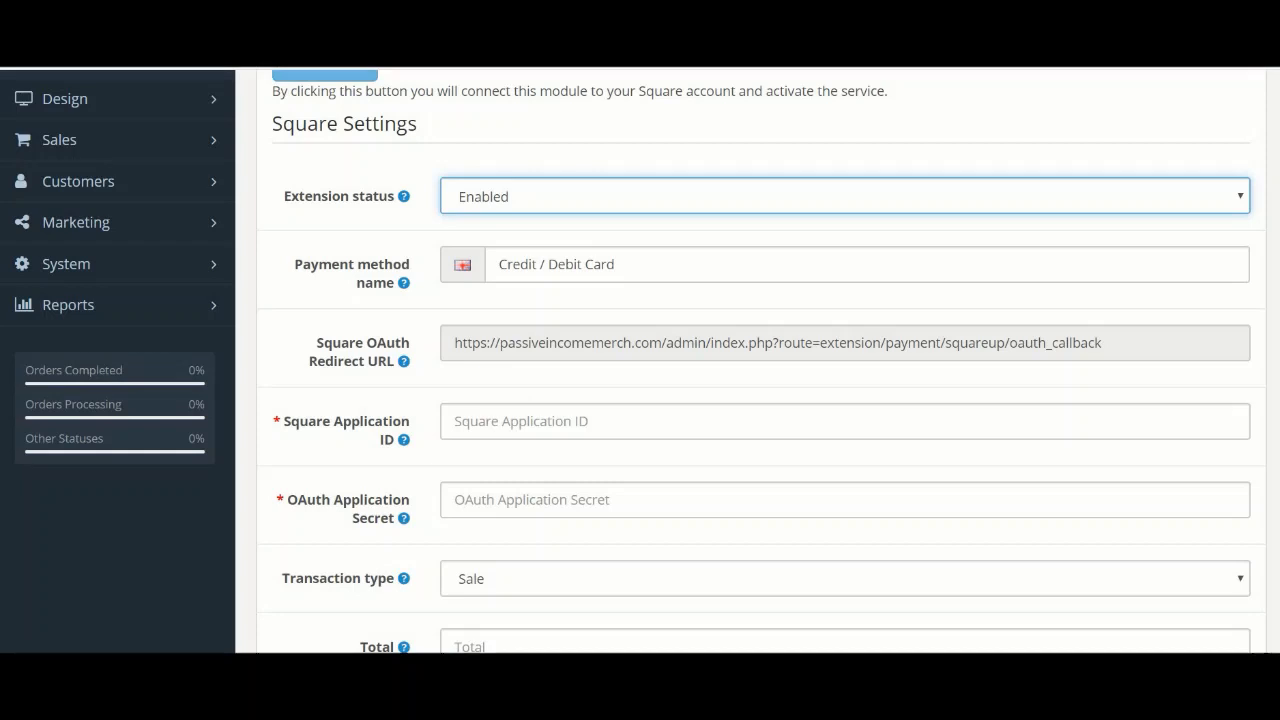
scroll("down", 3)
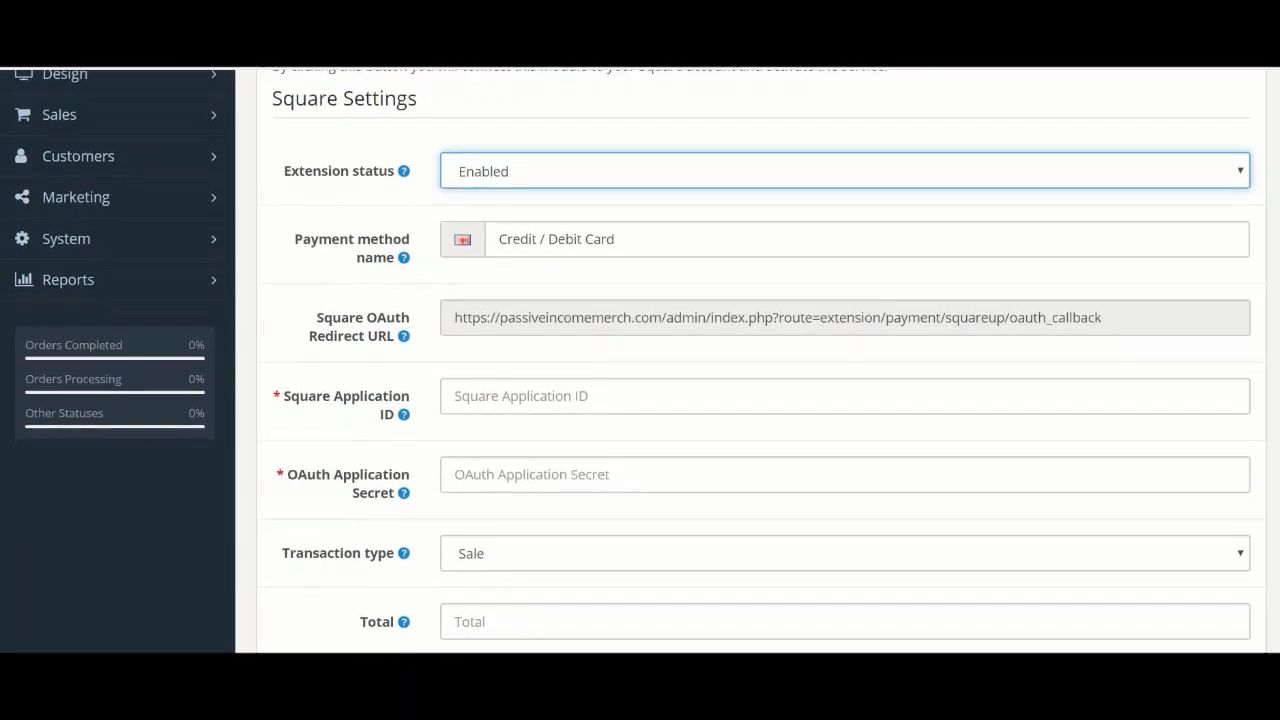
scroll("up", 3)
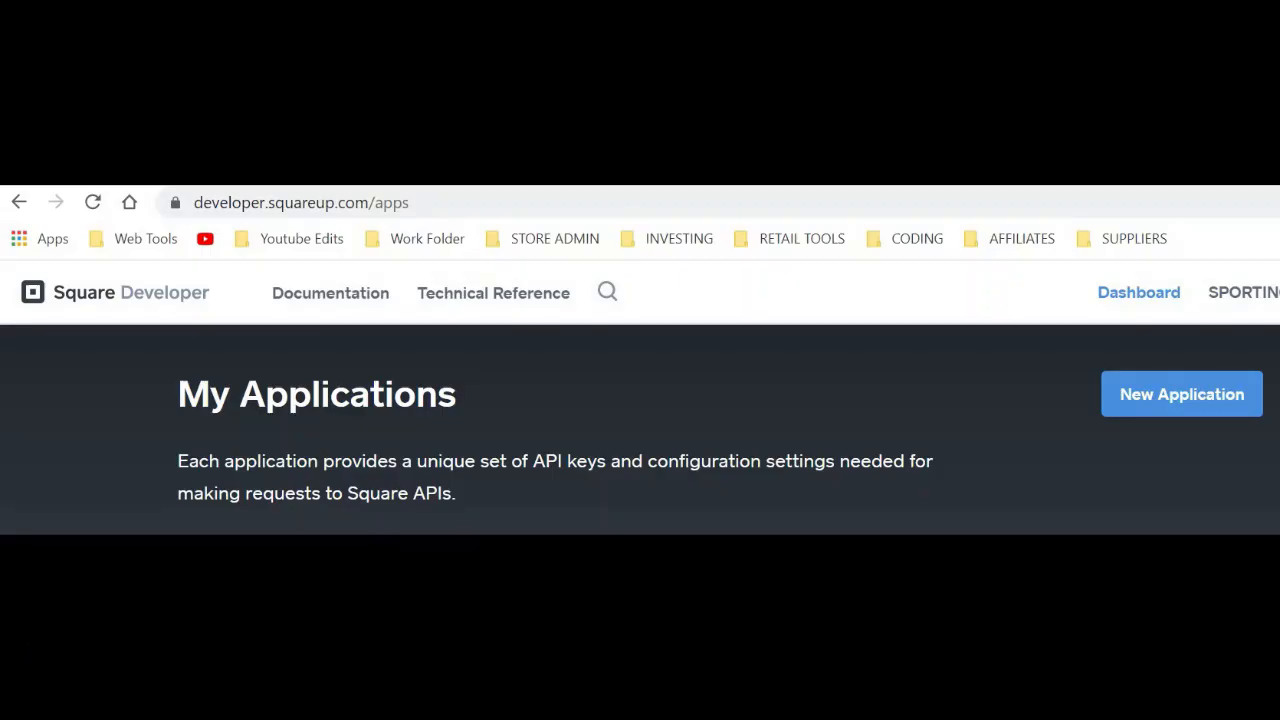
mouse_move(692, 404)
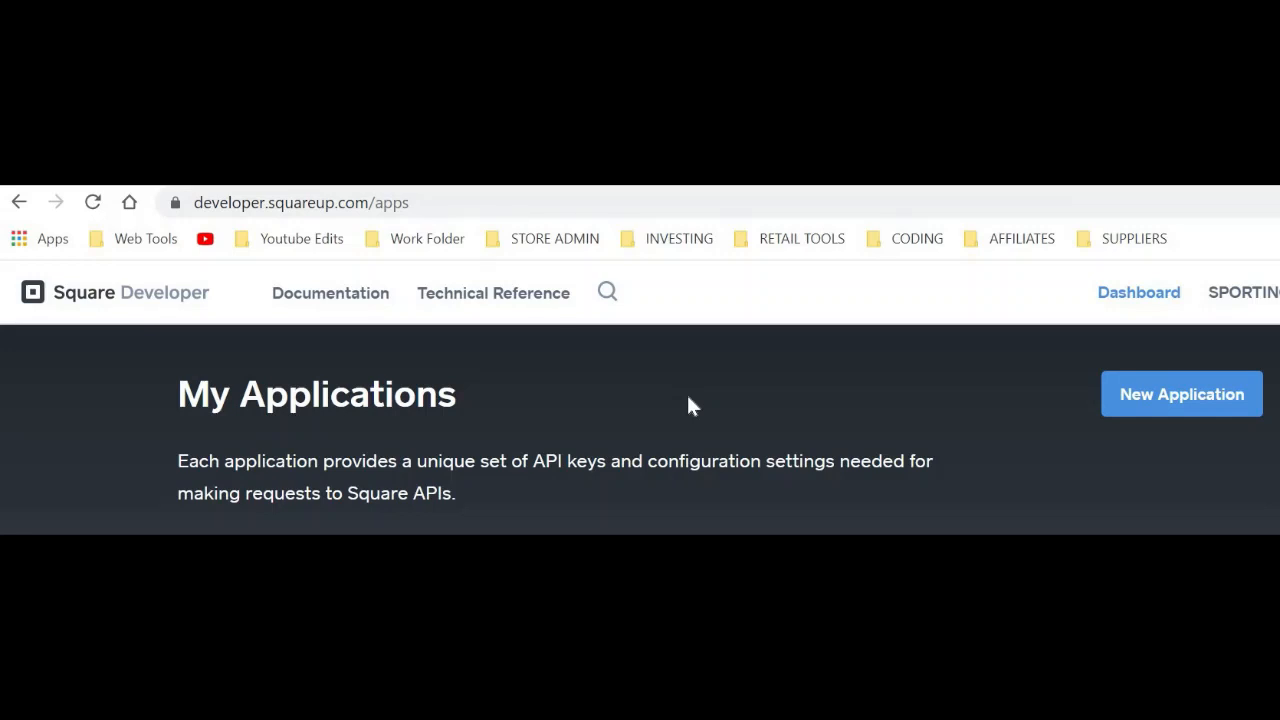
mouse_move(208, 240)
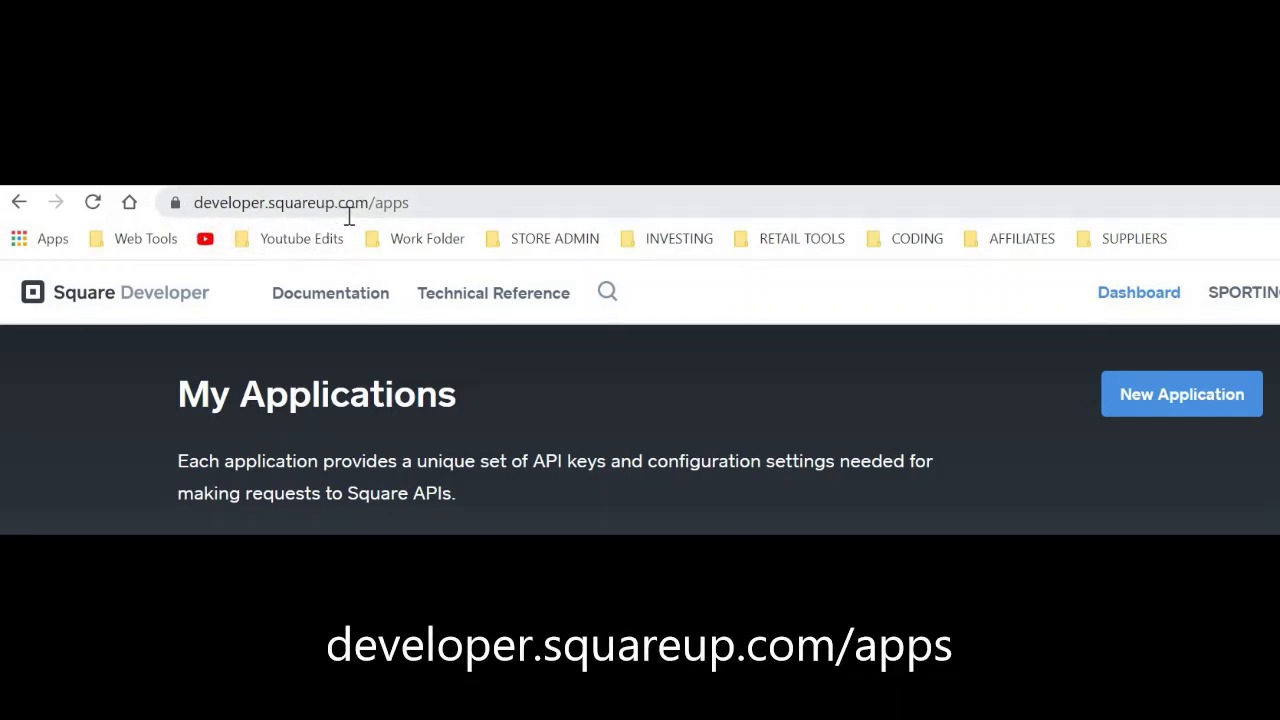
mouse_move(472, 206)
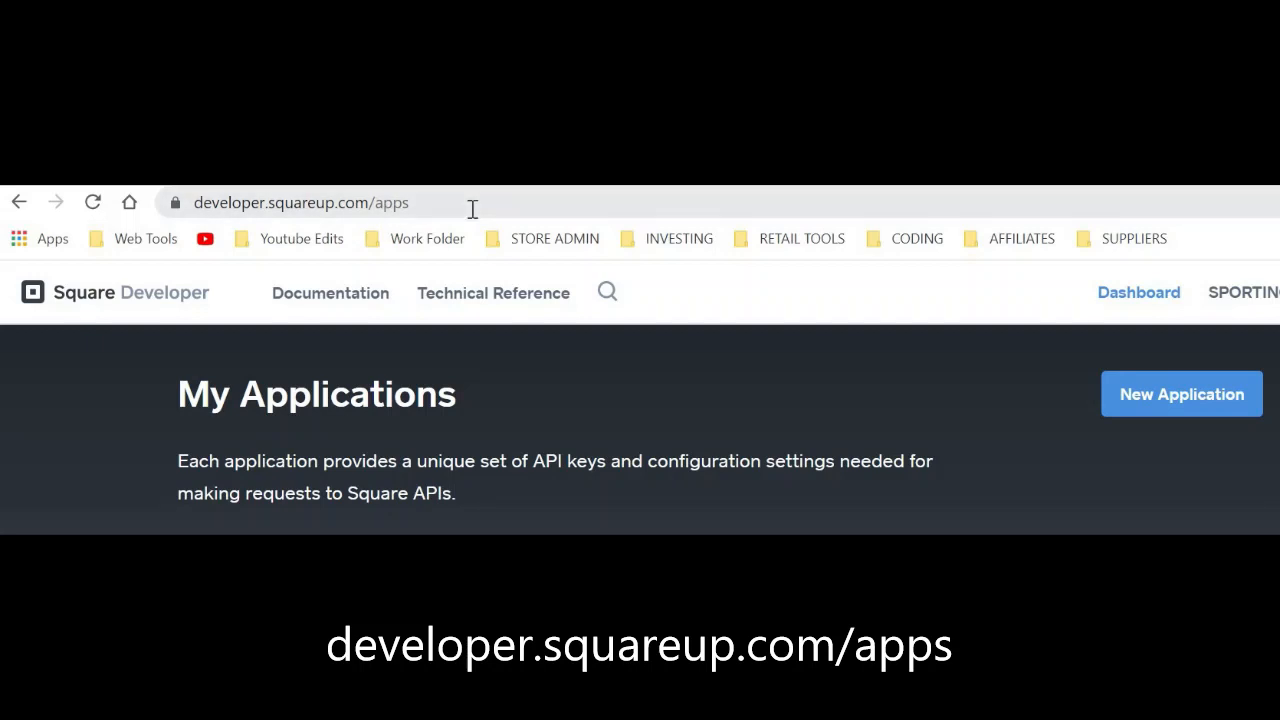
mouse_move(590, 330)
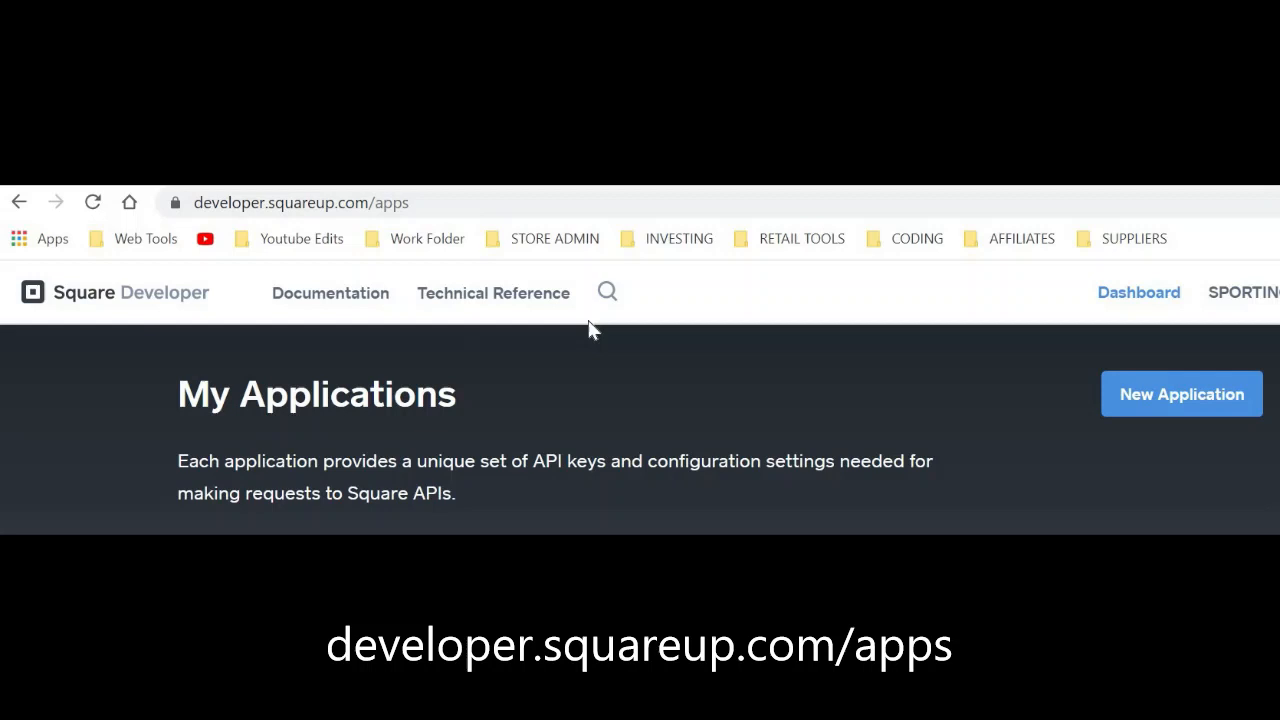
mouse_move(1180, 394)
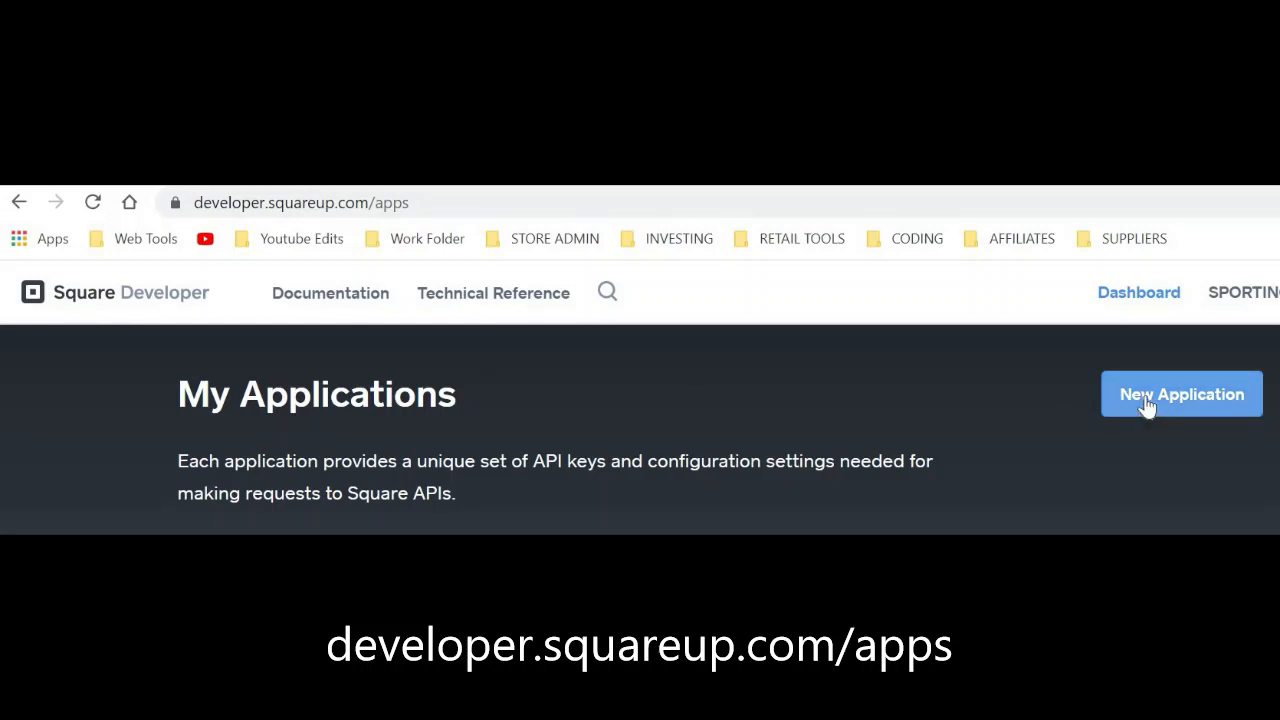
Step: Create a new Square Developer application named Passive Income Merch
left_click(1180, 392)
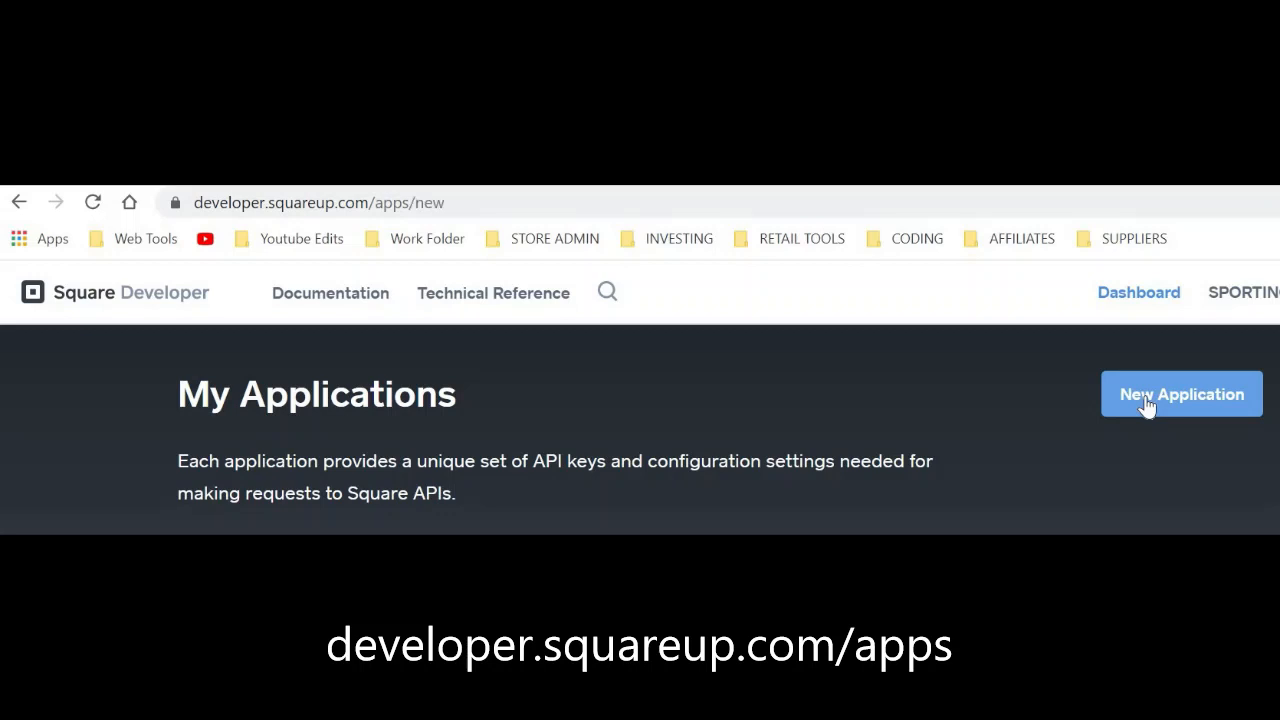
left_click(1180, 392)
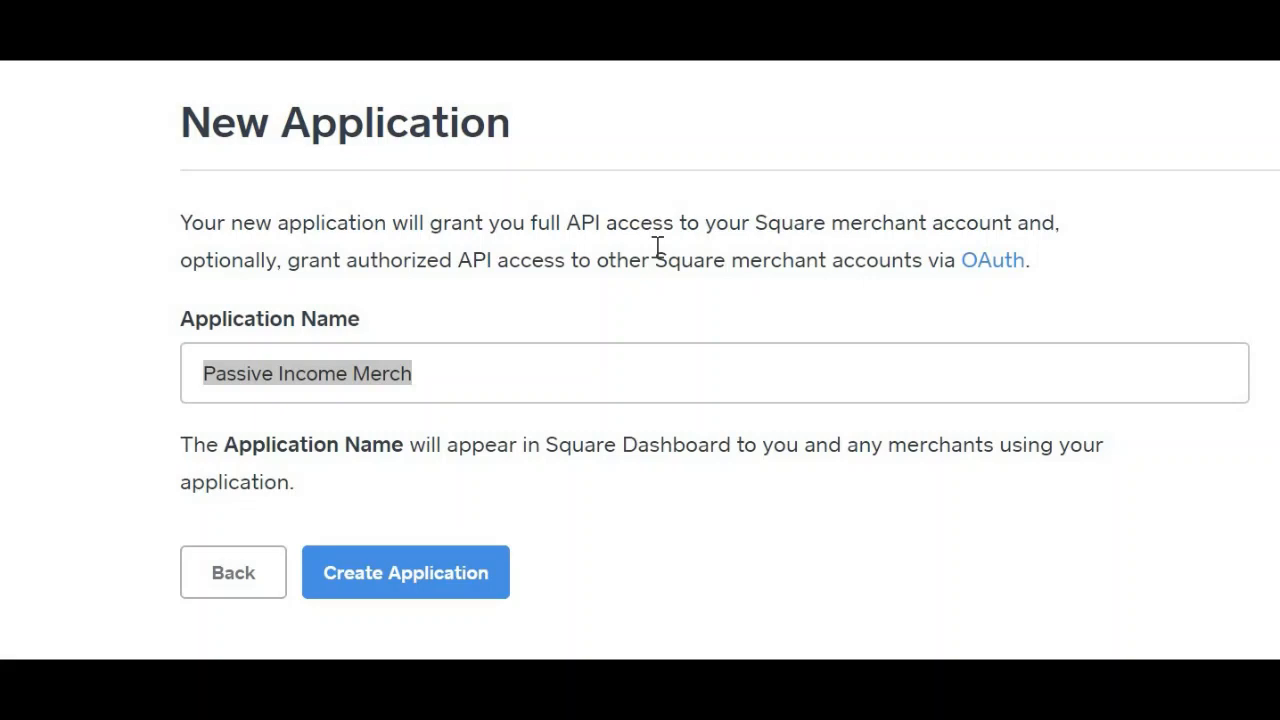
mouse_move(980, 264)
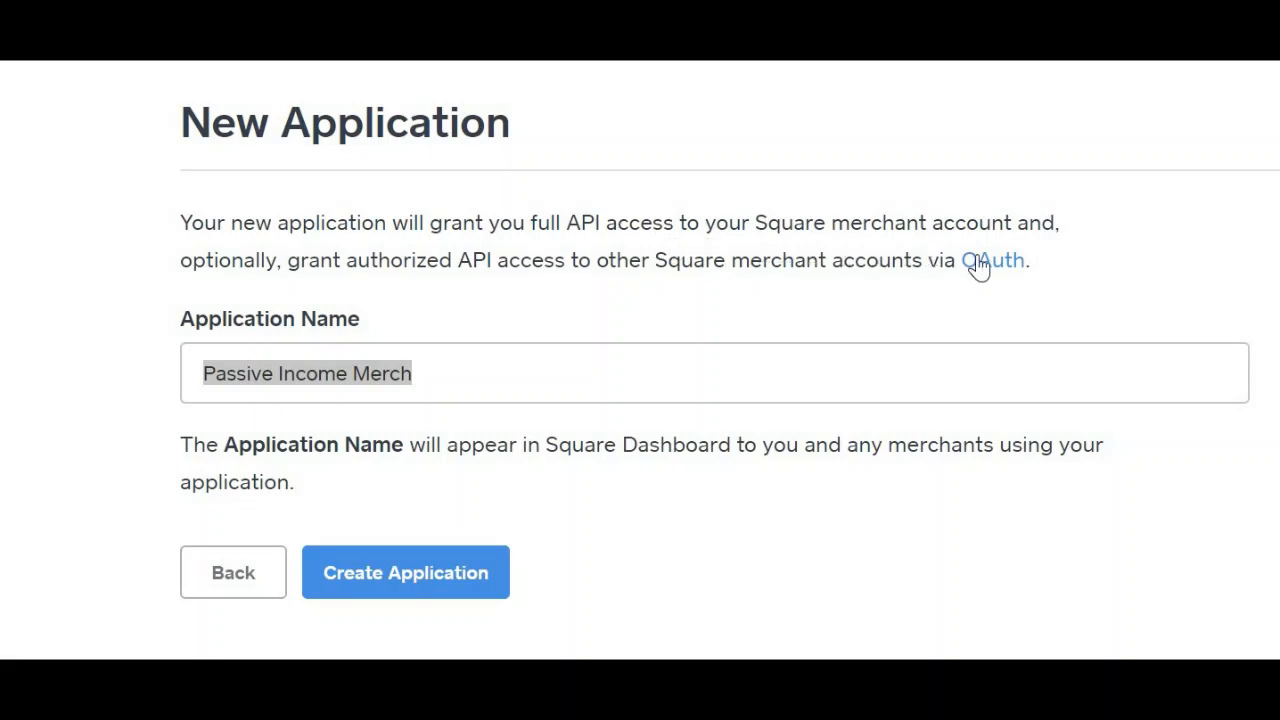
mouse_move(432, 398)
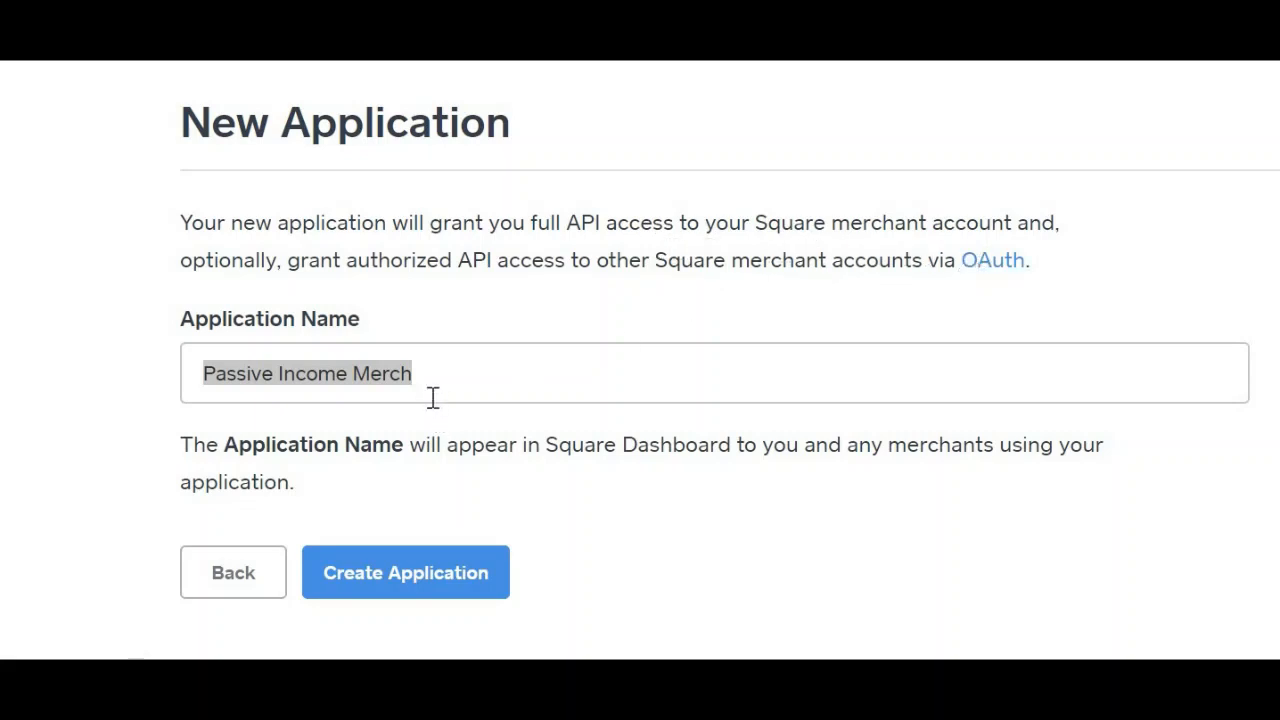
mouse_move(222, 328)
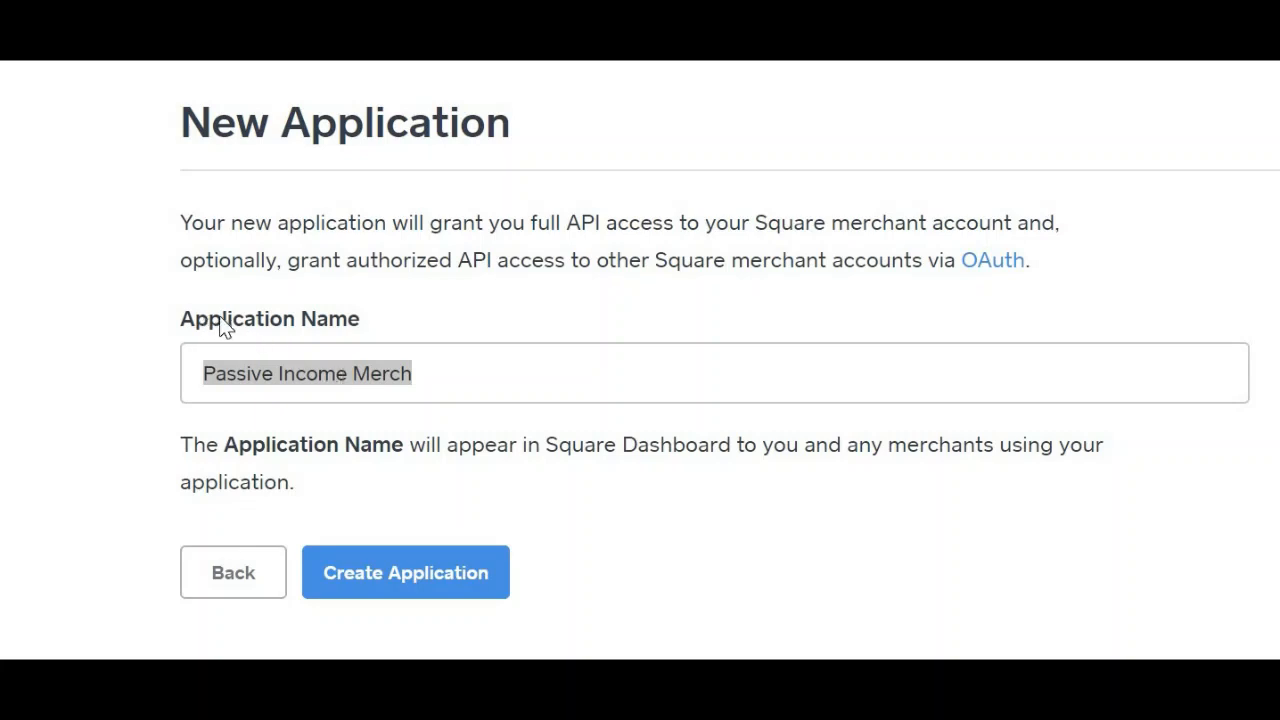
mouse_move(420, 364)
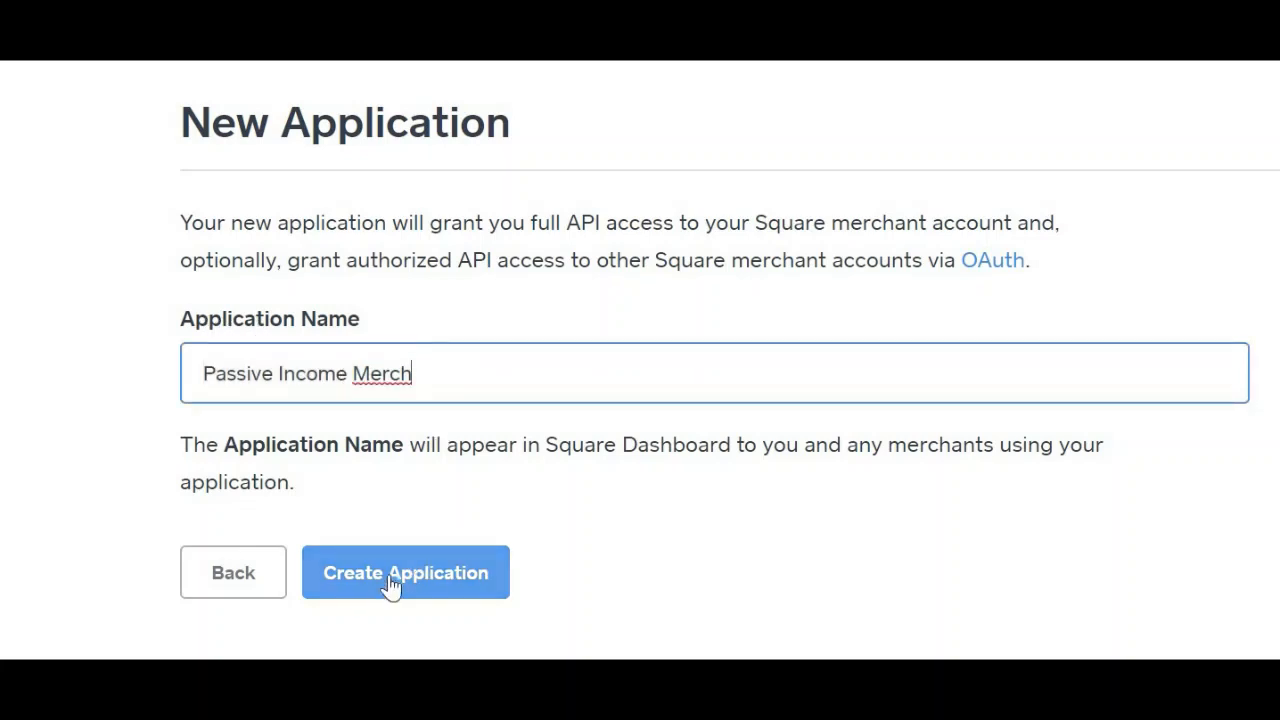
mouse_move(222, 454)
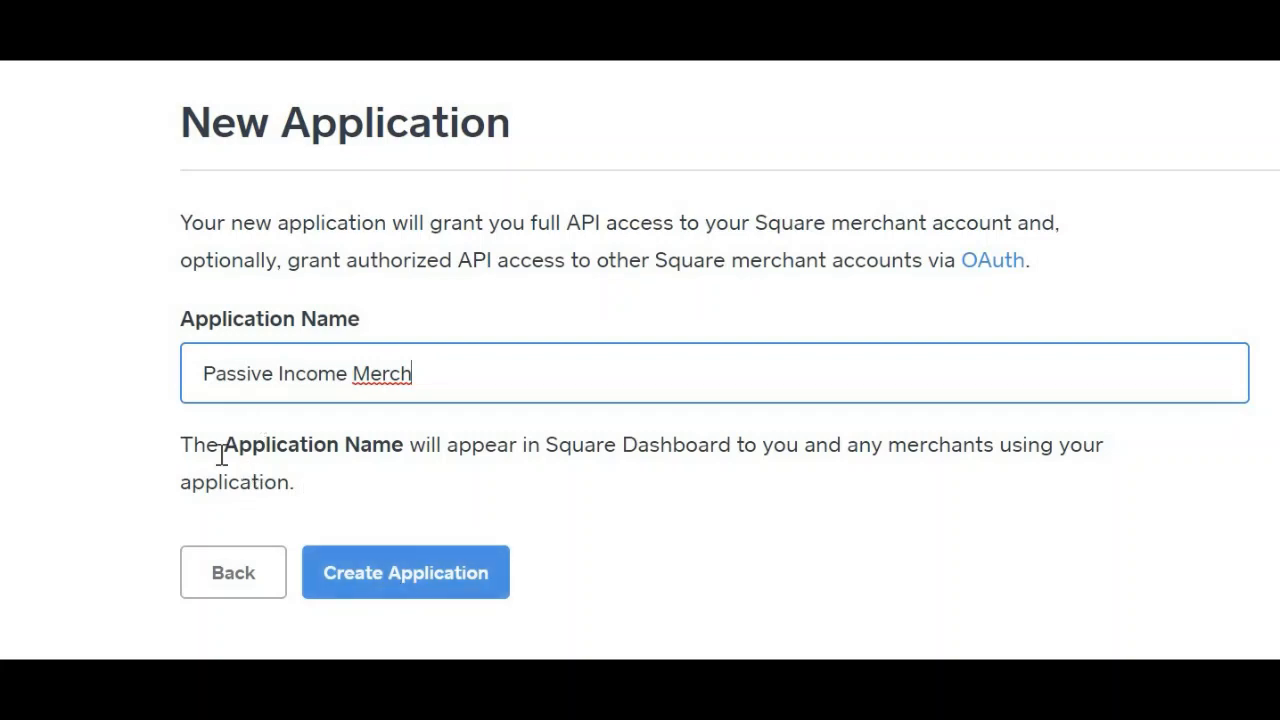
mouse_move(612, 468)
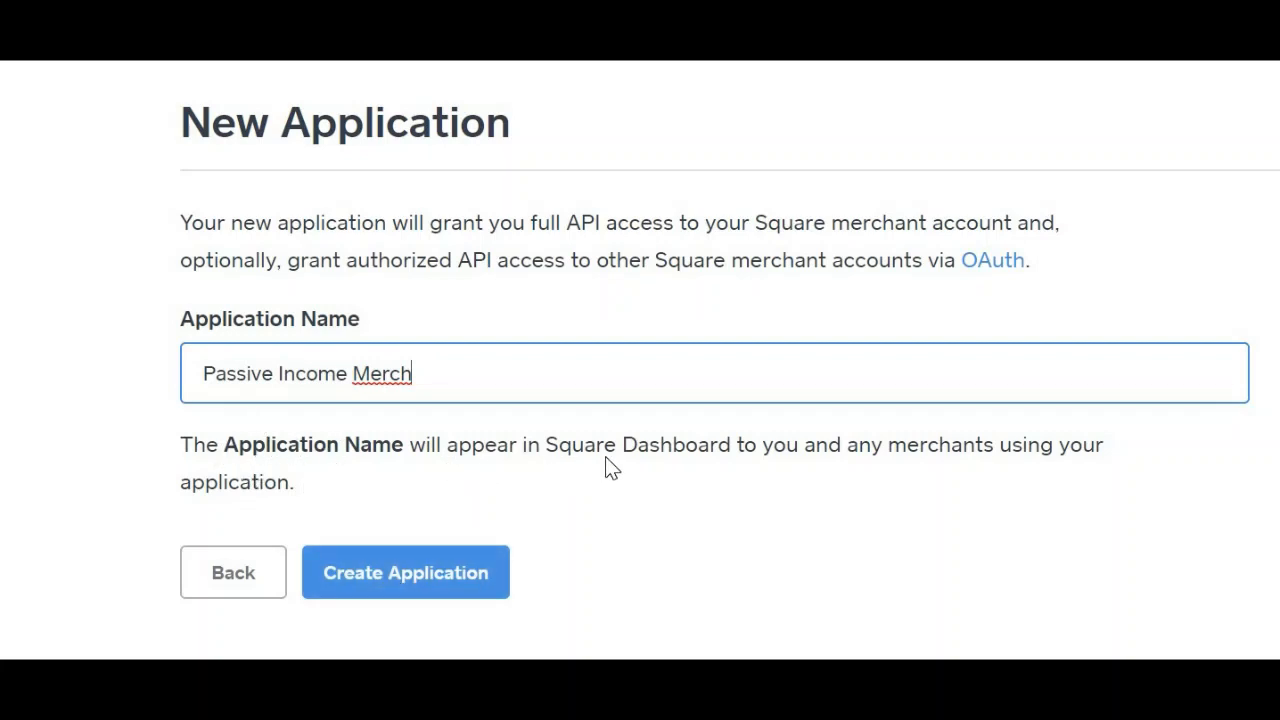
mouse_move(940, 472)
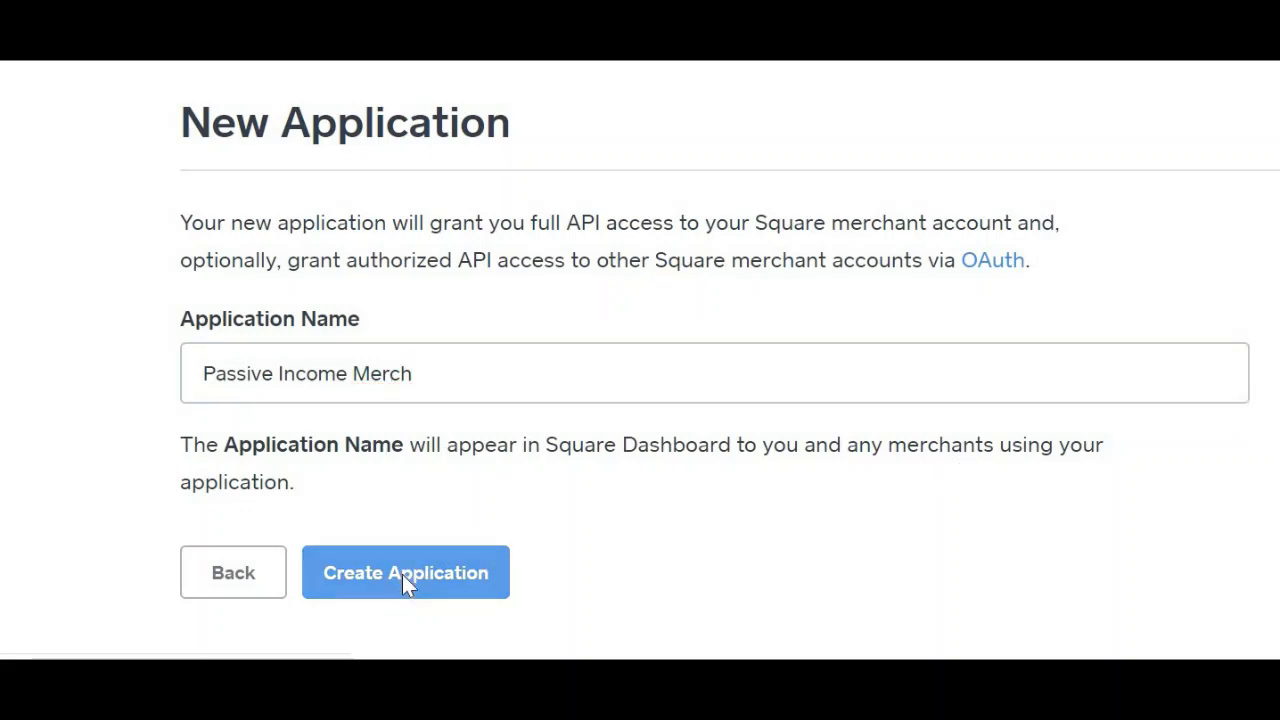
left_click(404, 572)
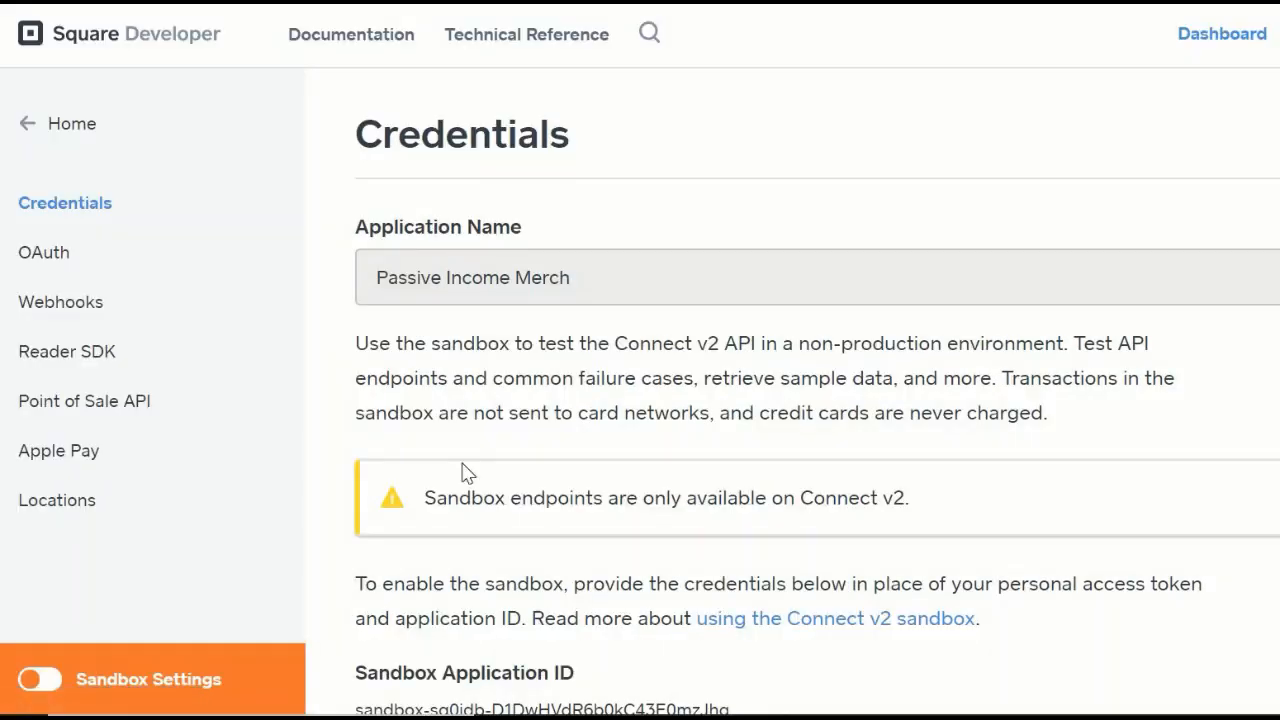
mouse_move(728, 260)
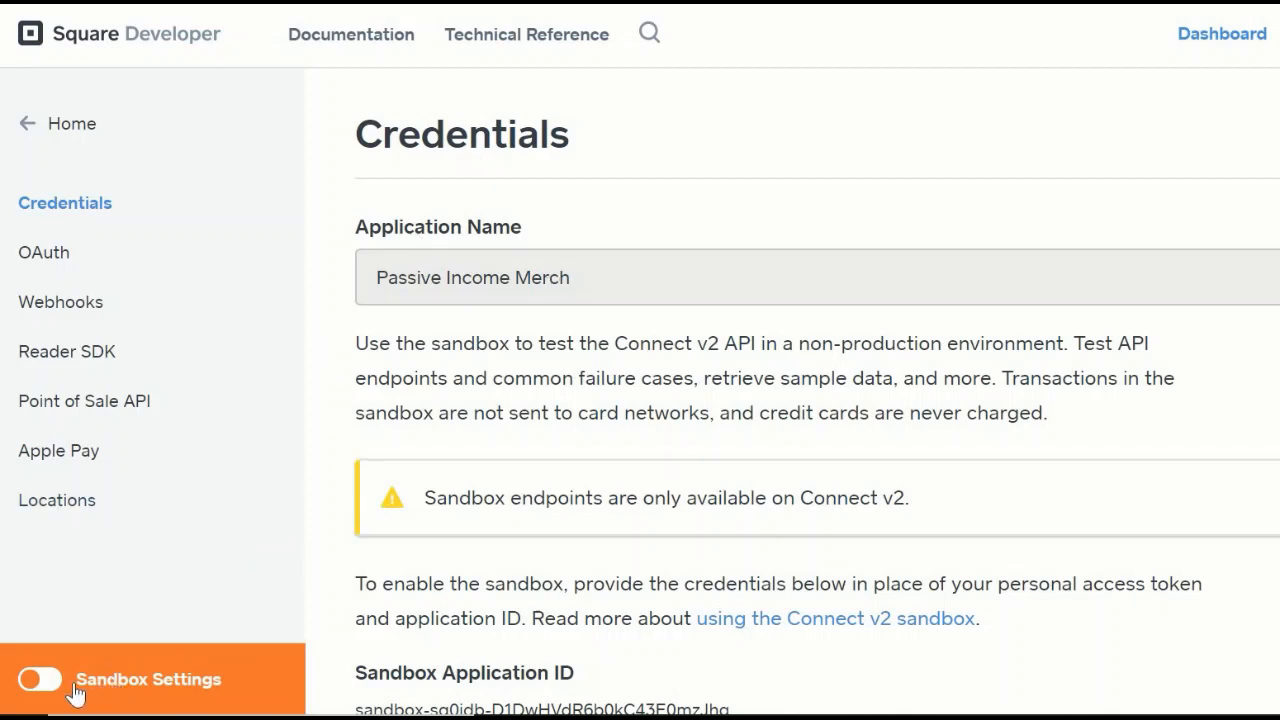
mouse_move(110, 690)
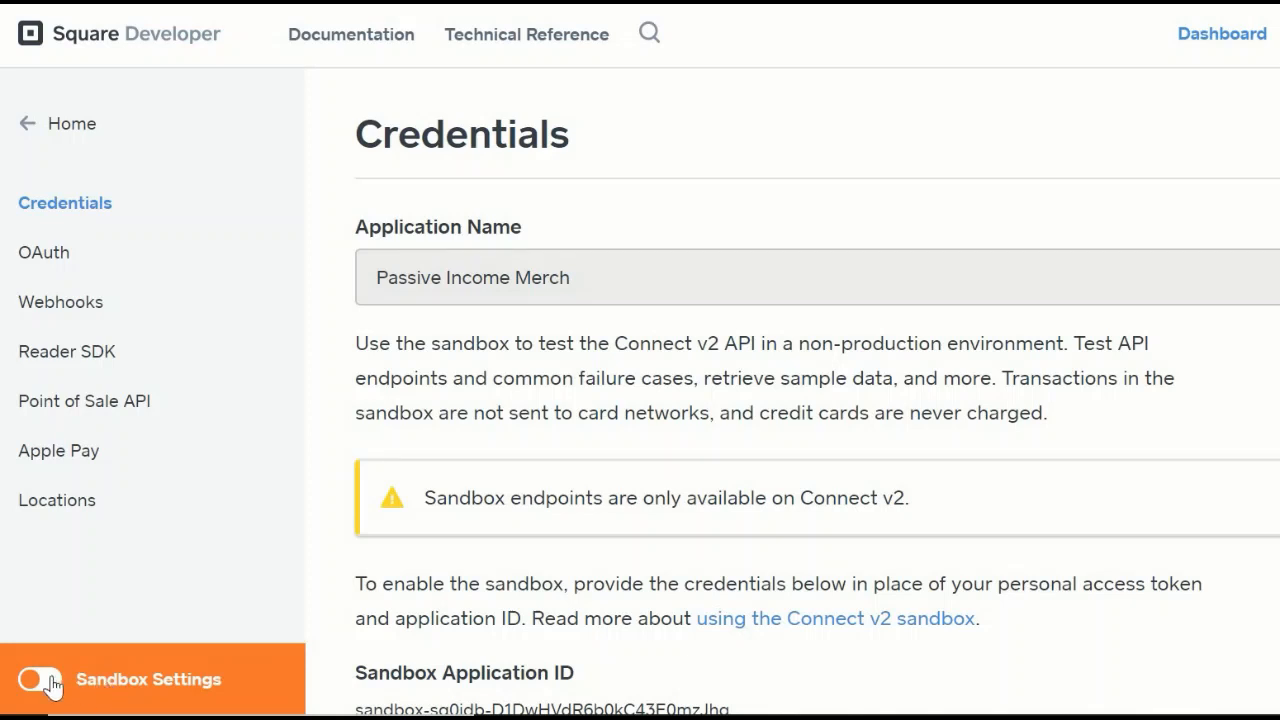
Step: Switch the Credentials page from sandbox to production settings
left_click(40, 680)
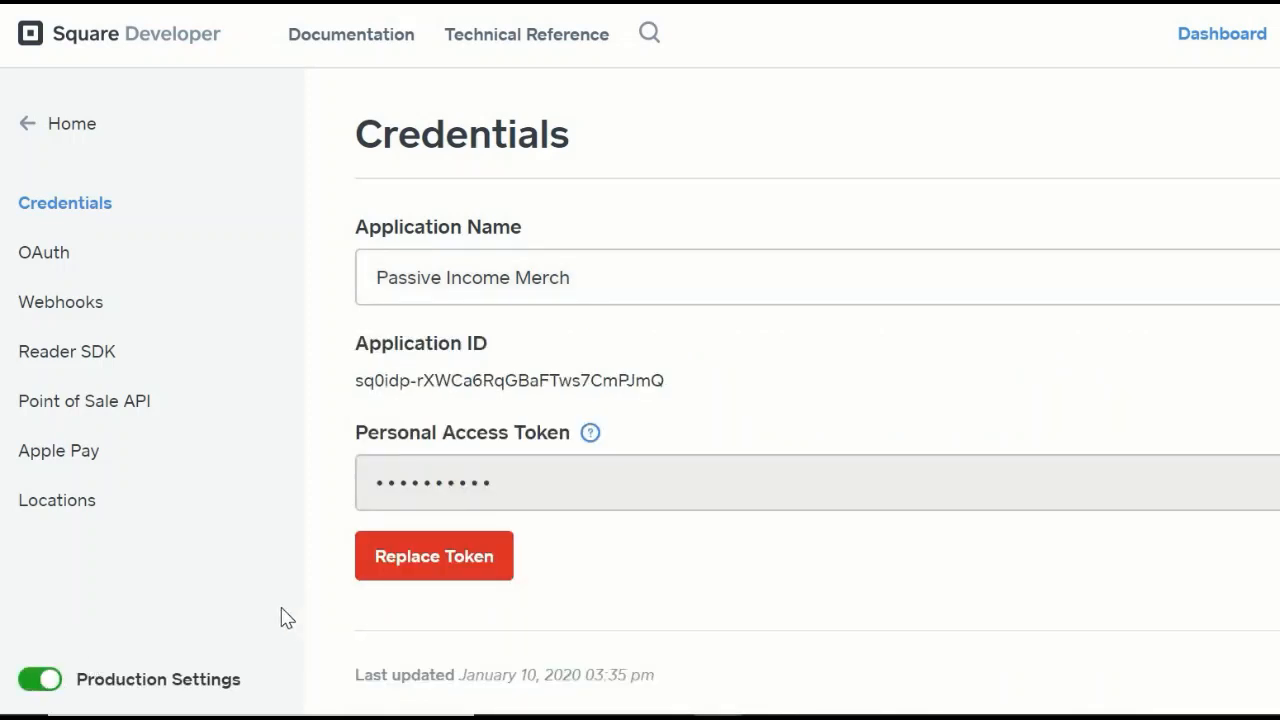
mouse_move(276, 612)
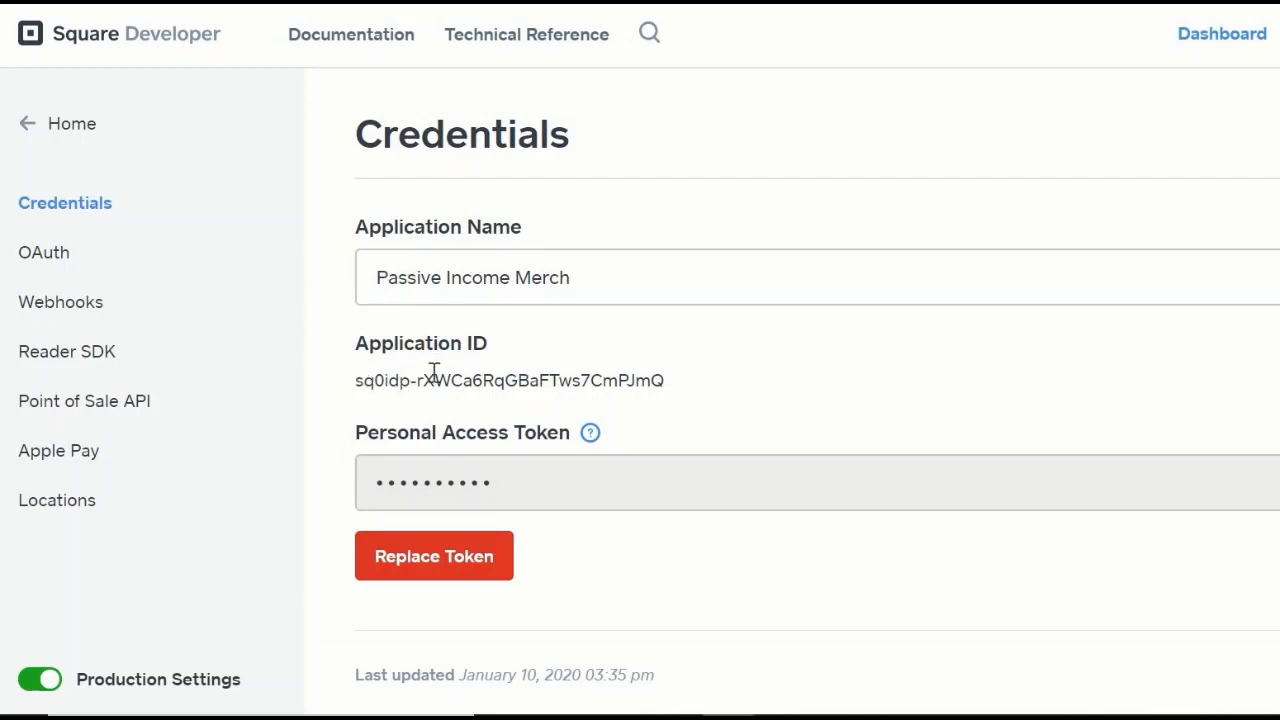
mouse_move(638, 380)
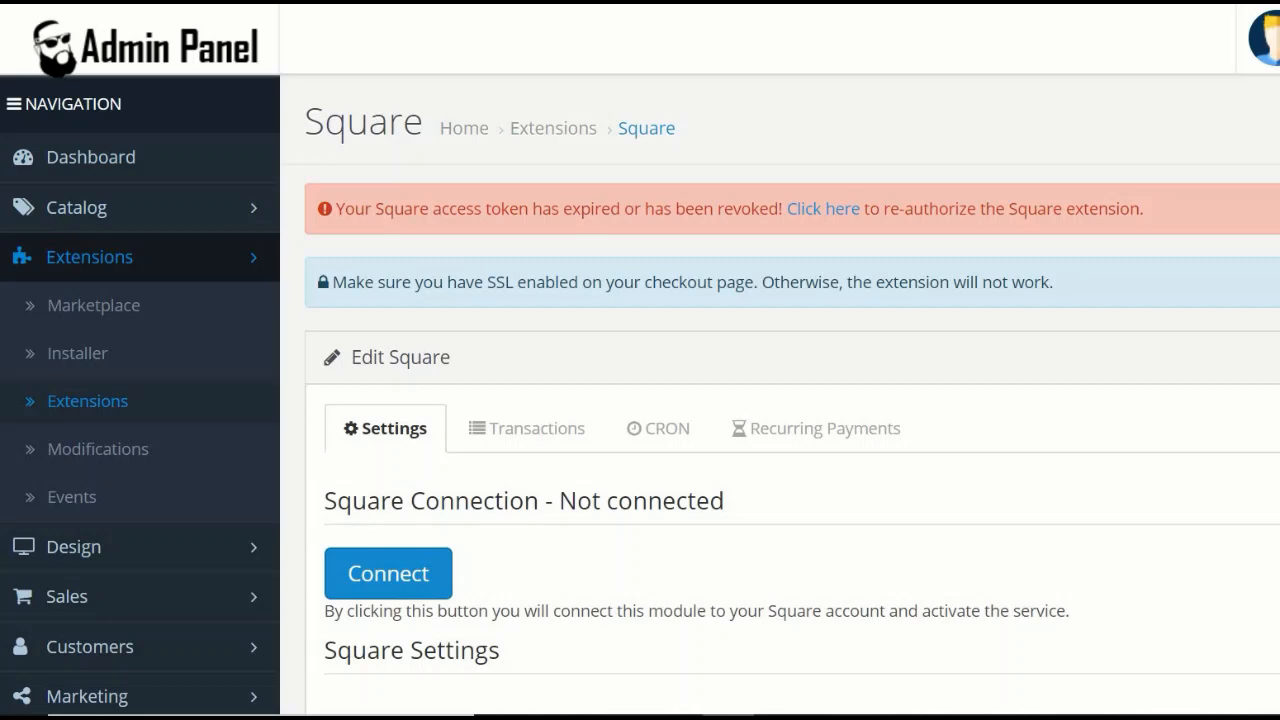
Step: Review the production credentials and the app's OAuth redirect URL and secret for copying into OpenCart
scroll("down", 3)
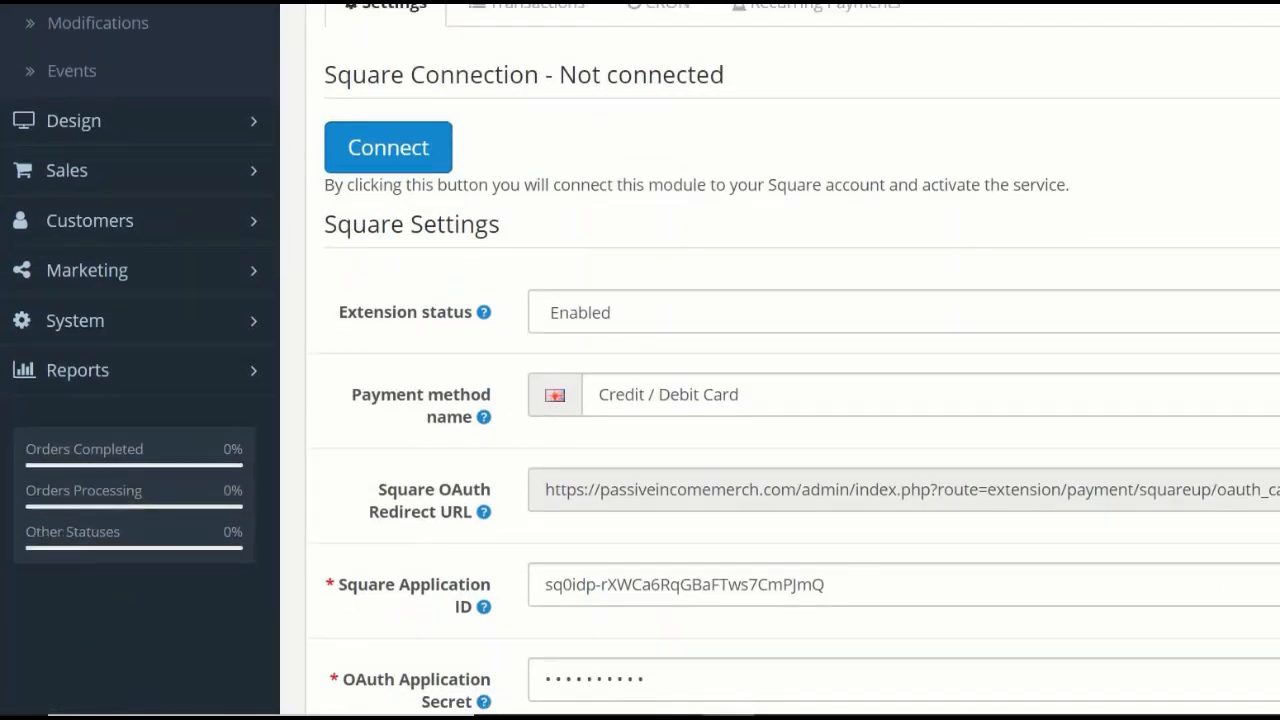
scroll("down", 3)
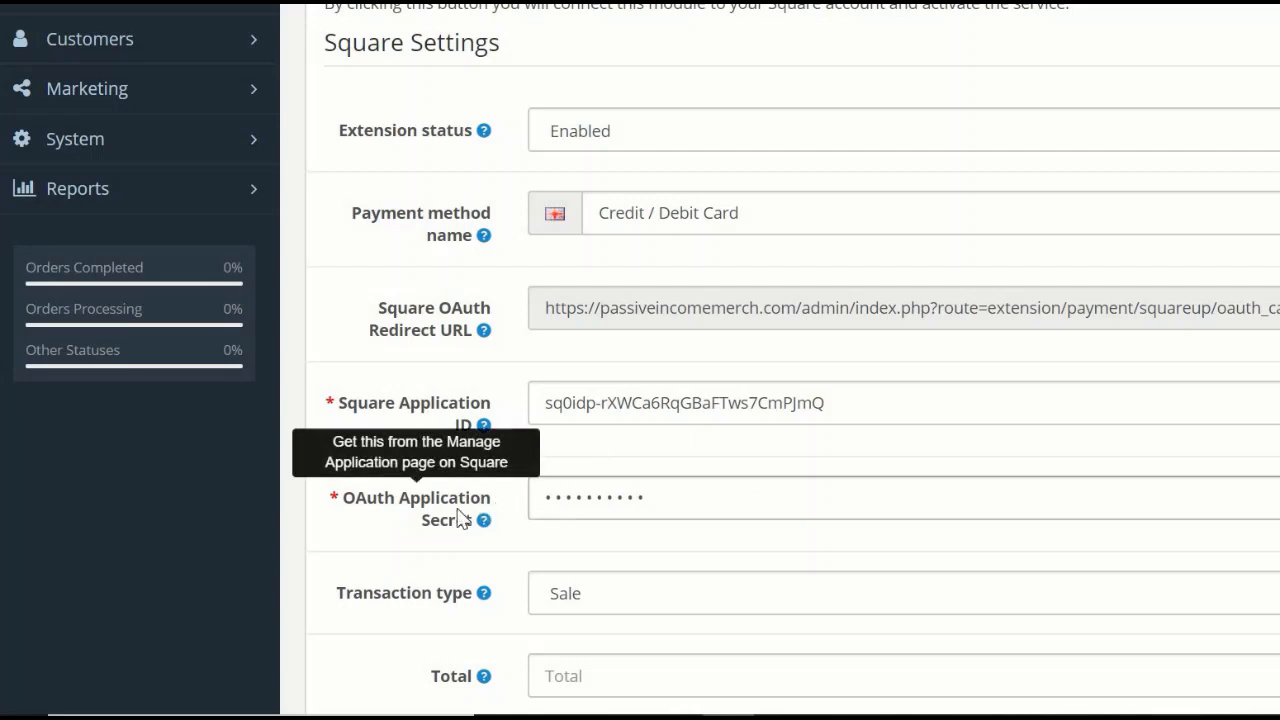
mouse_move(530, 528)
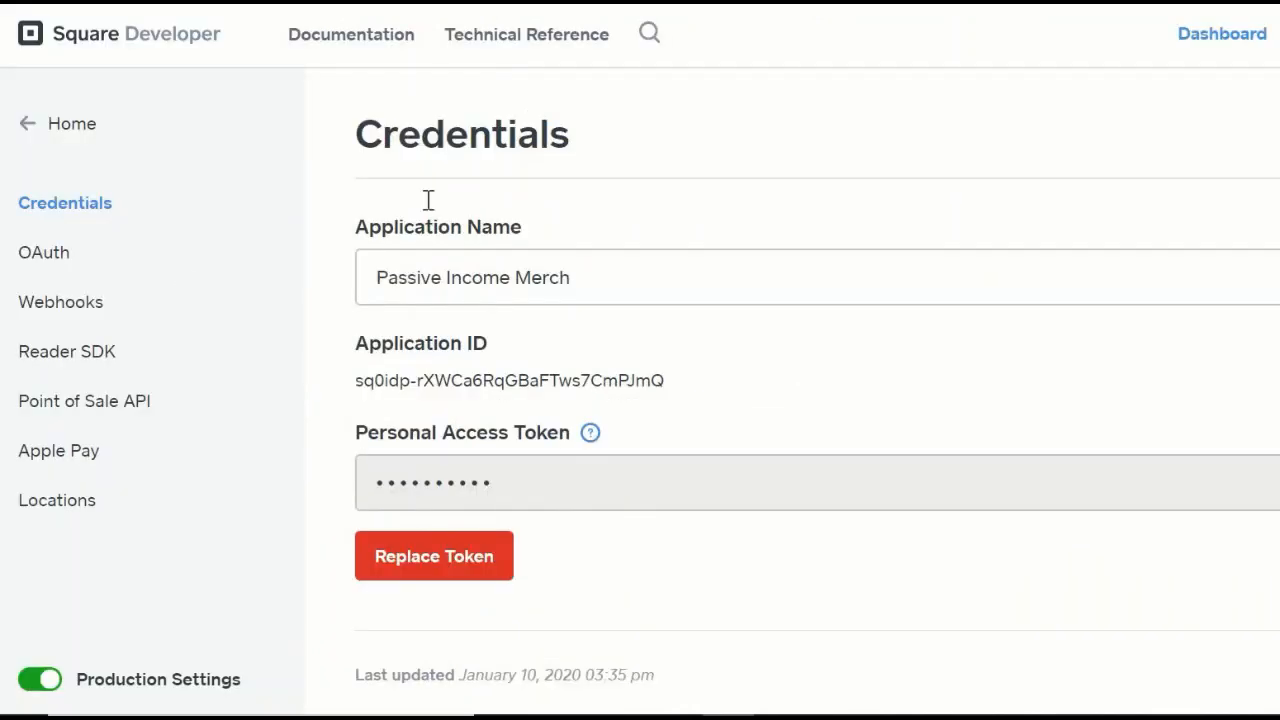
mouse_move(44, 252)
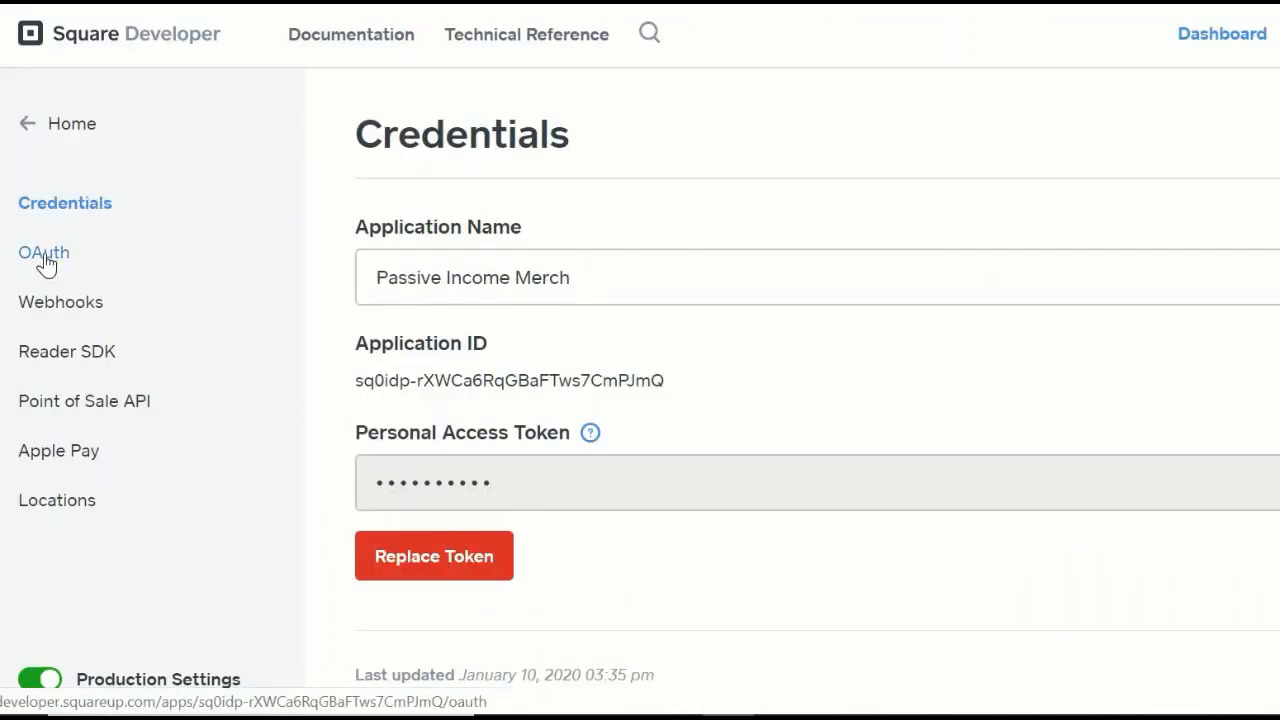
left_click(44, 252)
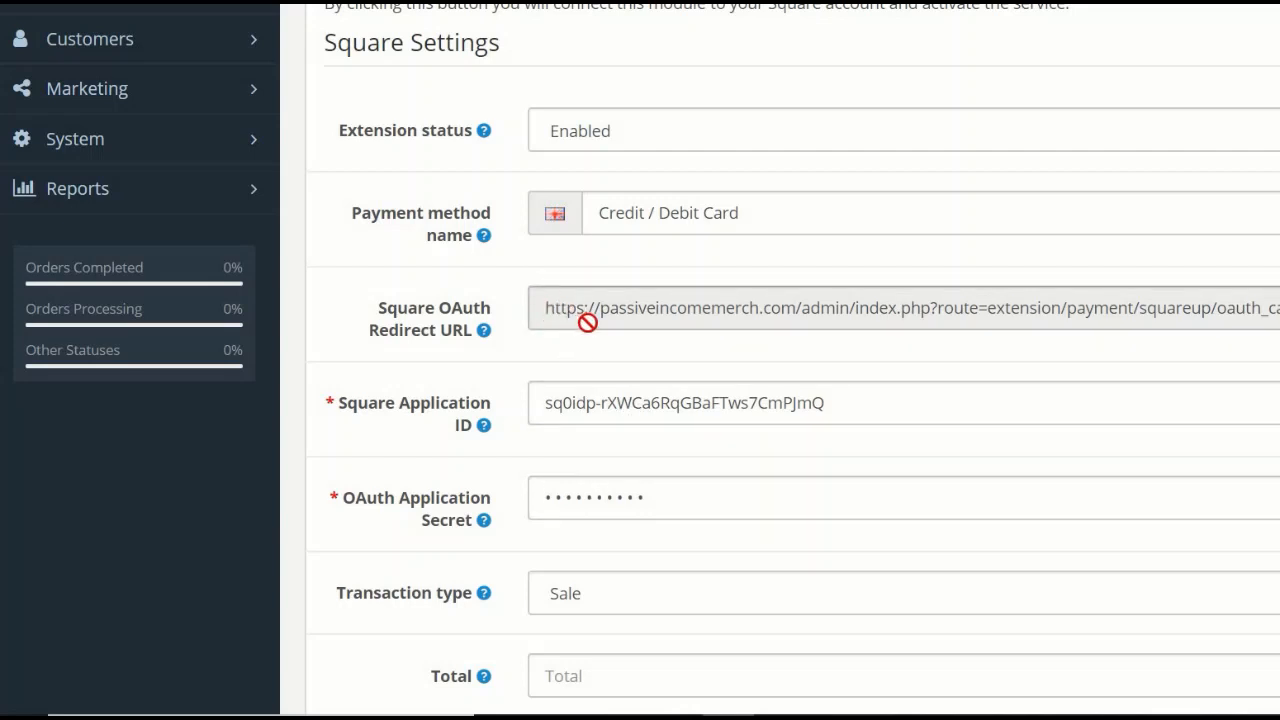
mouse_move(596, 324)
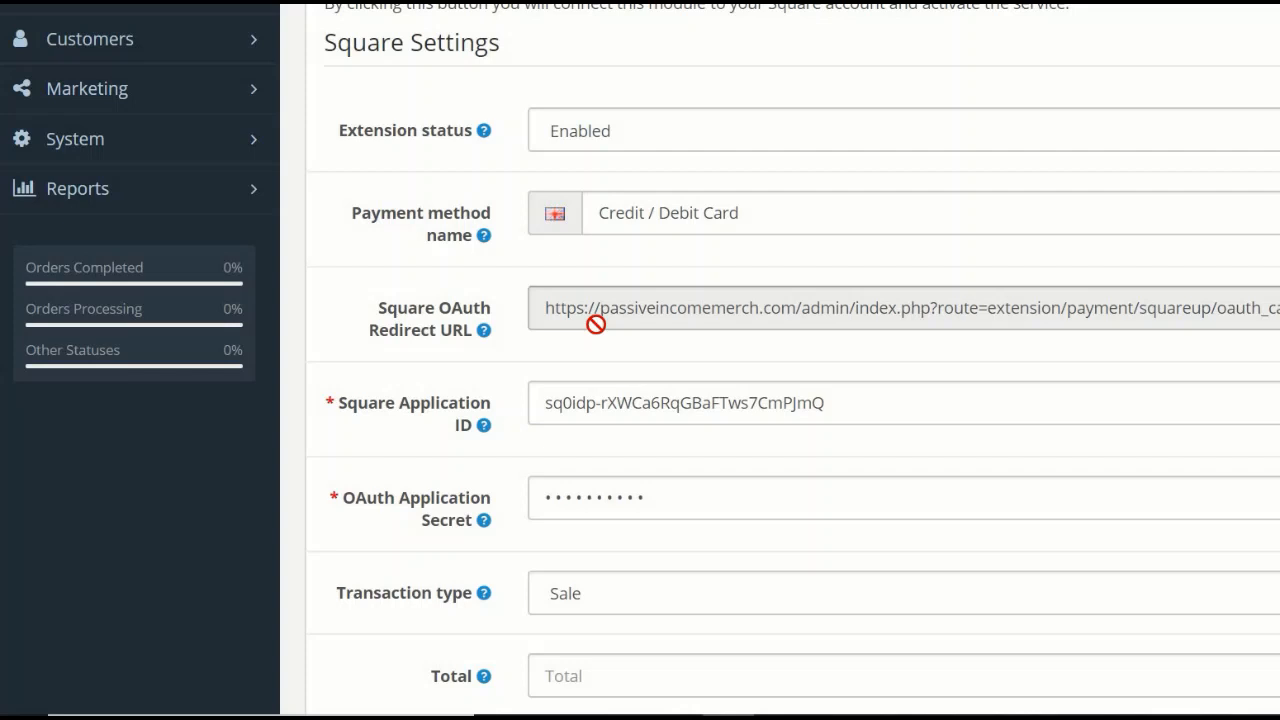
mouse_move(804, 324)
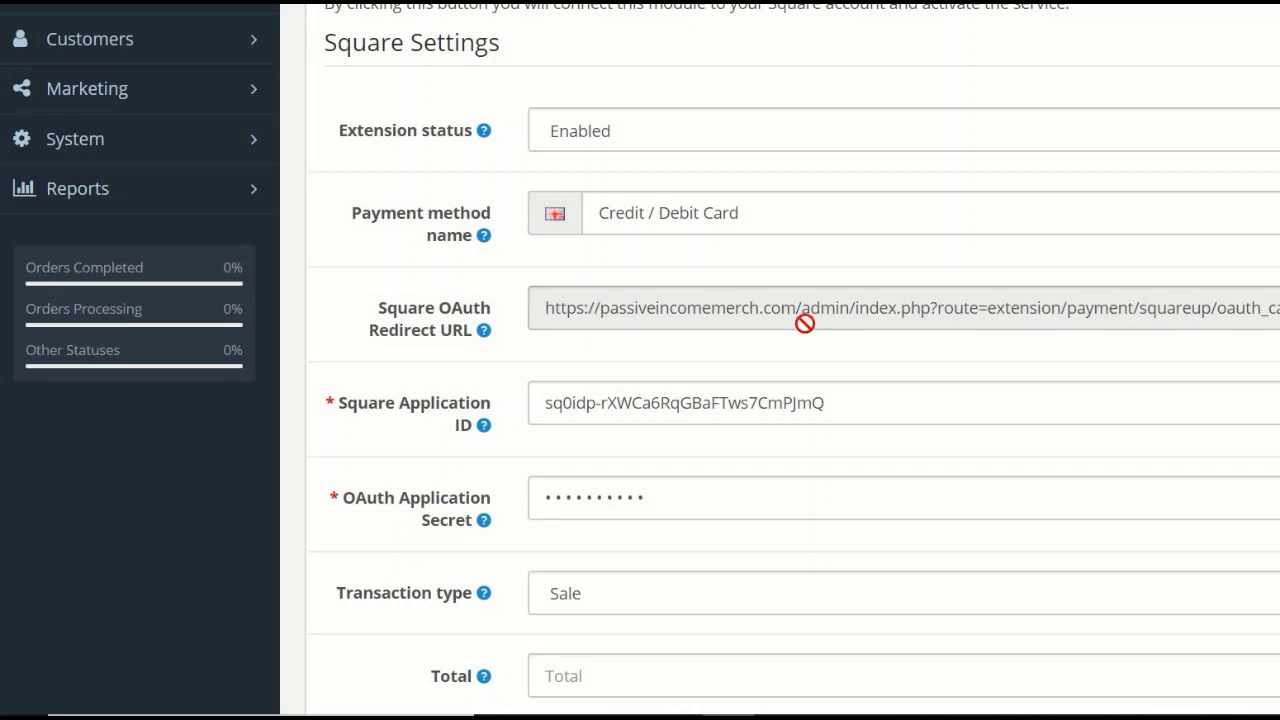
mouse_move(624, 312)
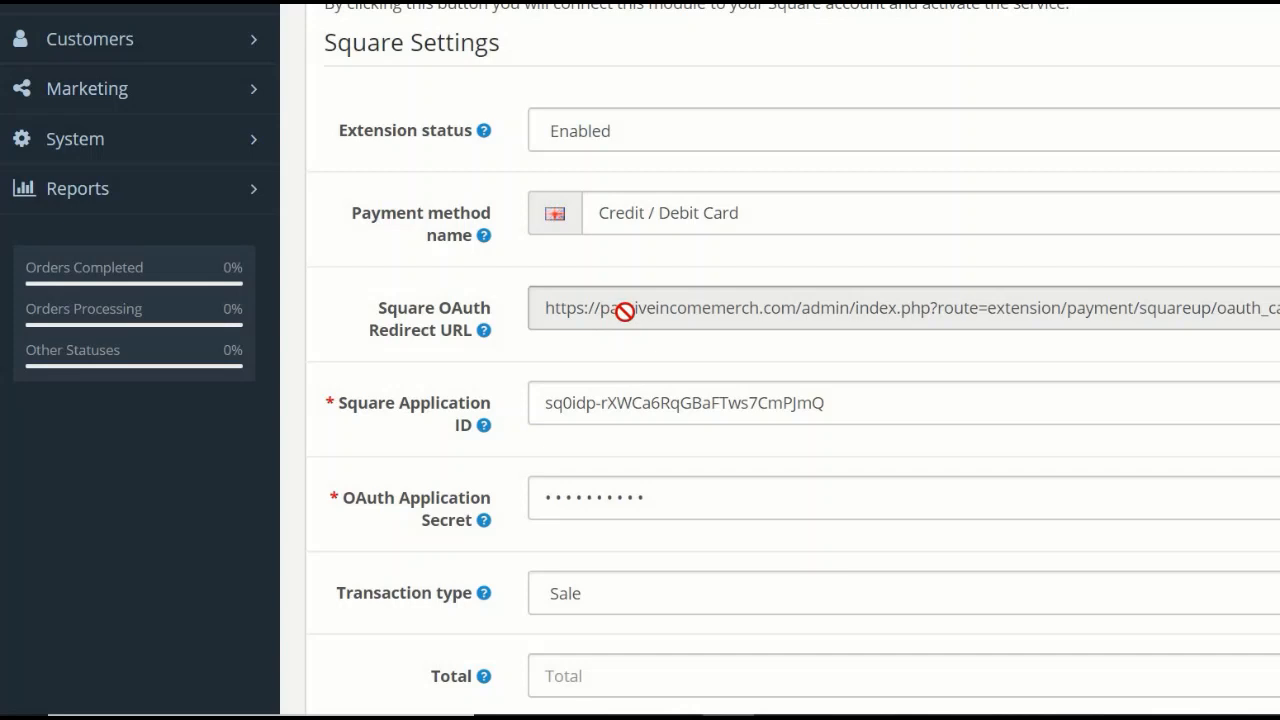
mouse_move(624, 308)
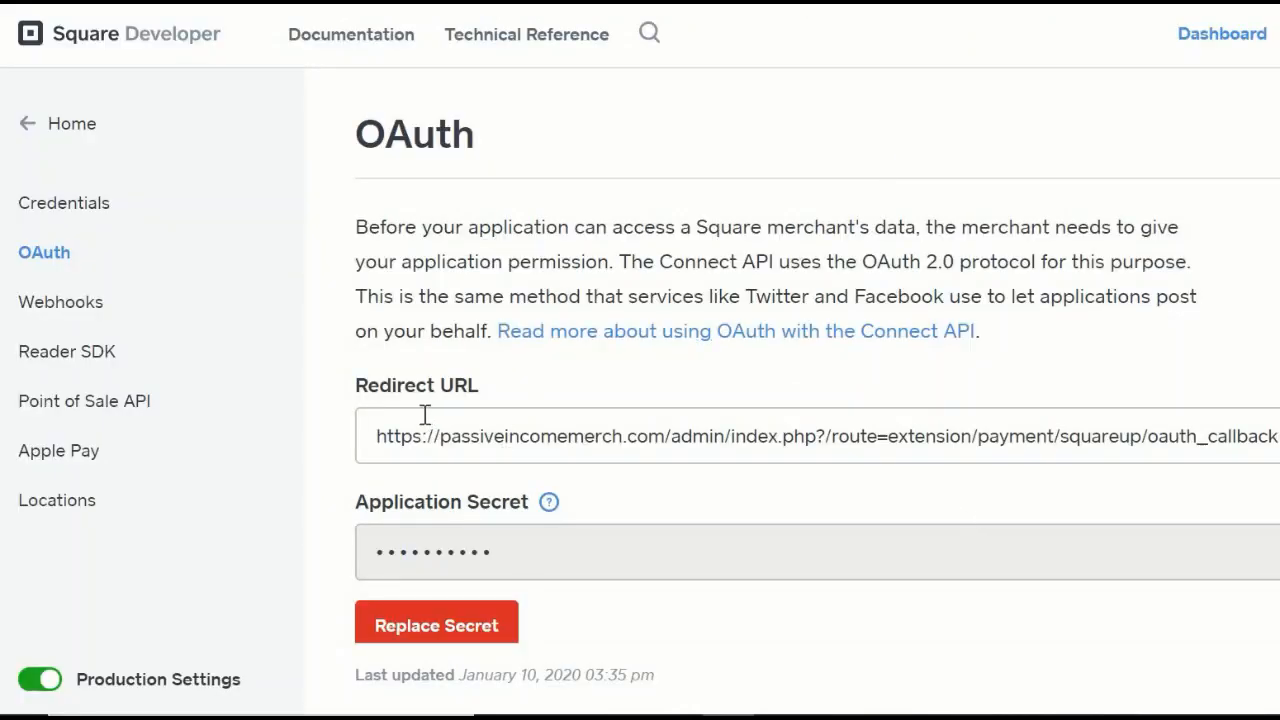
mouse_move(1064, 644)
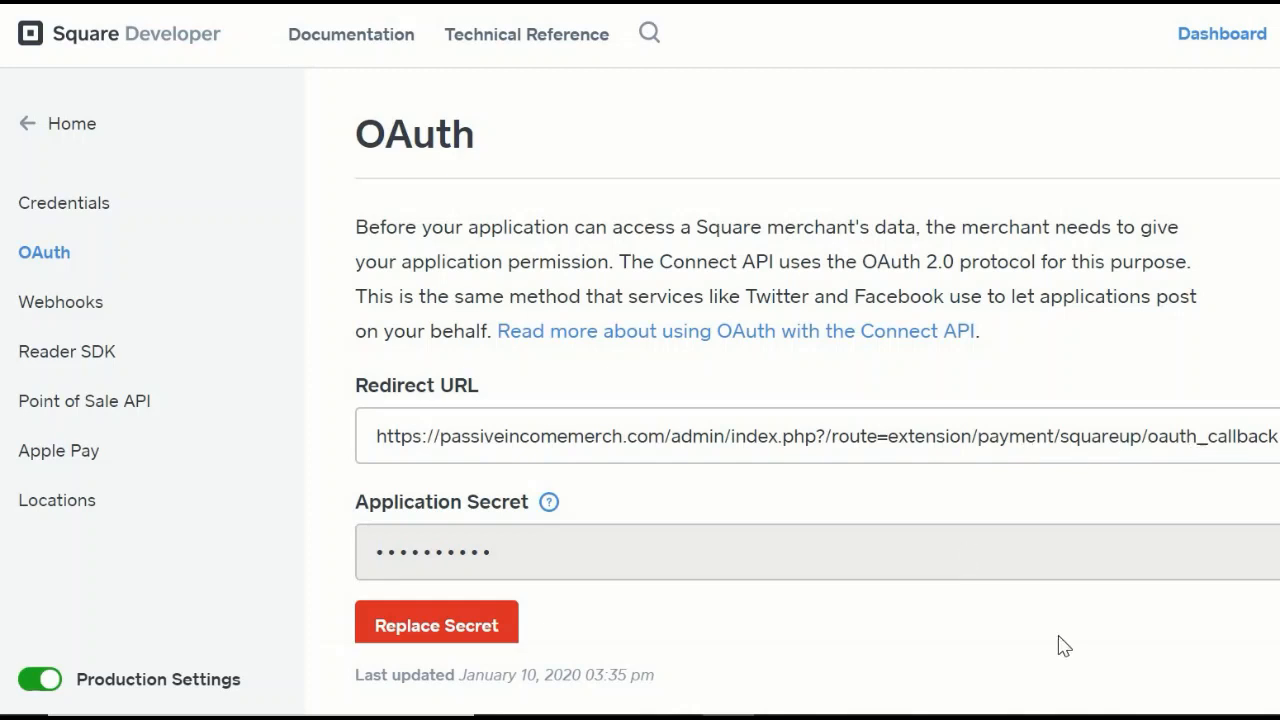
mouse_move(1136, 338)
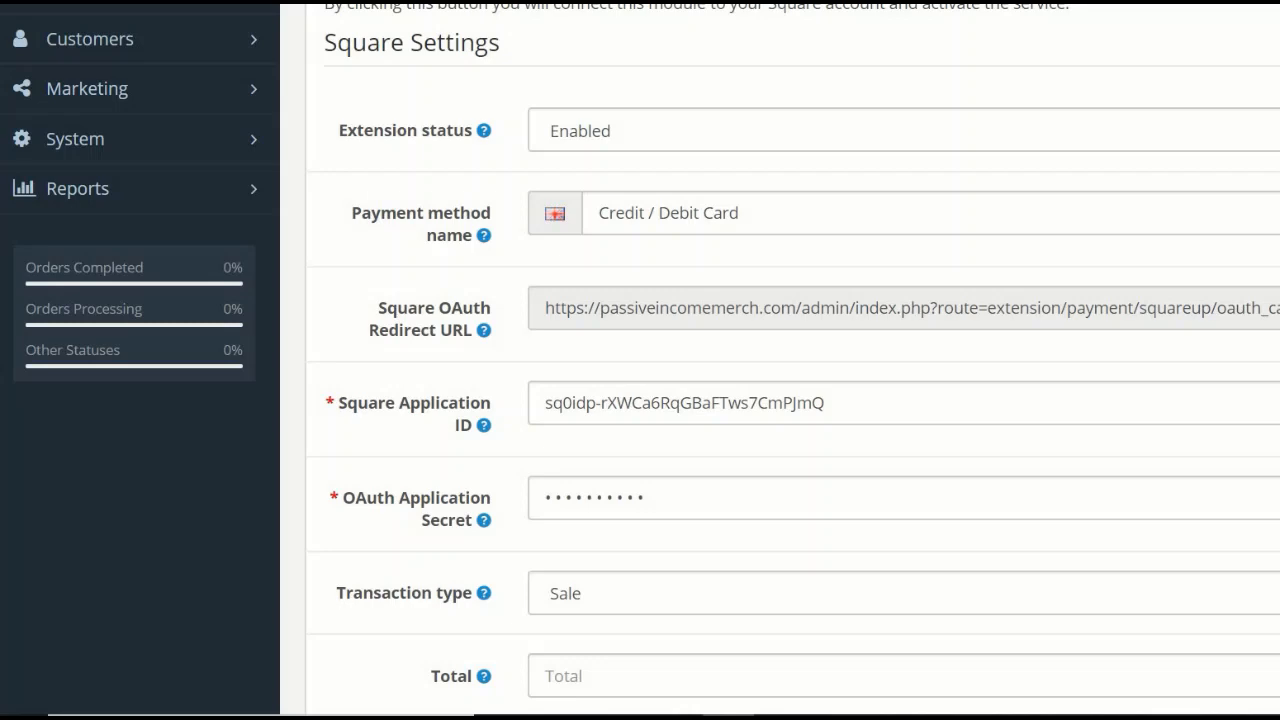
Step: Review the Square CRON execution methods, setup confirmation and admin notifications
scroll("up", 3)
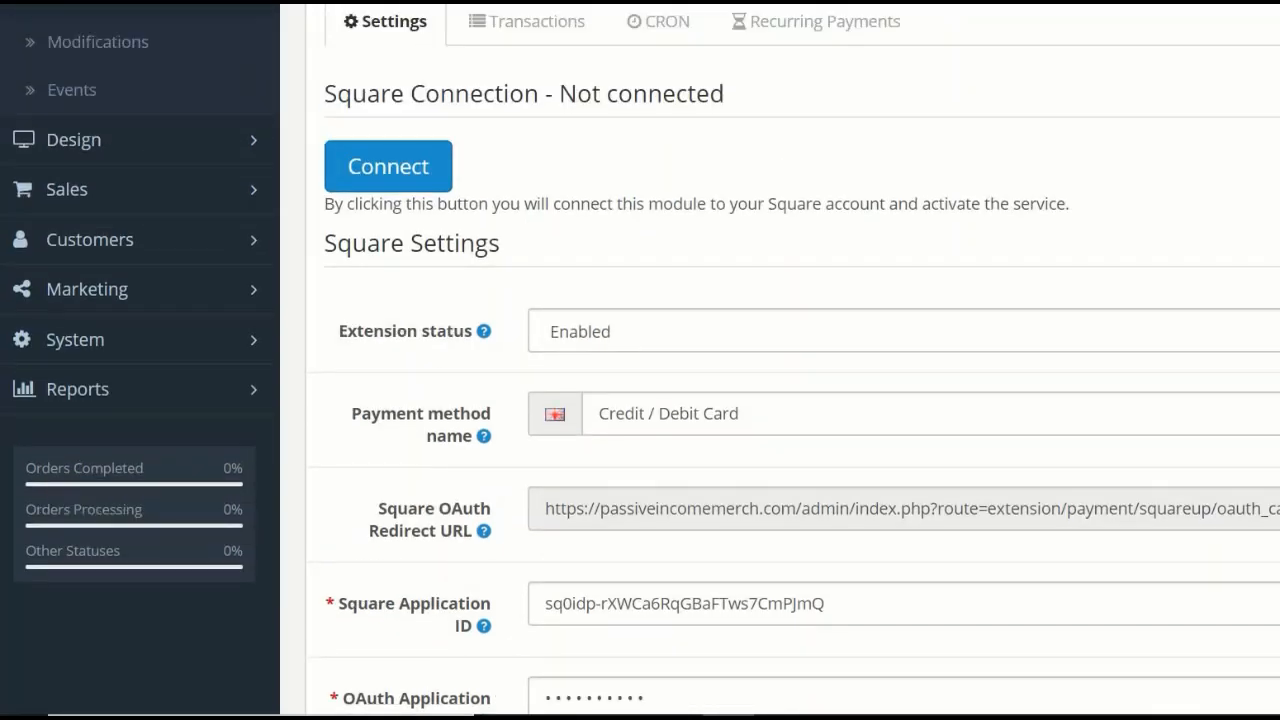
scroll("up", 3)
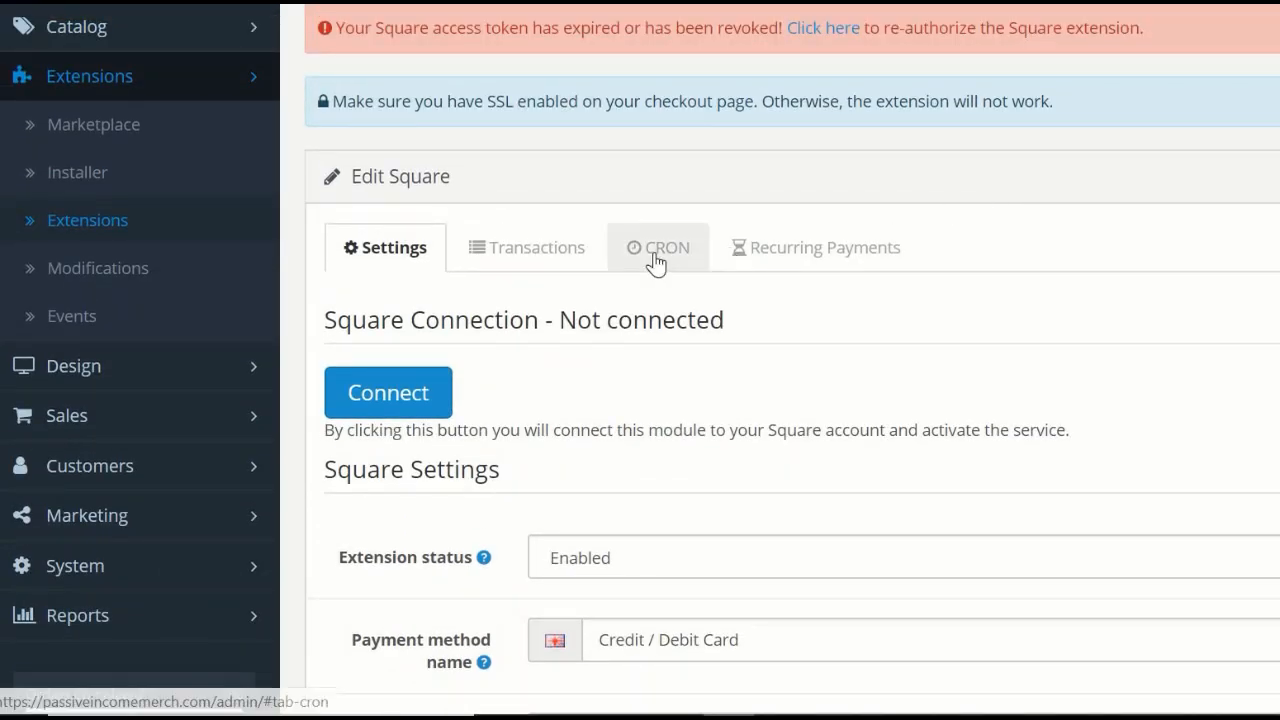
left_click(656, 248)
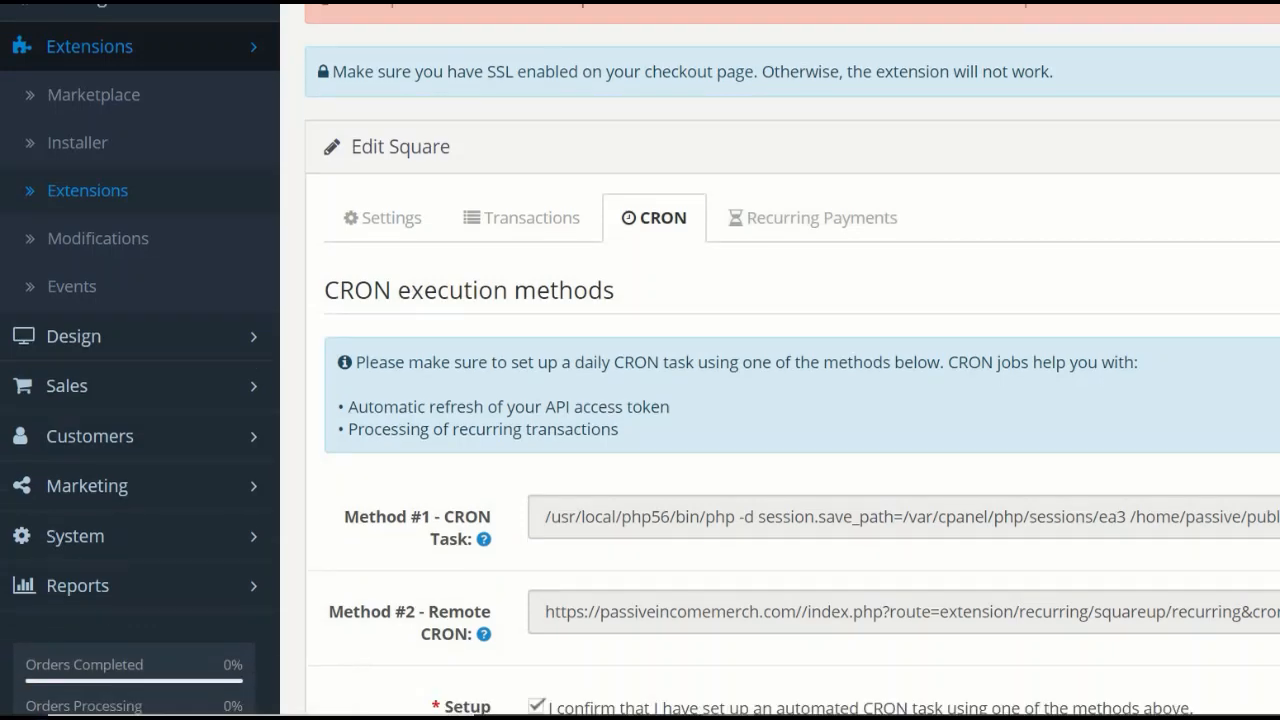
scroll("down", 3)
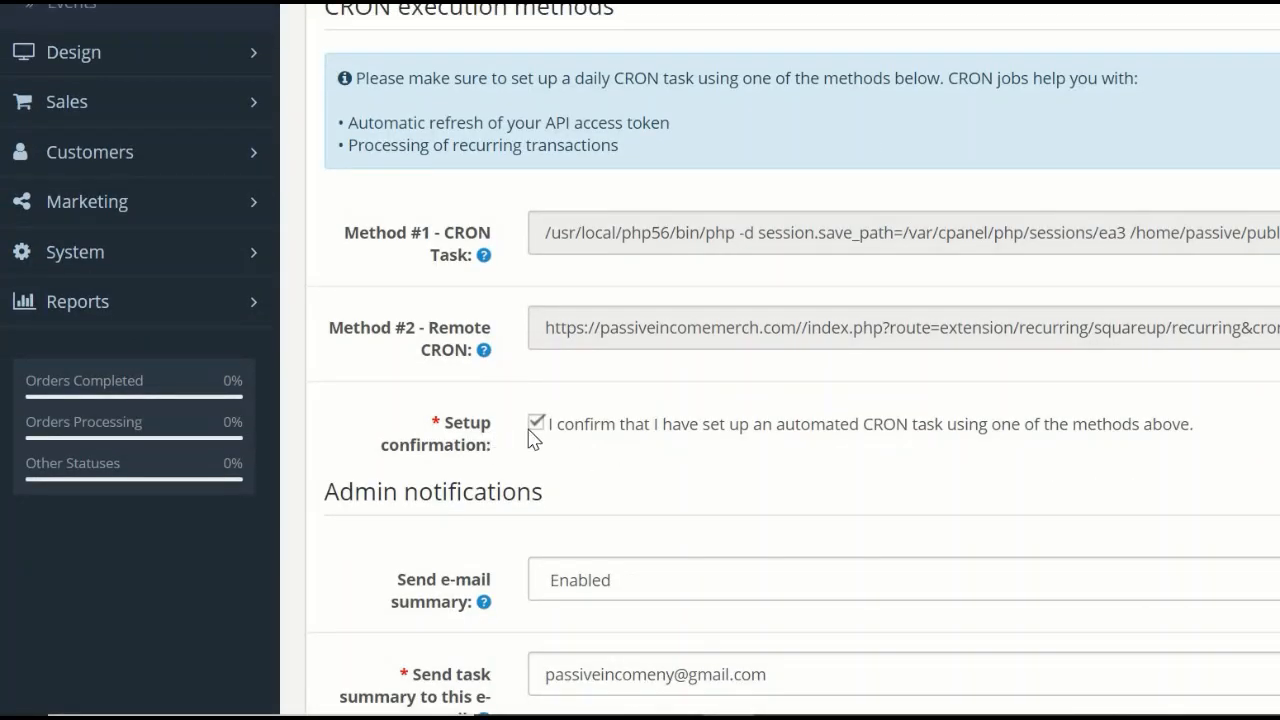
scroll("up", 3)
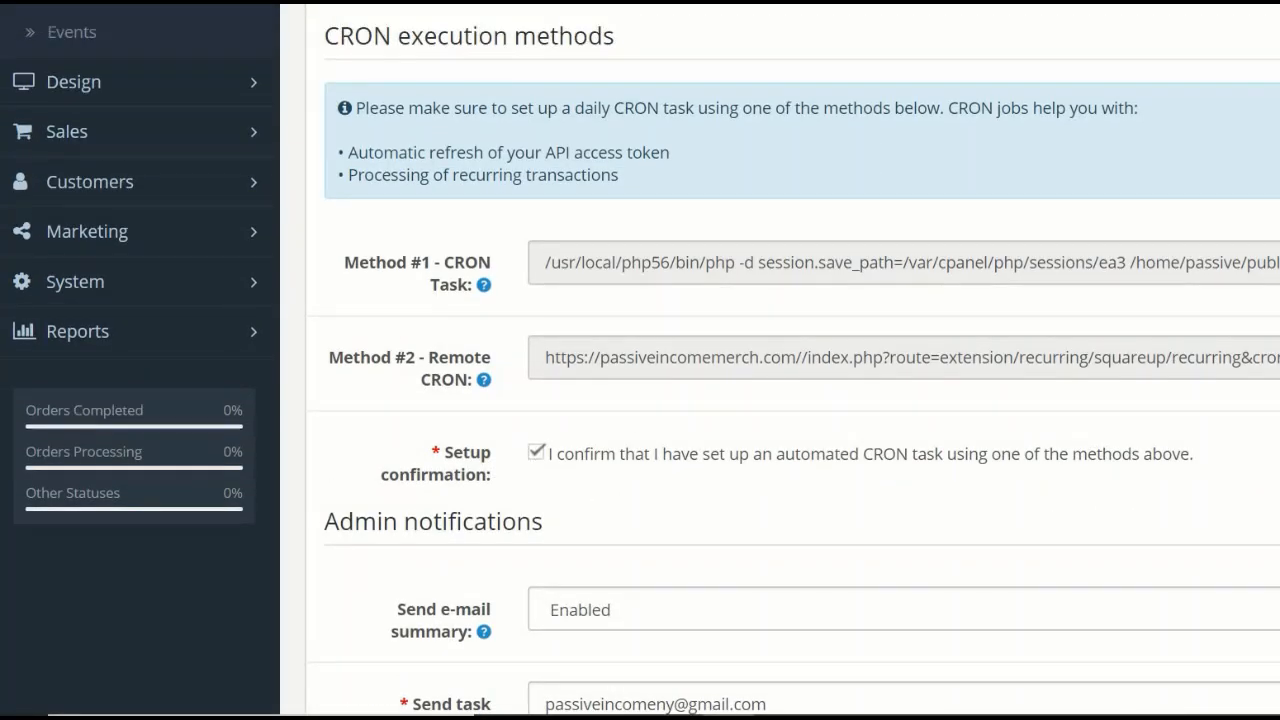
scroll("up", 3)
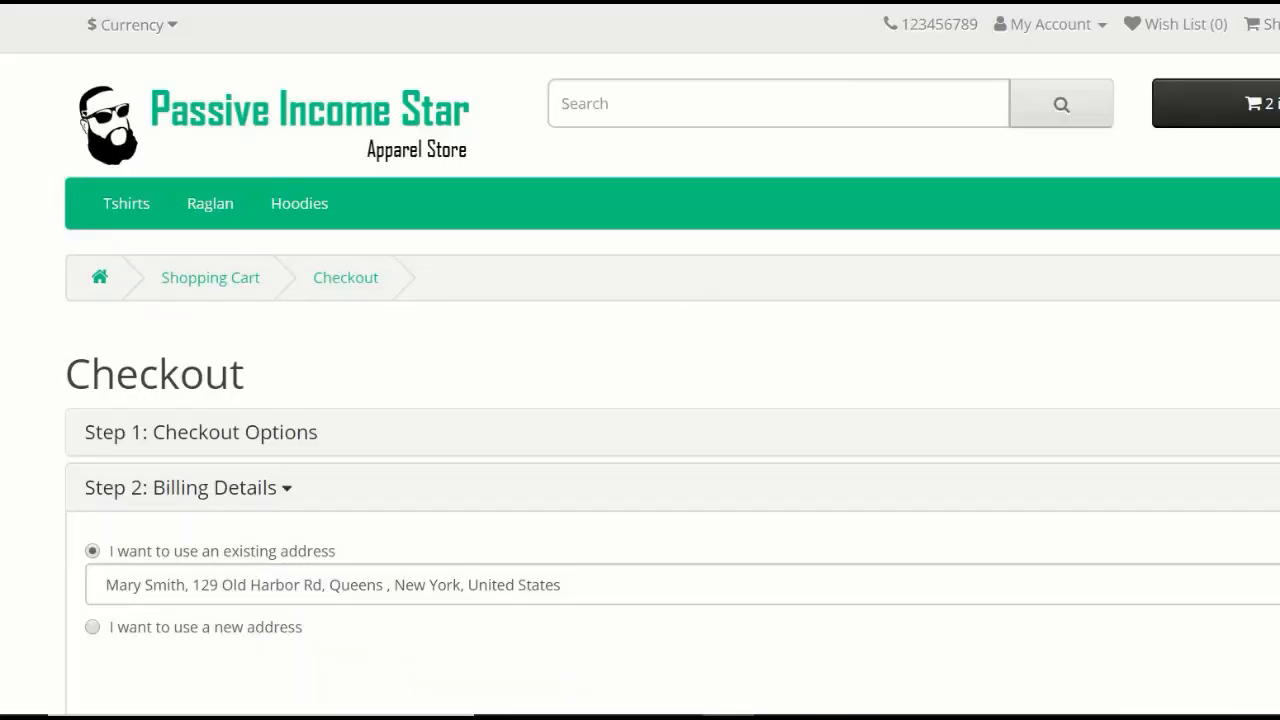
Step: Choose Credit / Debit Card at checkout, agree to the Terms & Conditions and continue to confirm the order
scroll("down", 3)
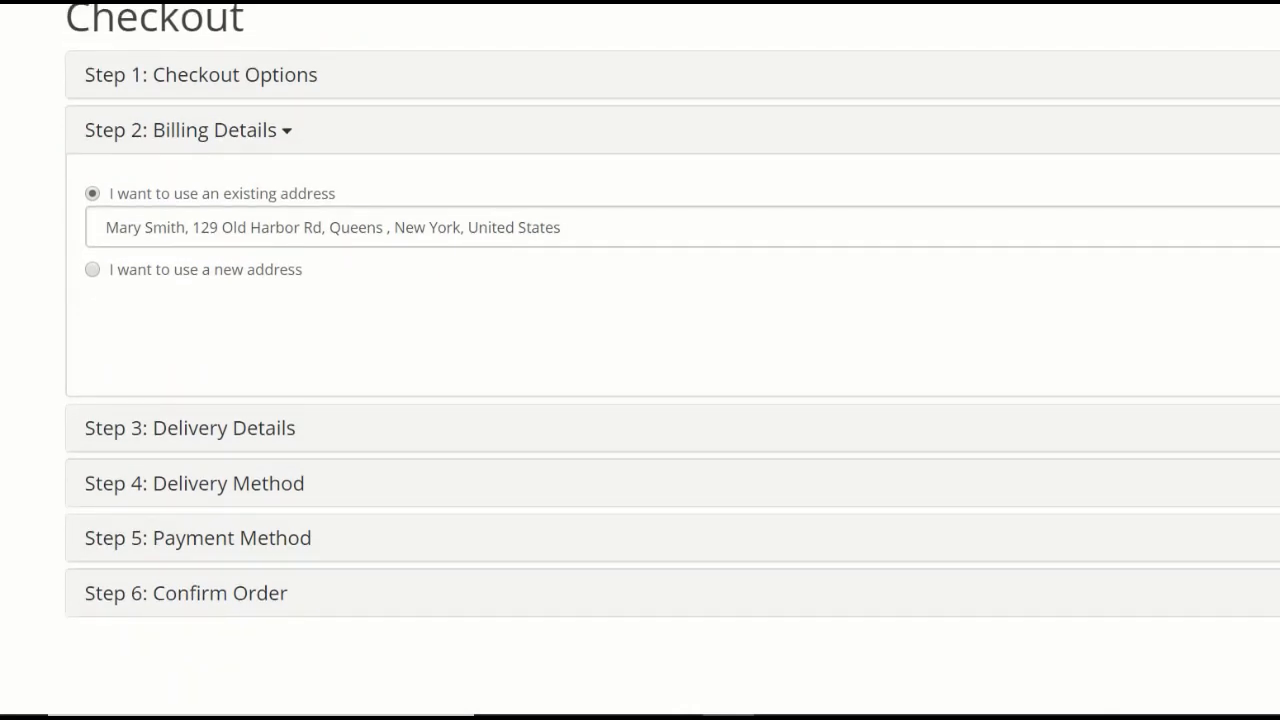
left_click(190, 428)
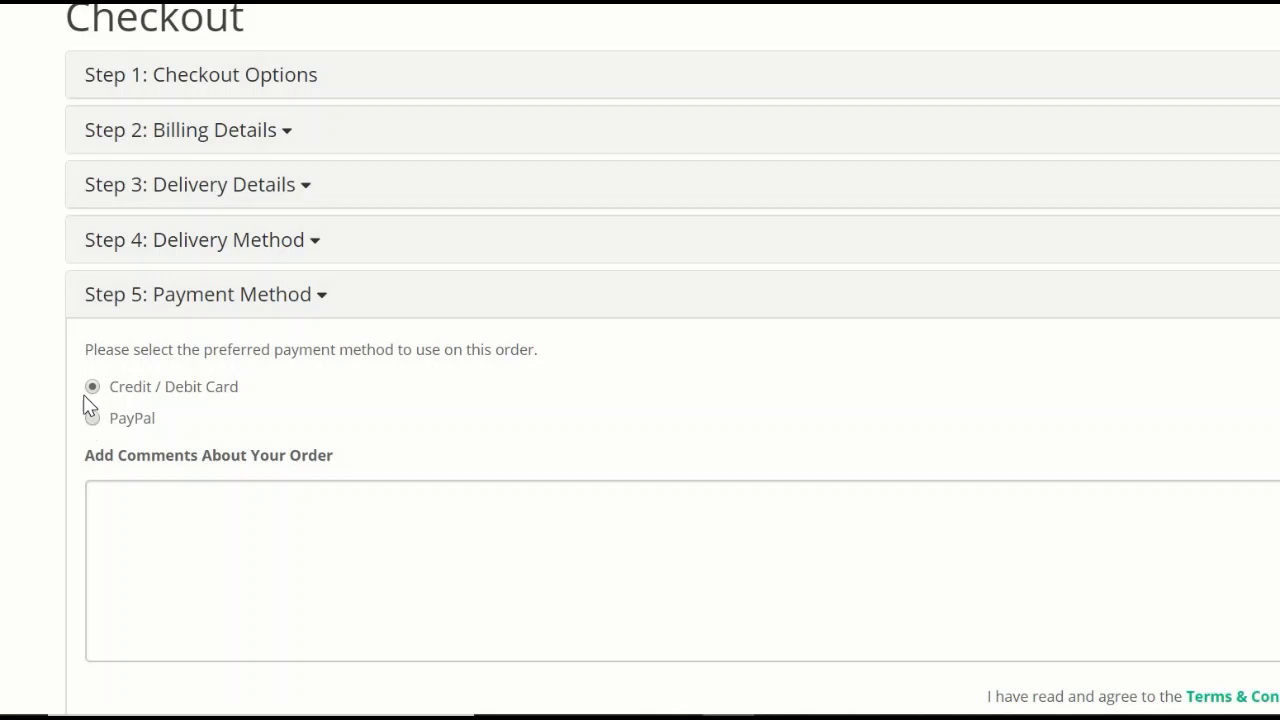
mouse_move(96, 400)
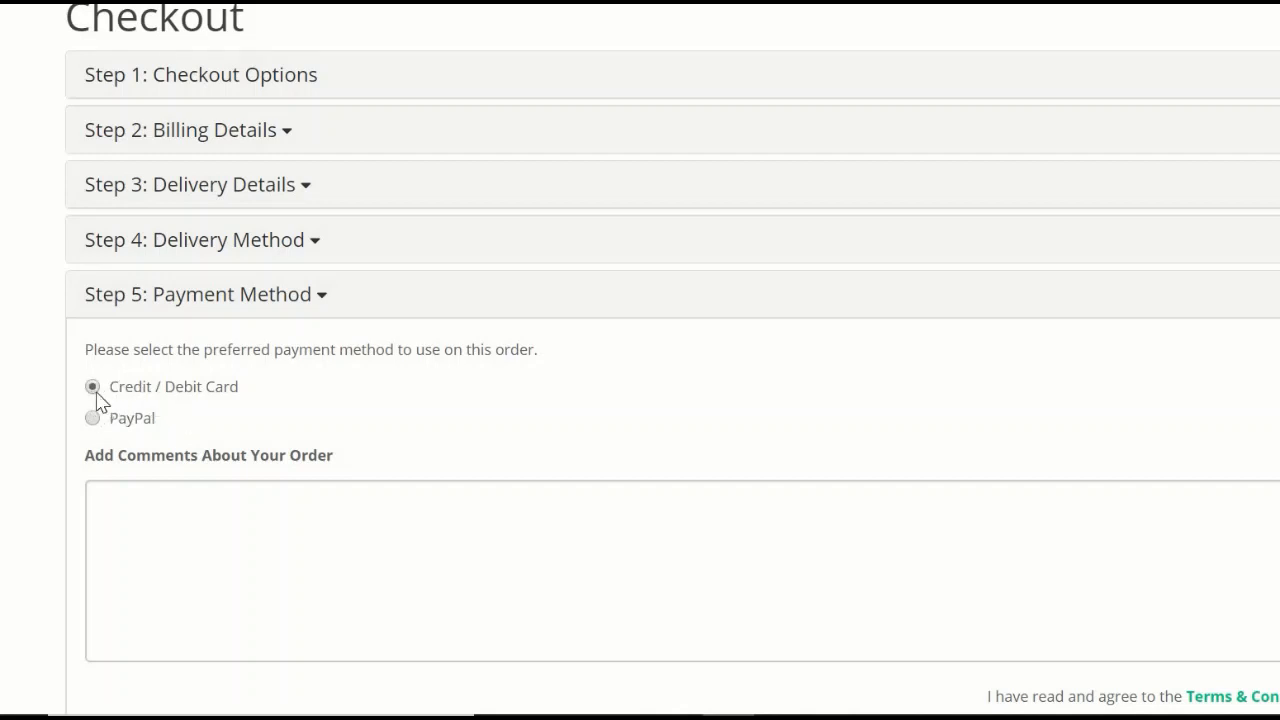
mouse_move(236, 408)
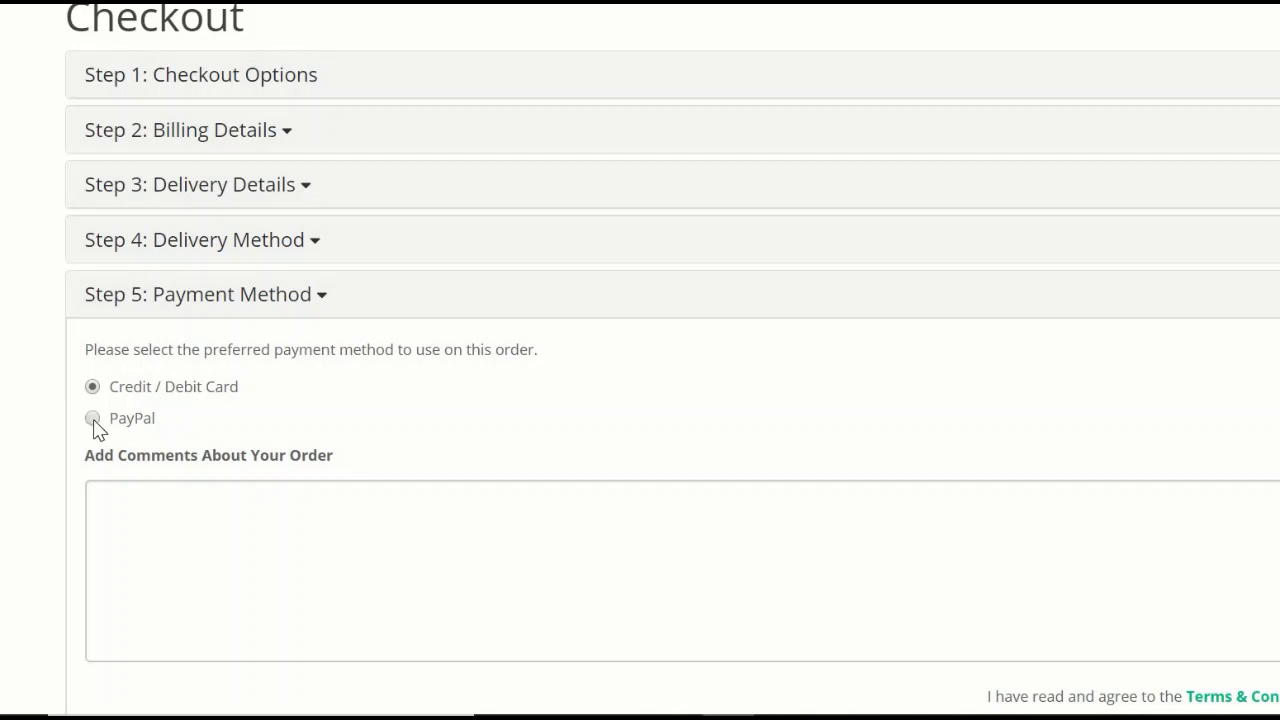
mouse_move(600, 420)
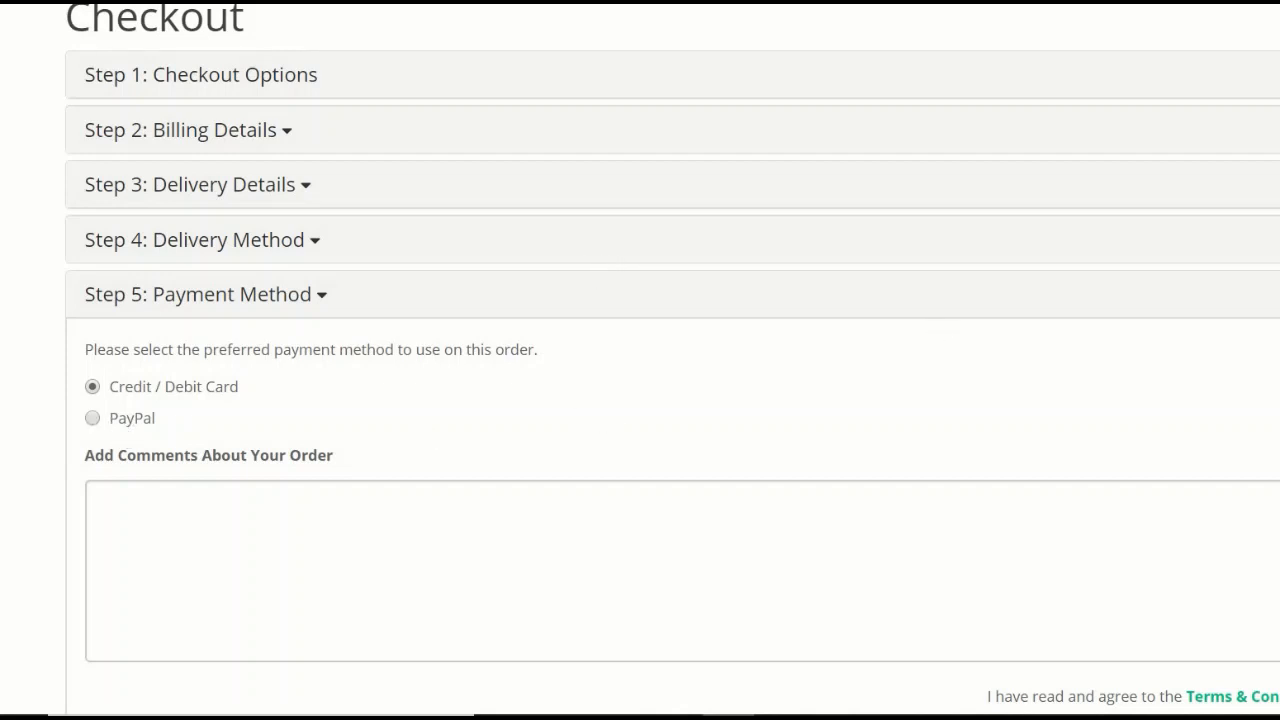
scroll("down", 3)
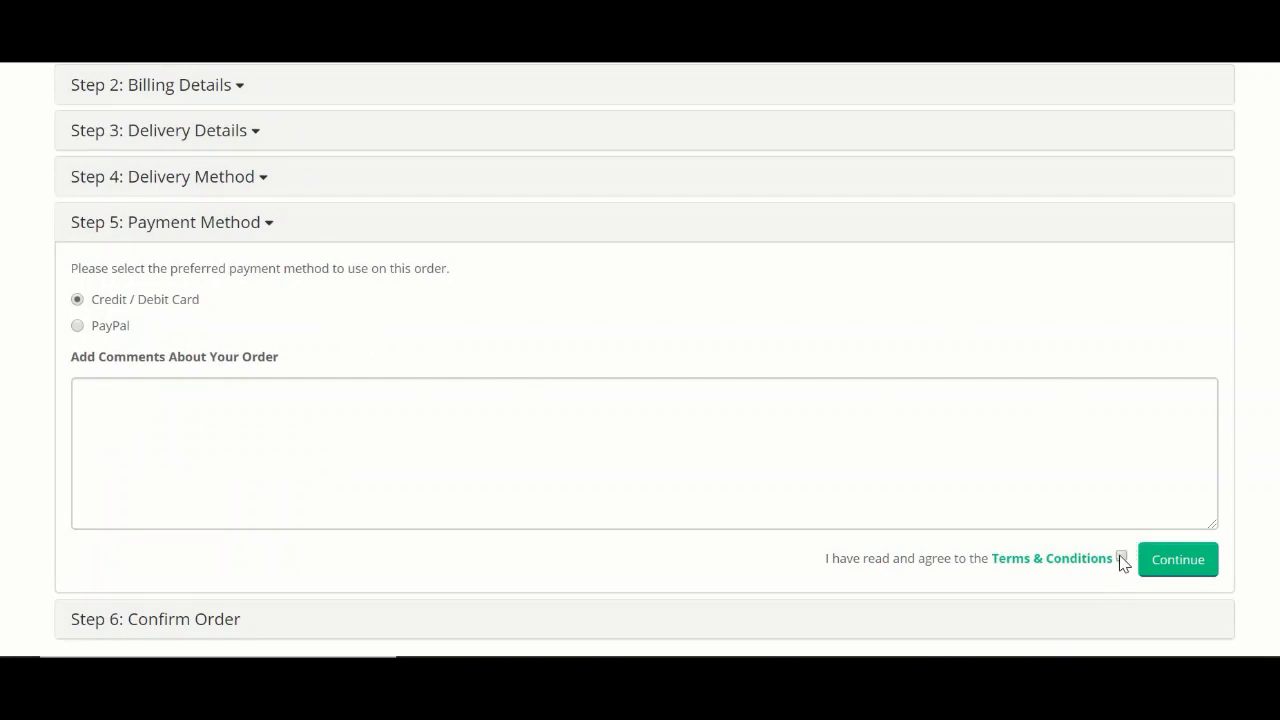
left_click(1120, 556)
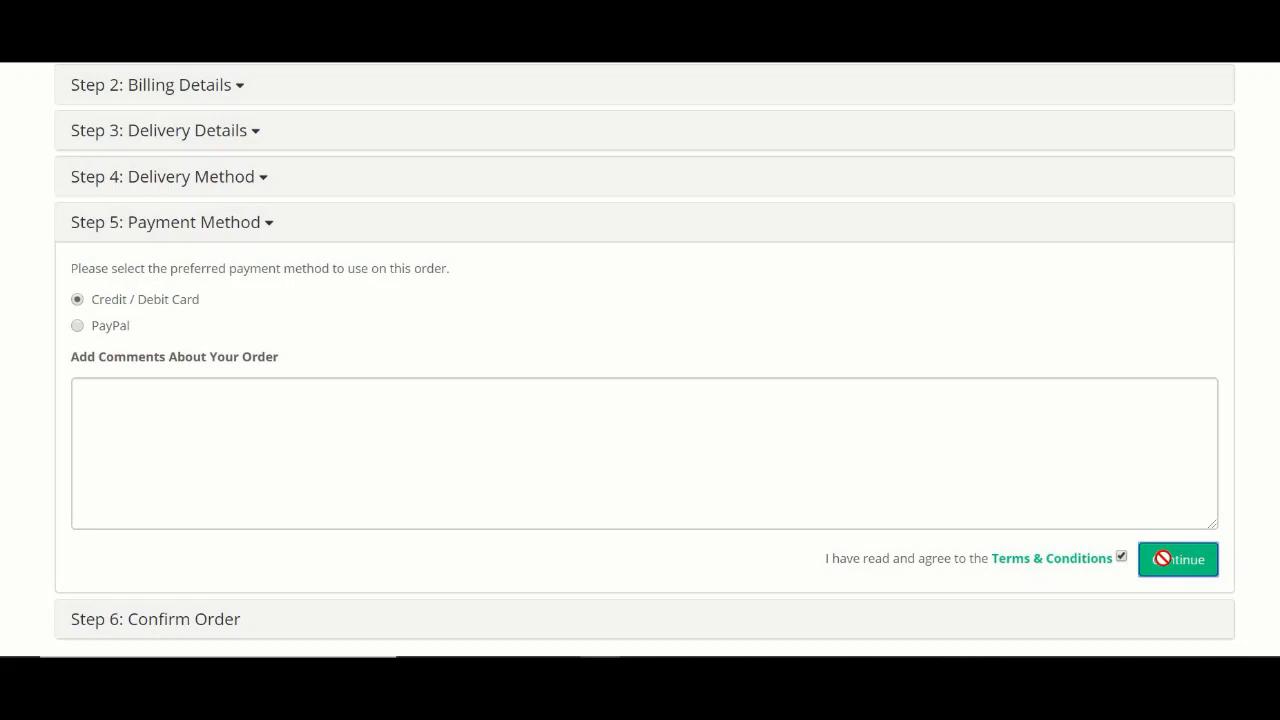
left_click(1178, 560)
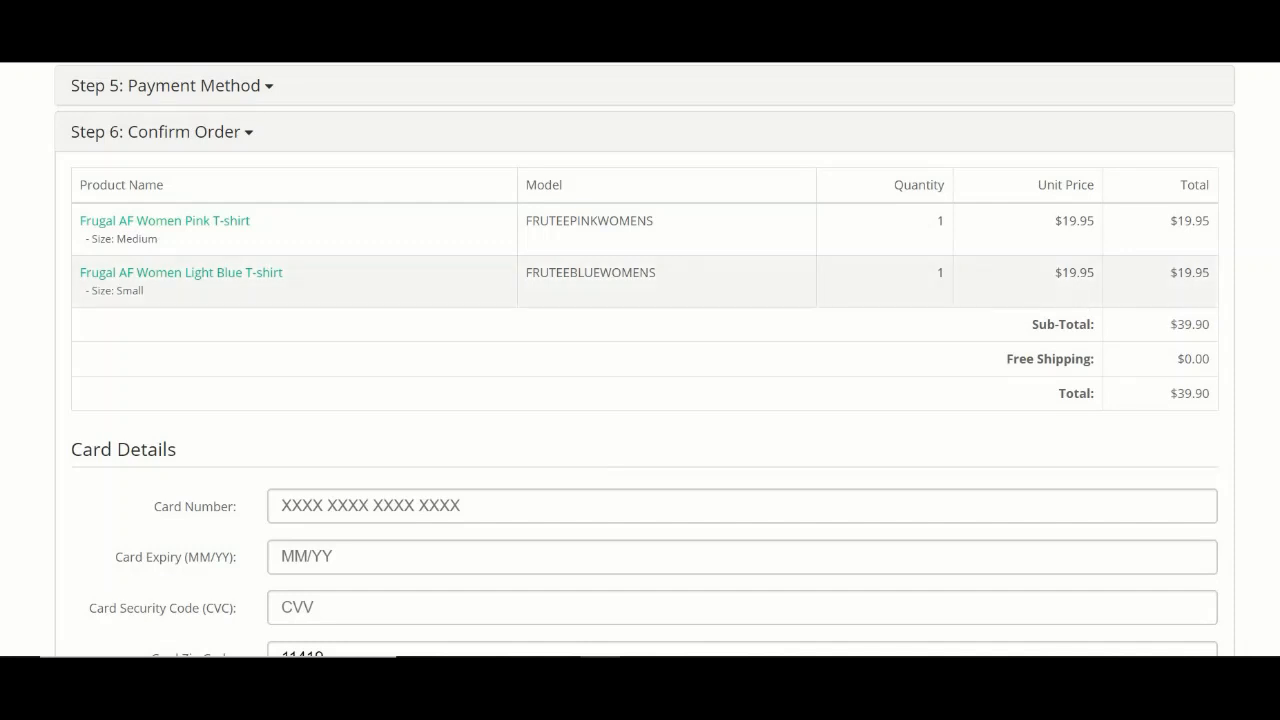
scroll("down", 3)
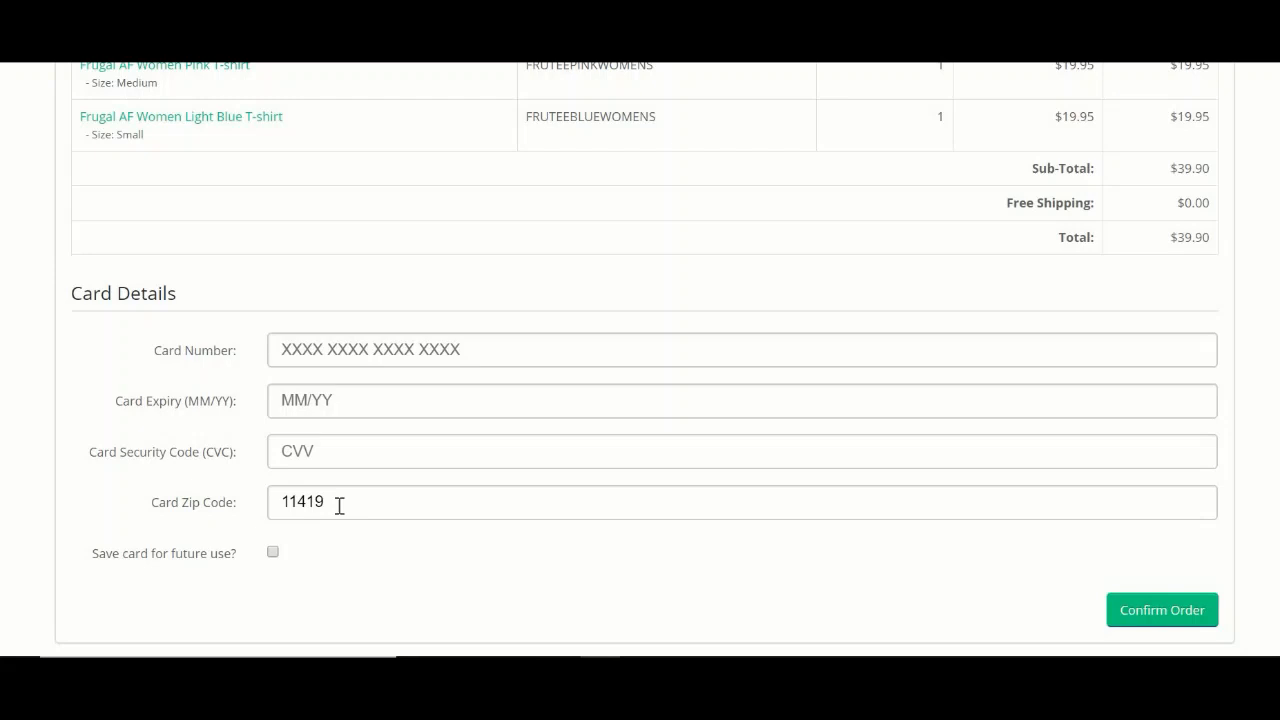
mouse_move(294, 568)
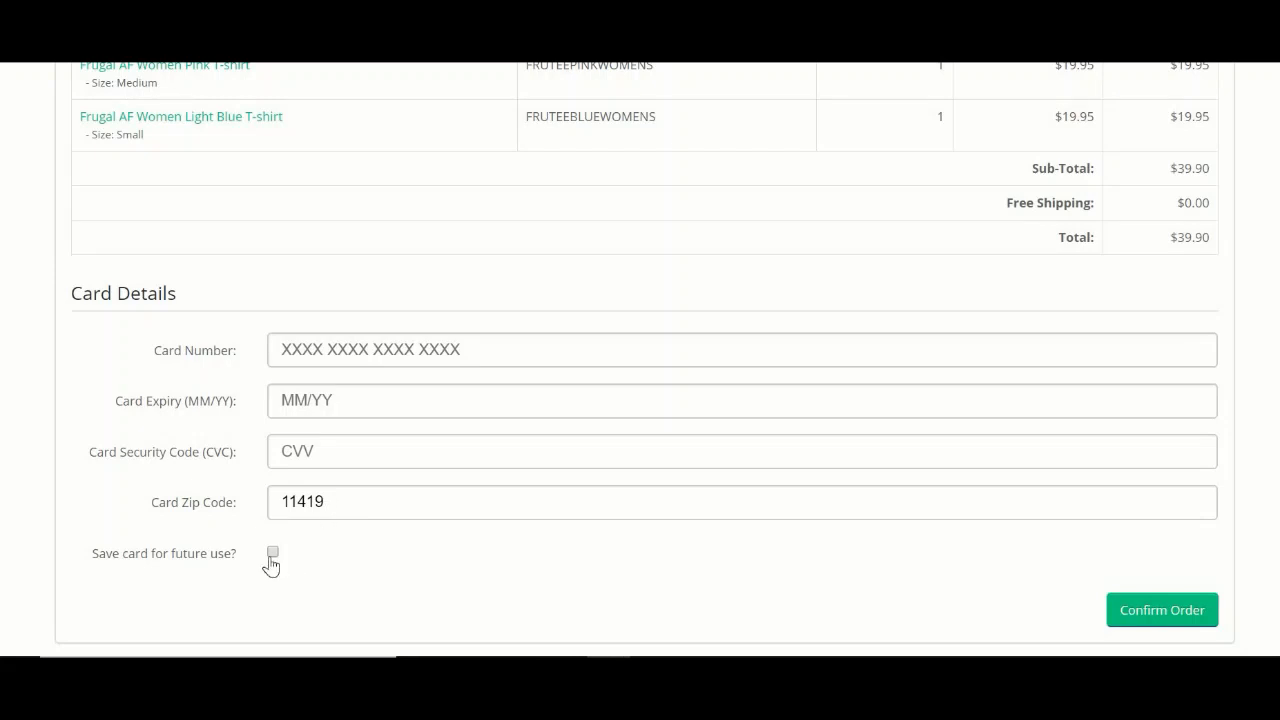
mouse_move(504, 528)
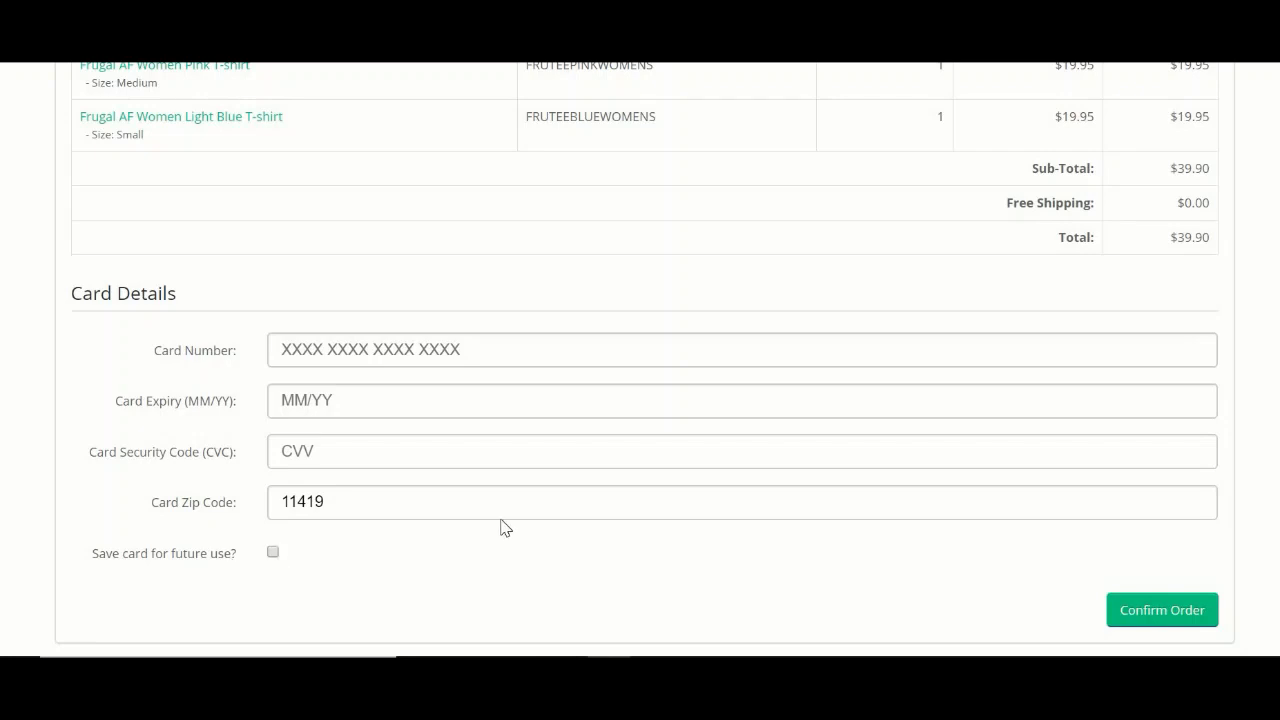
mouse_move(196, 152)
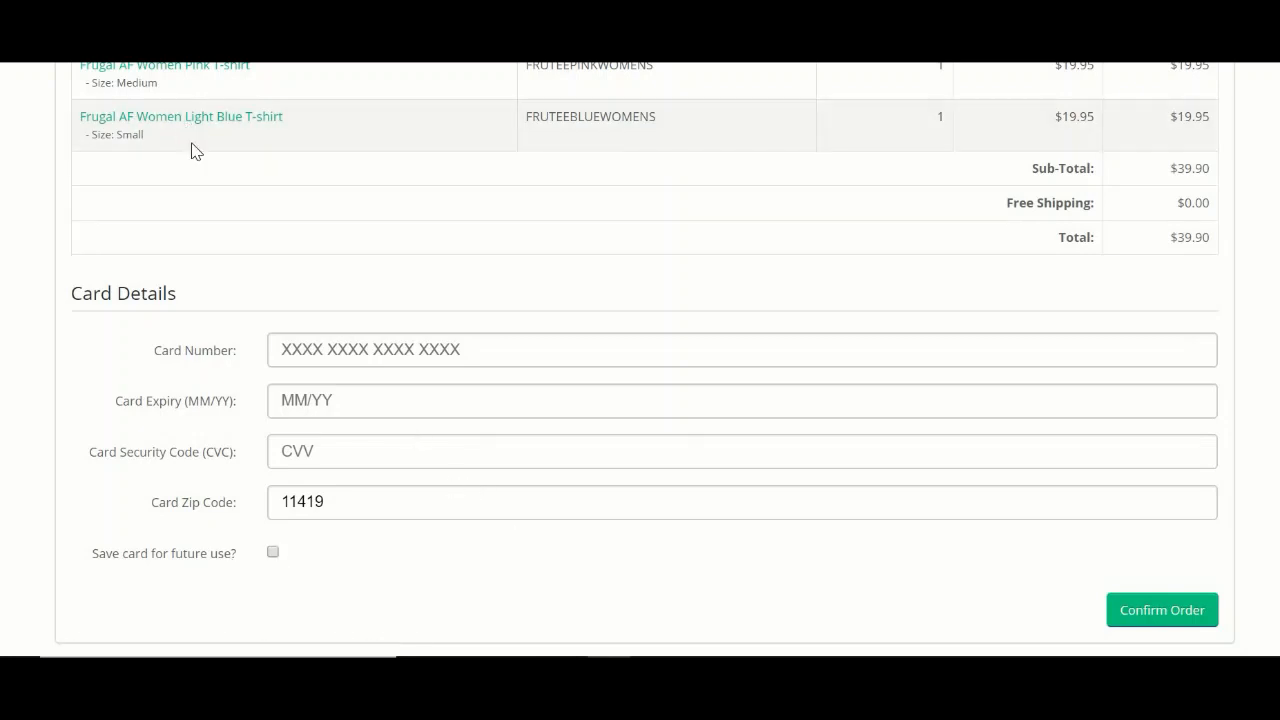